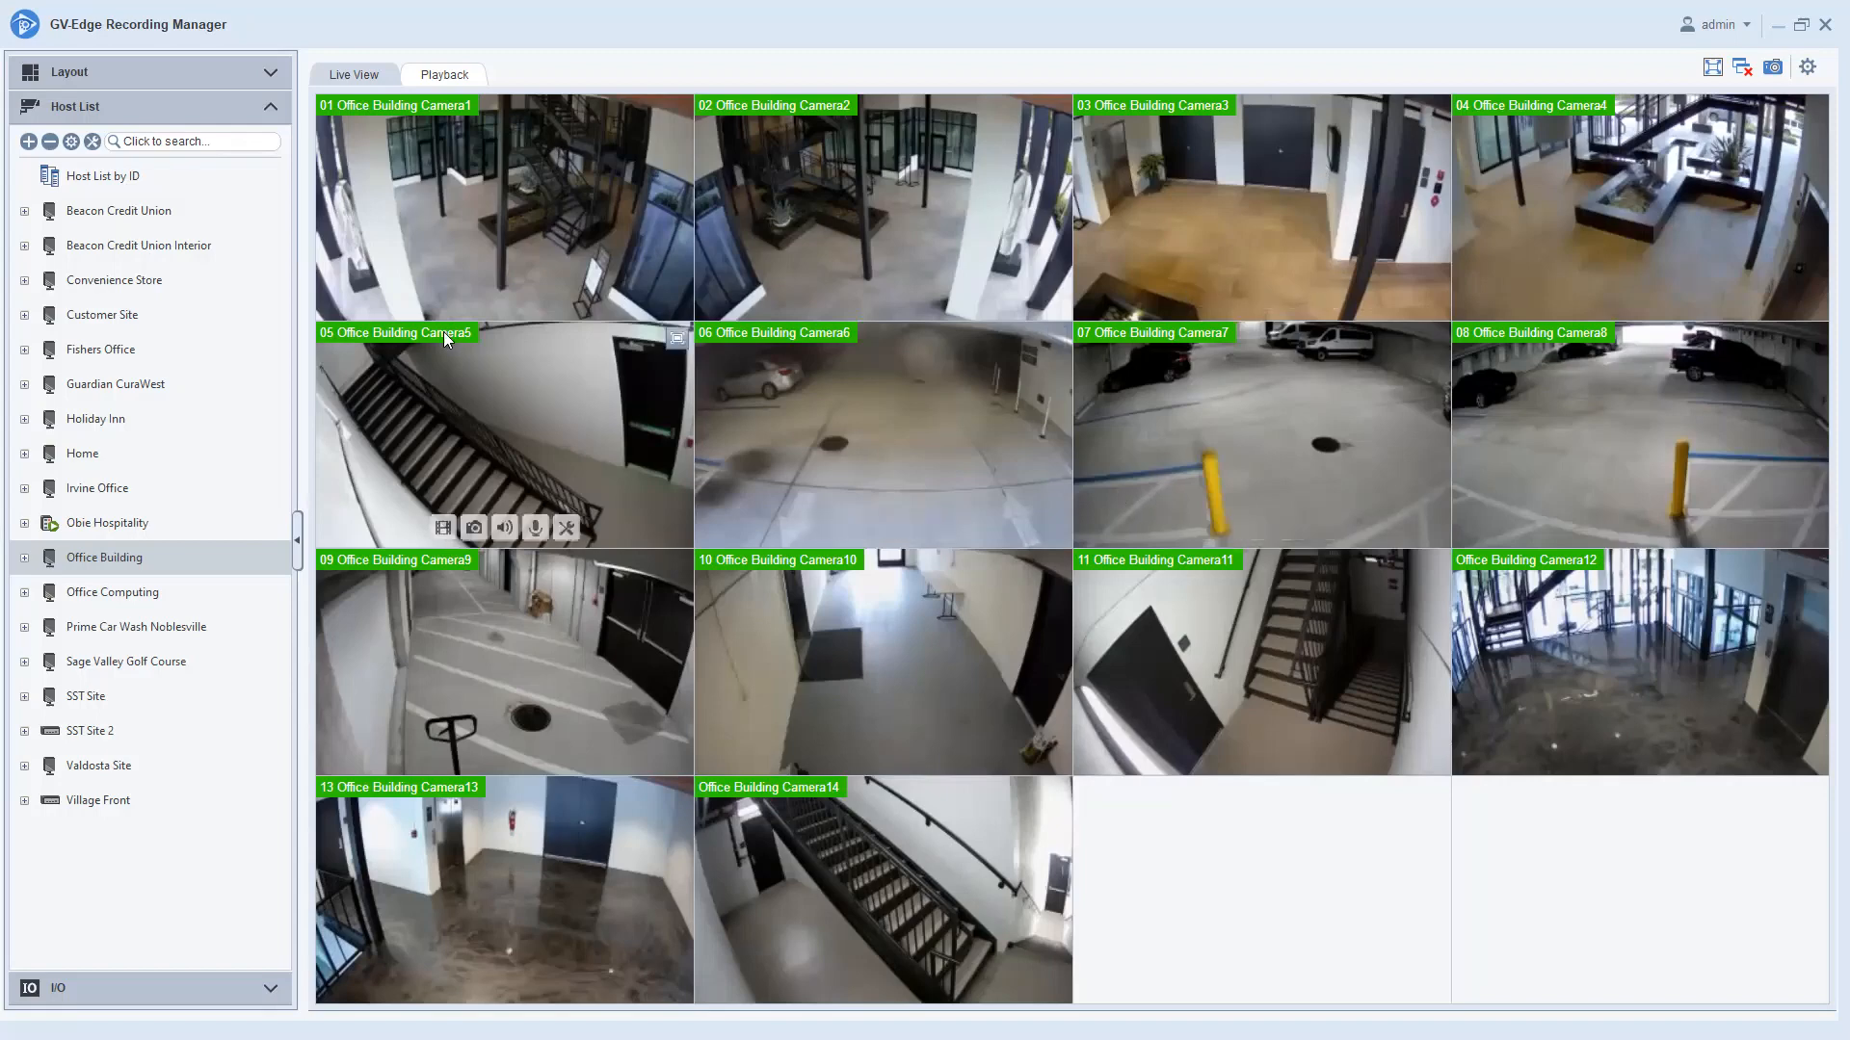
mouse_move(472, 158)
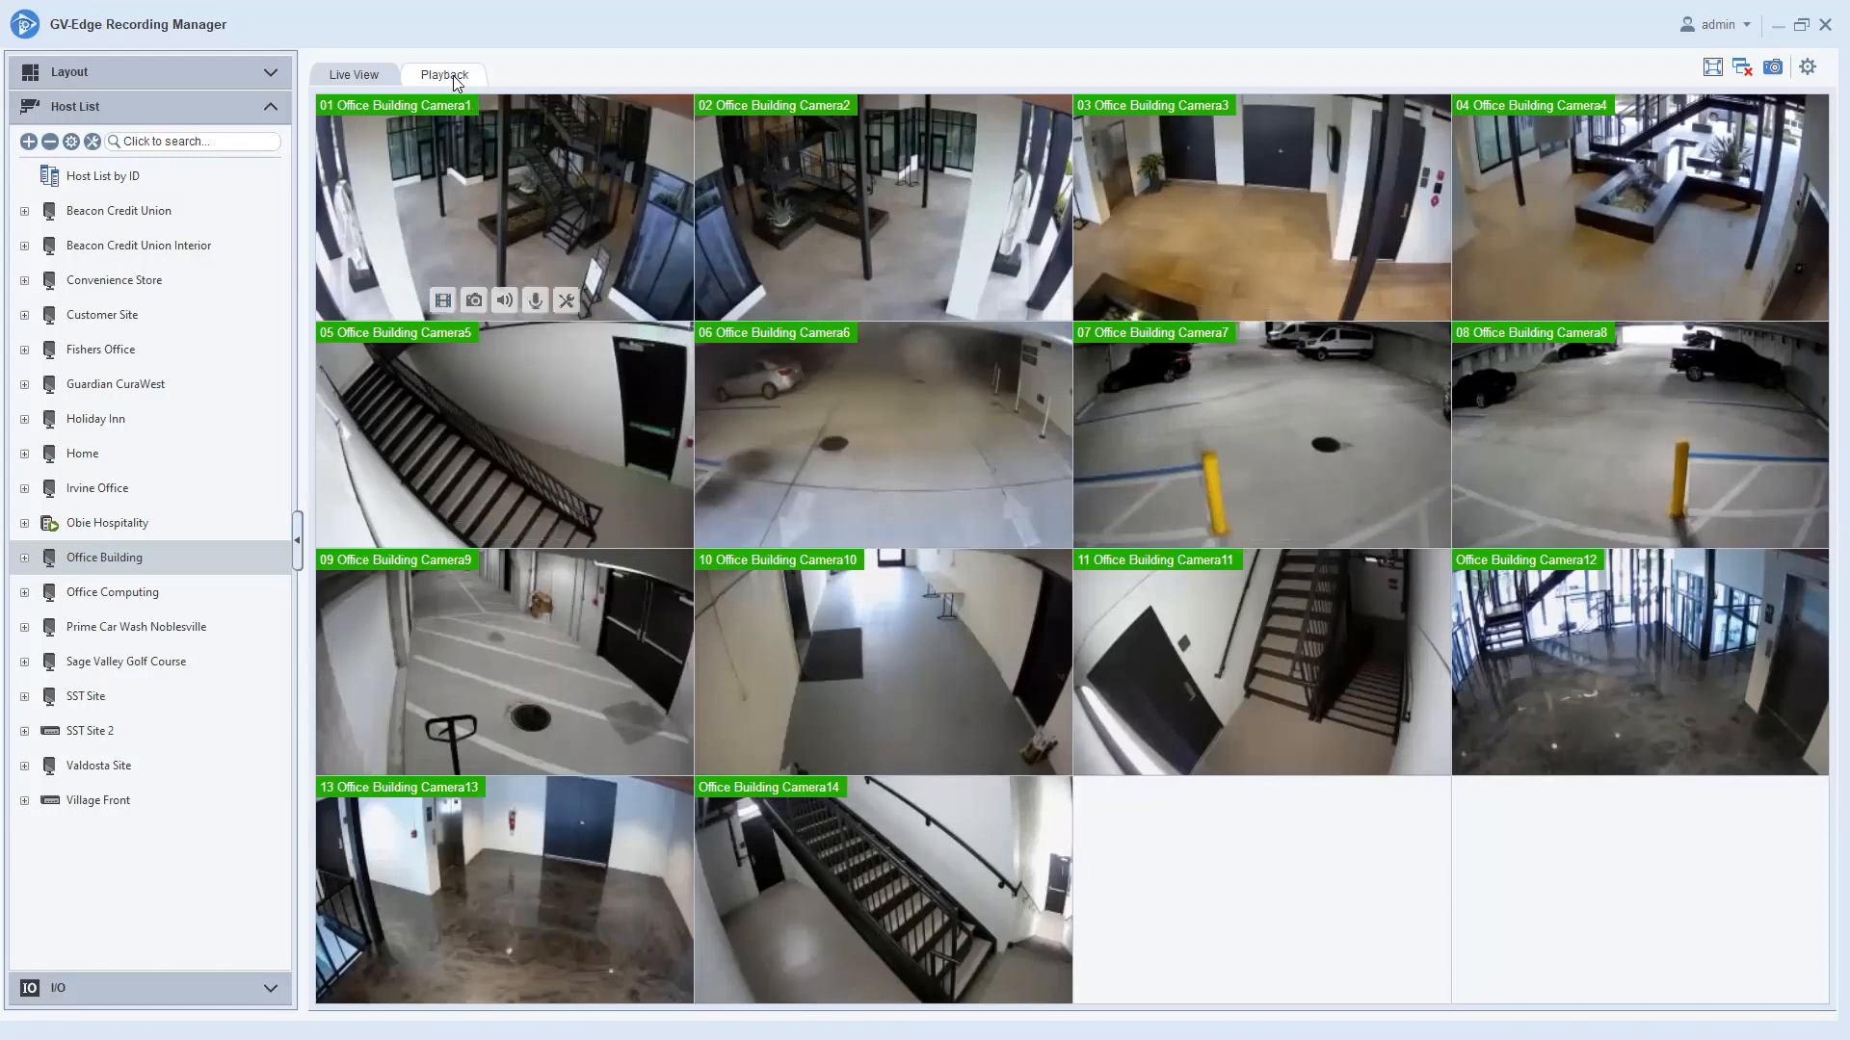
In Playback, open Office Building Camera1 in an empty tile and show its channel options.
left_click(443, 75)
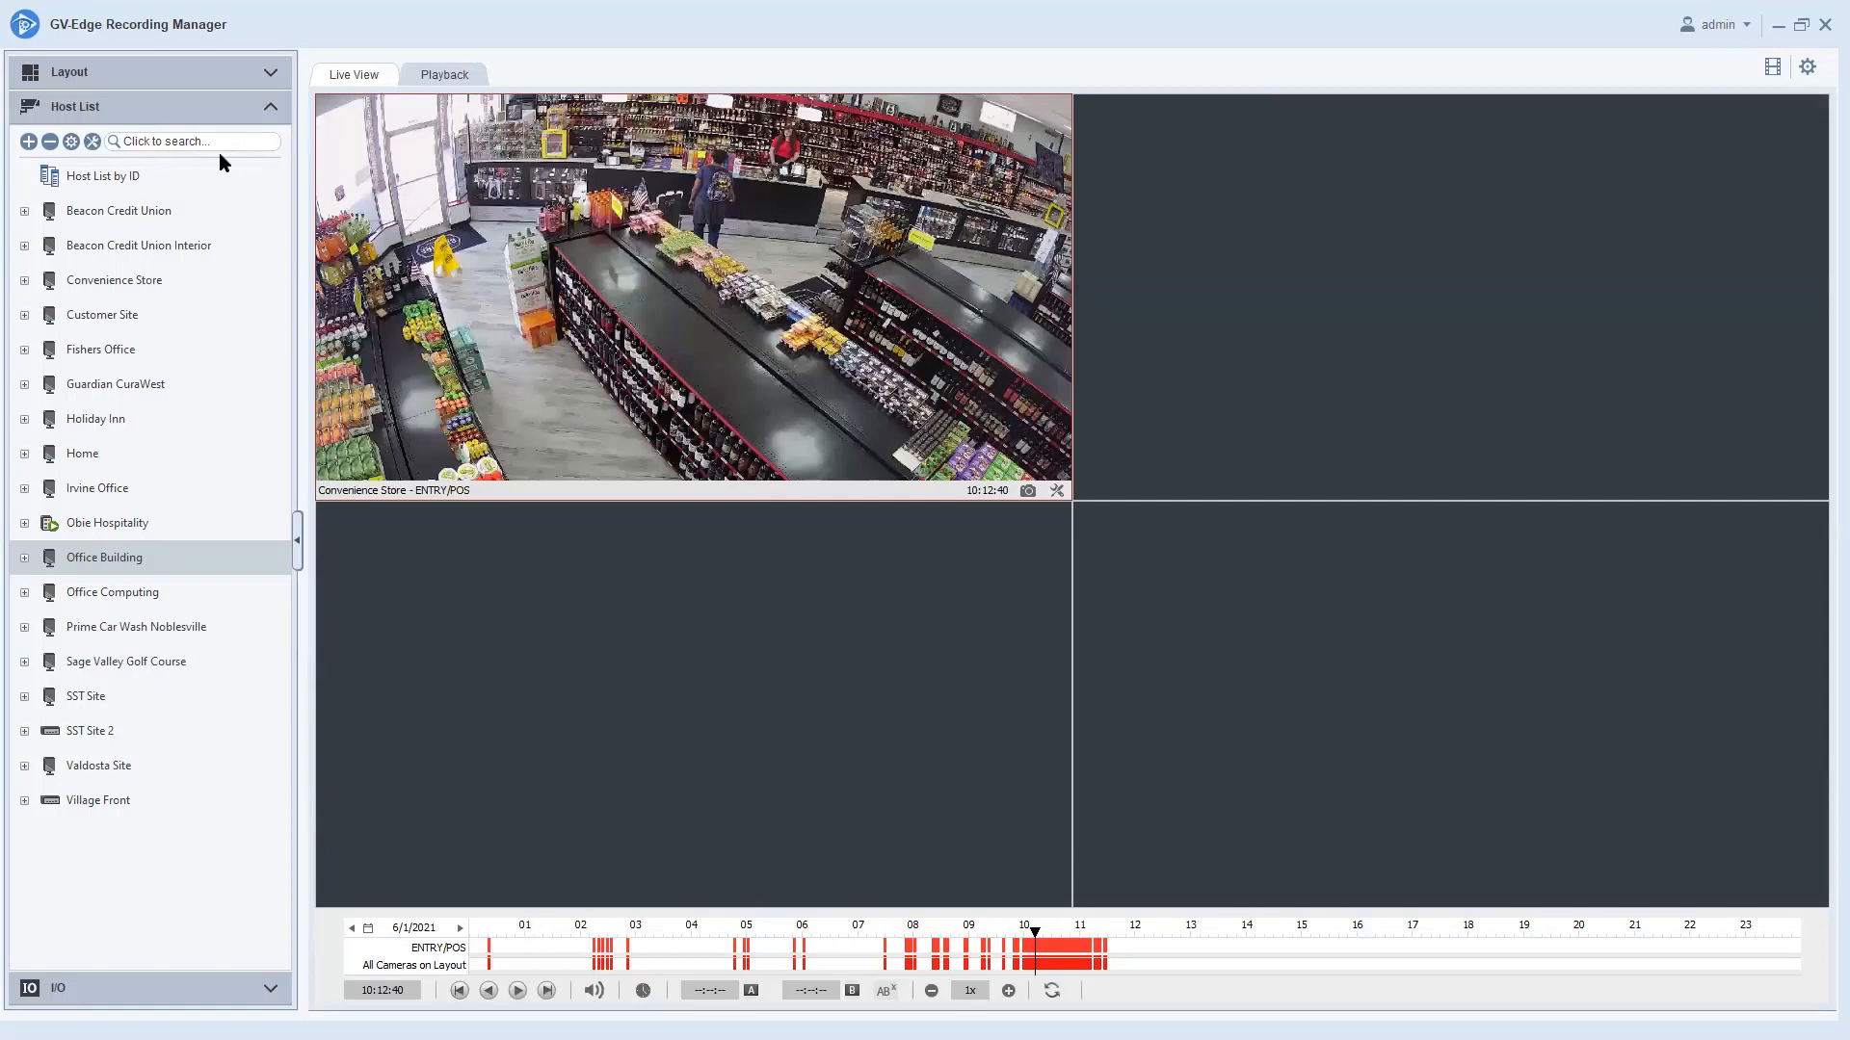
mouse_move(531, 175)
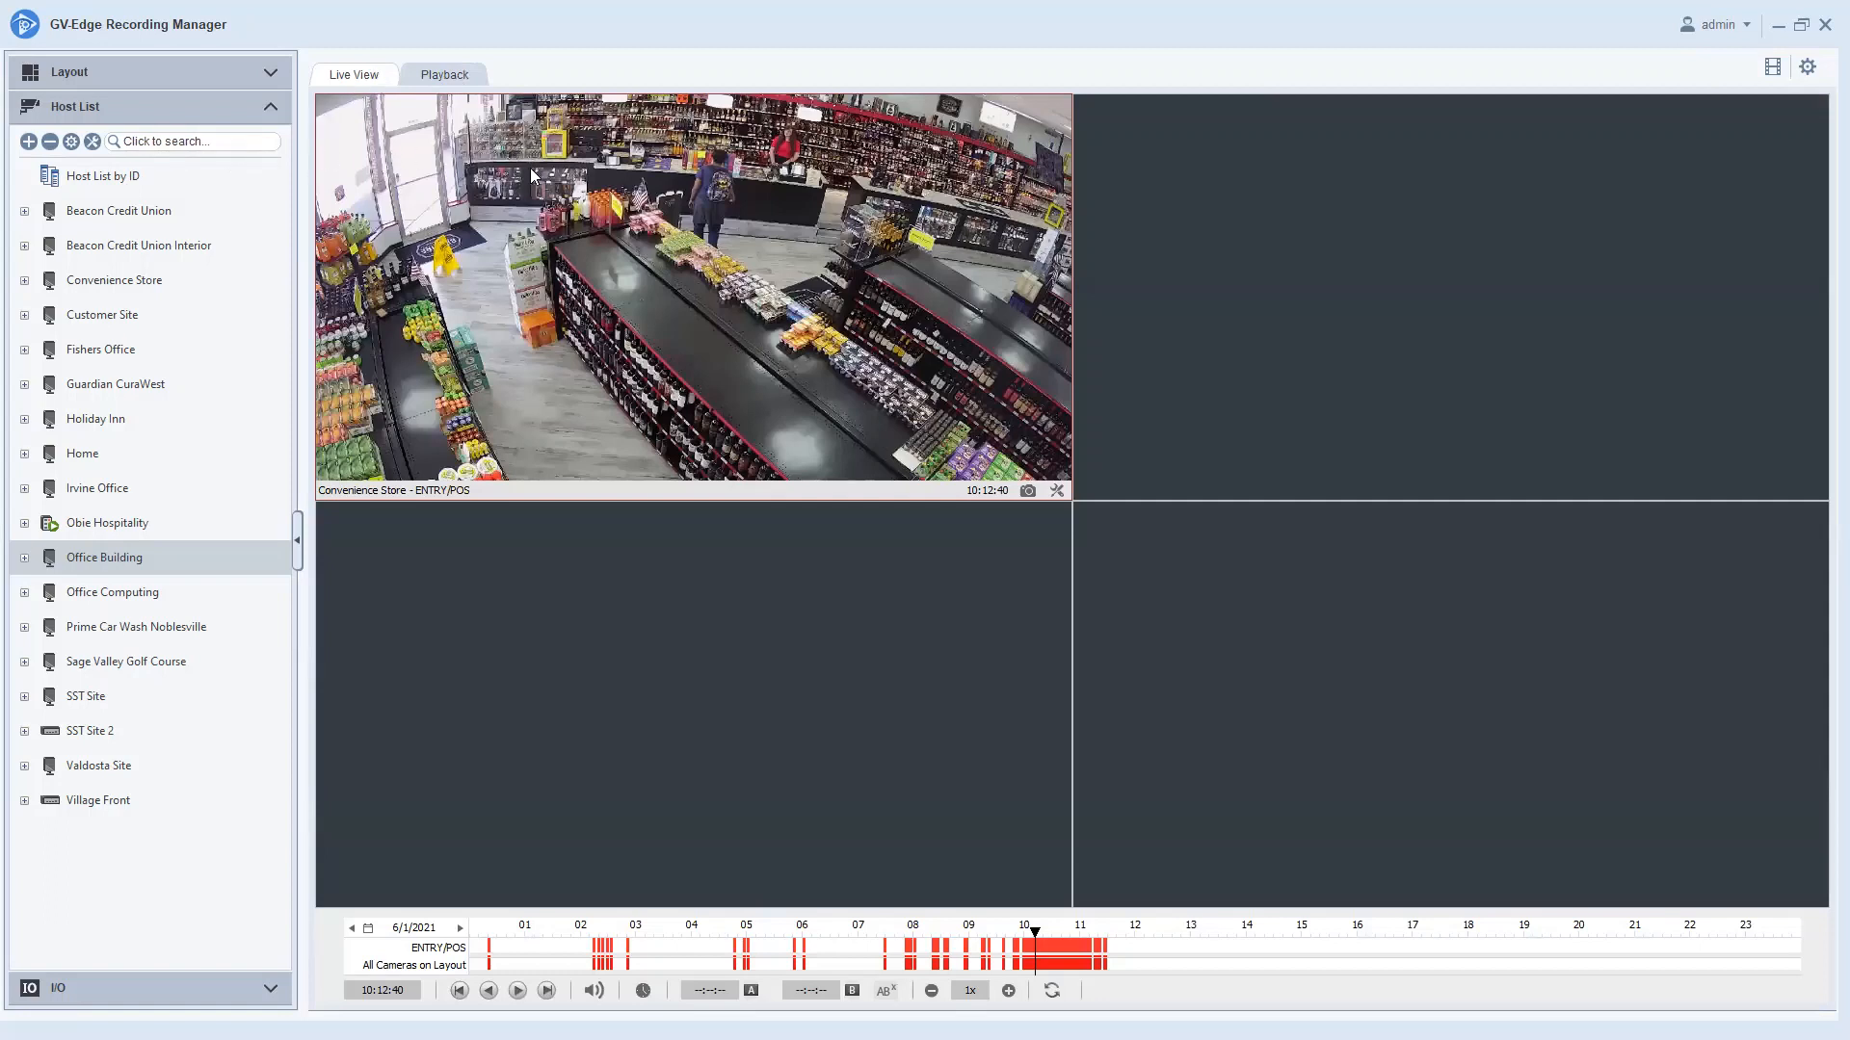
mouse_move(212, 356)
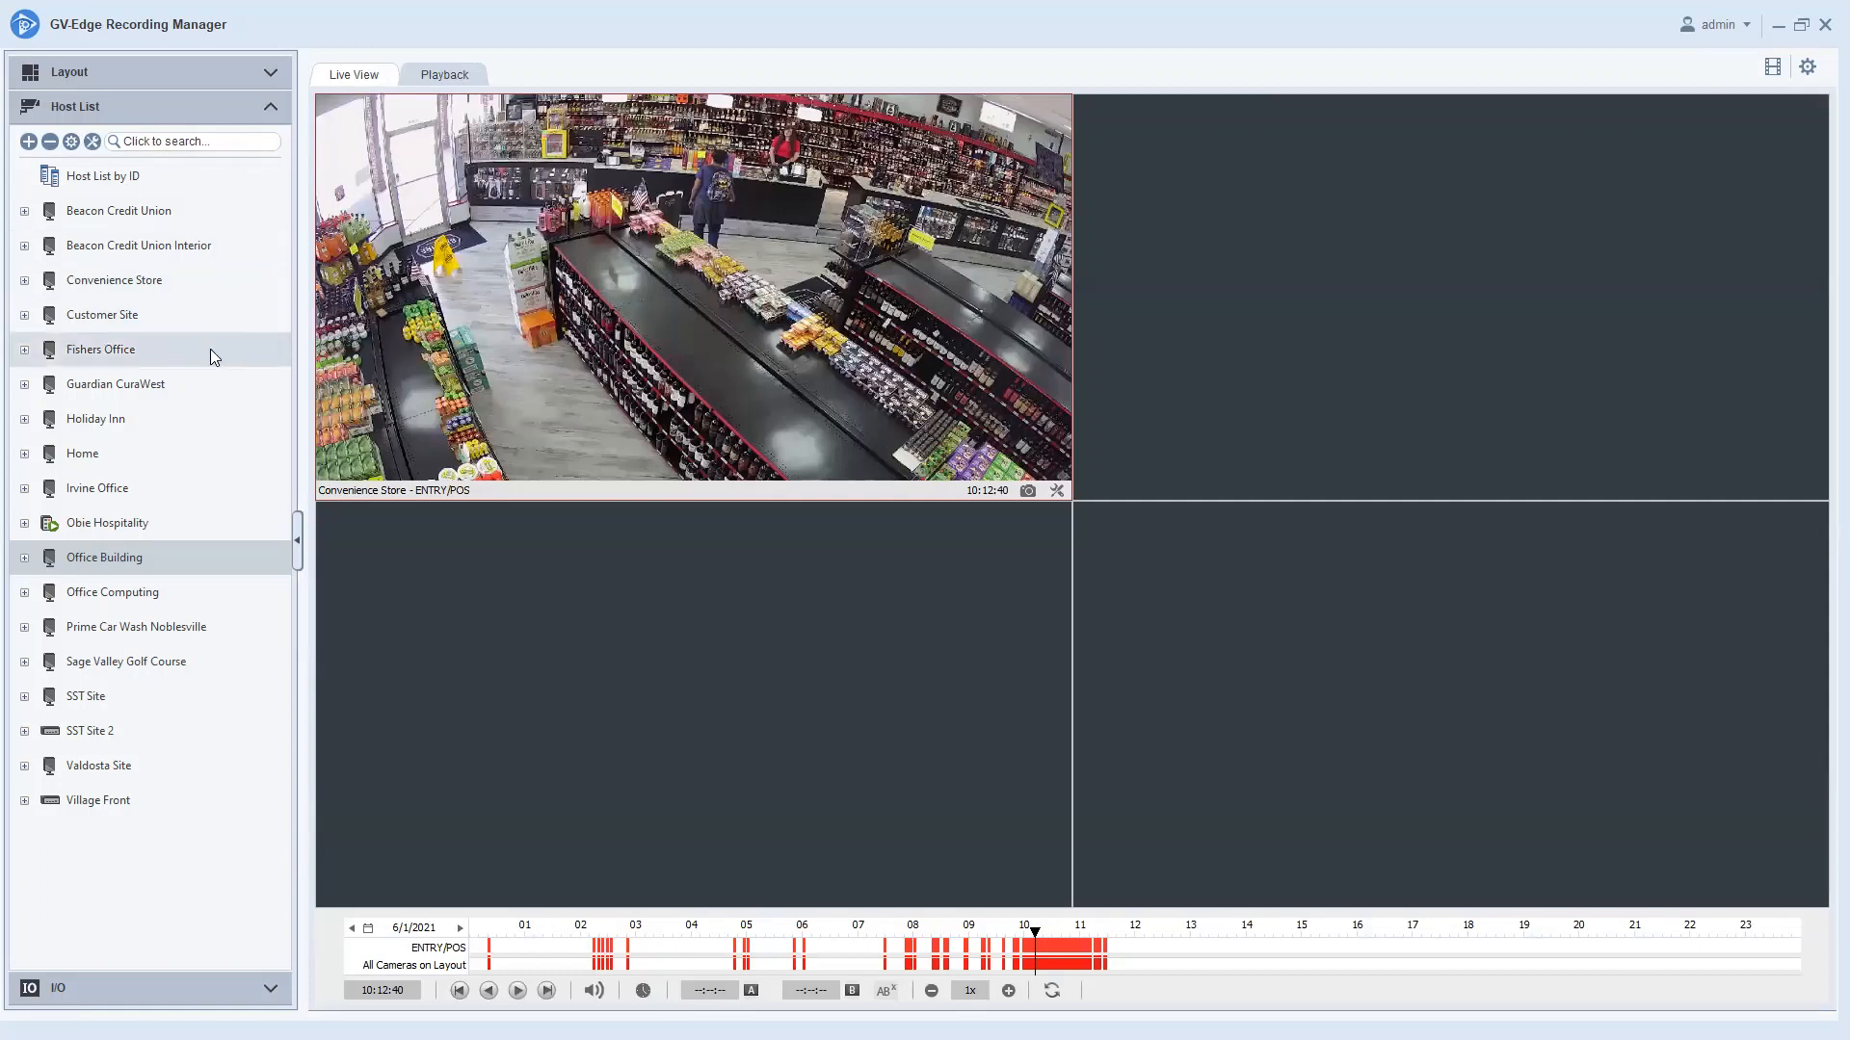
mouse_move(44, 520)
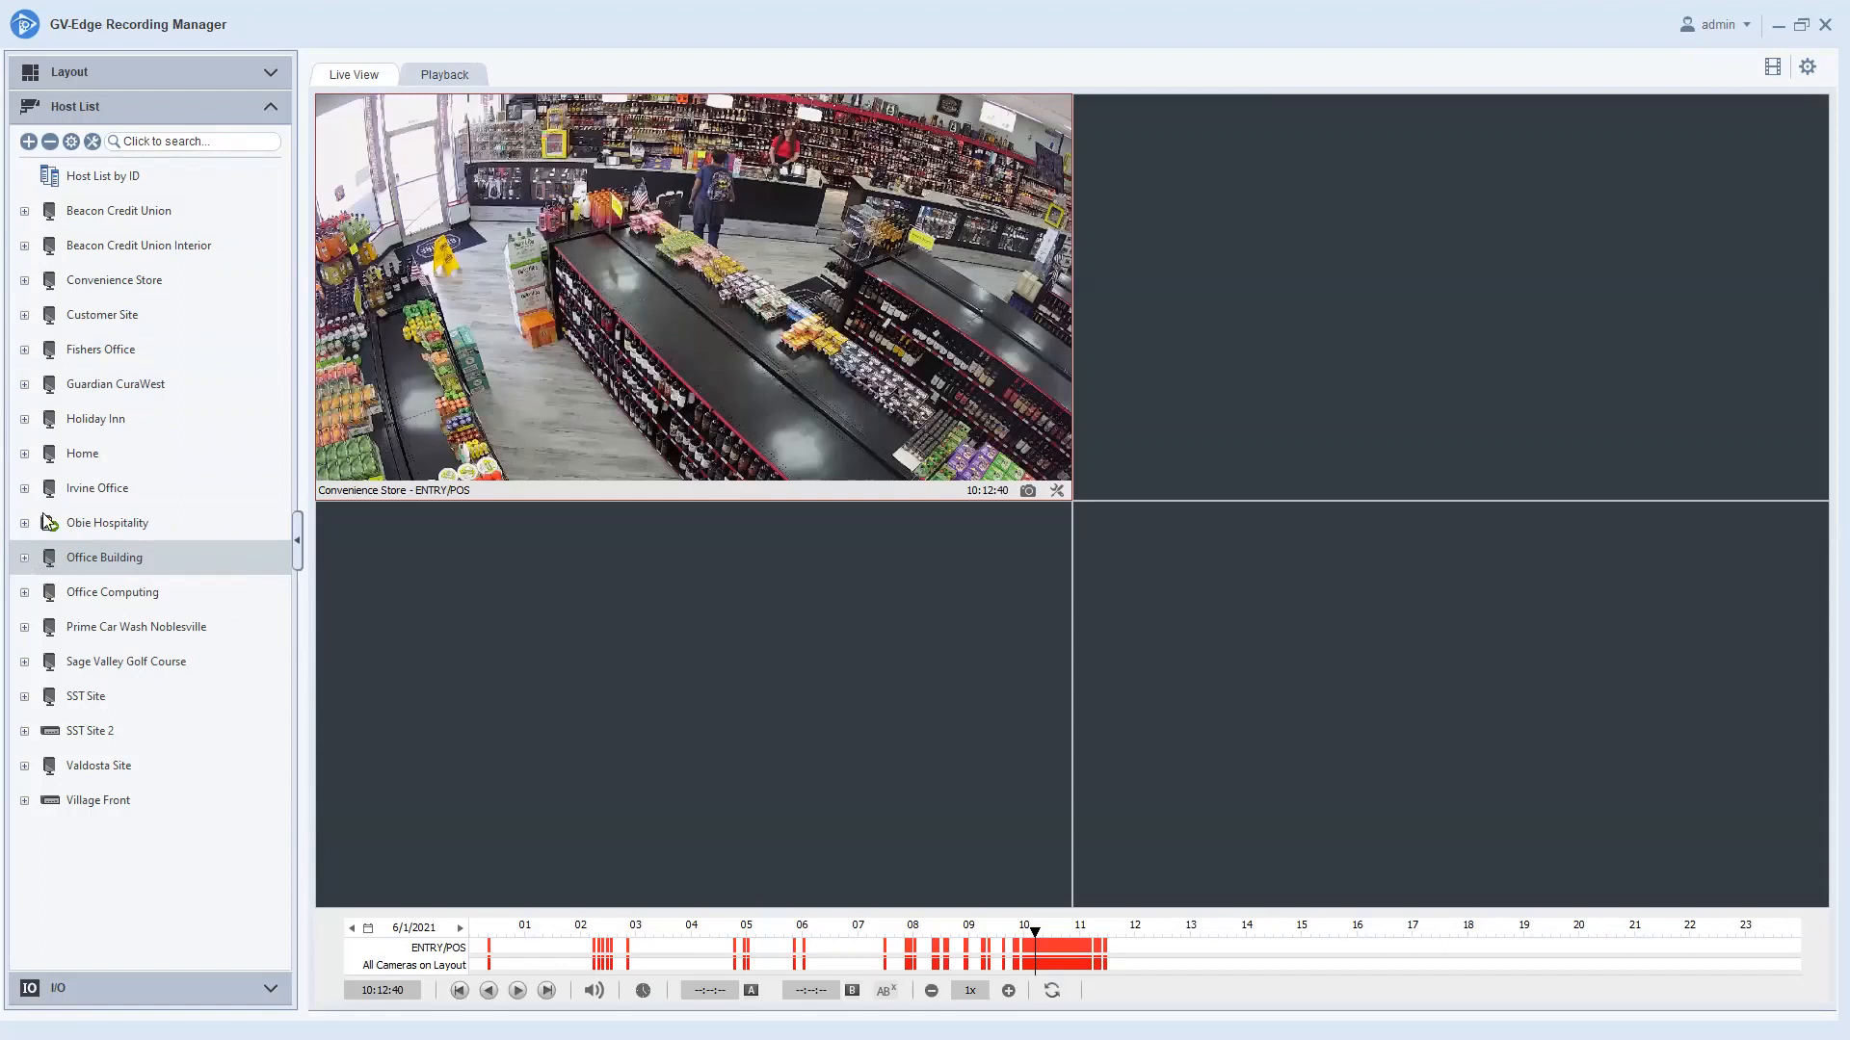
mouse_move(89, 557)
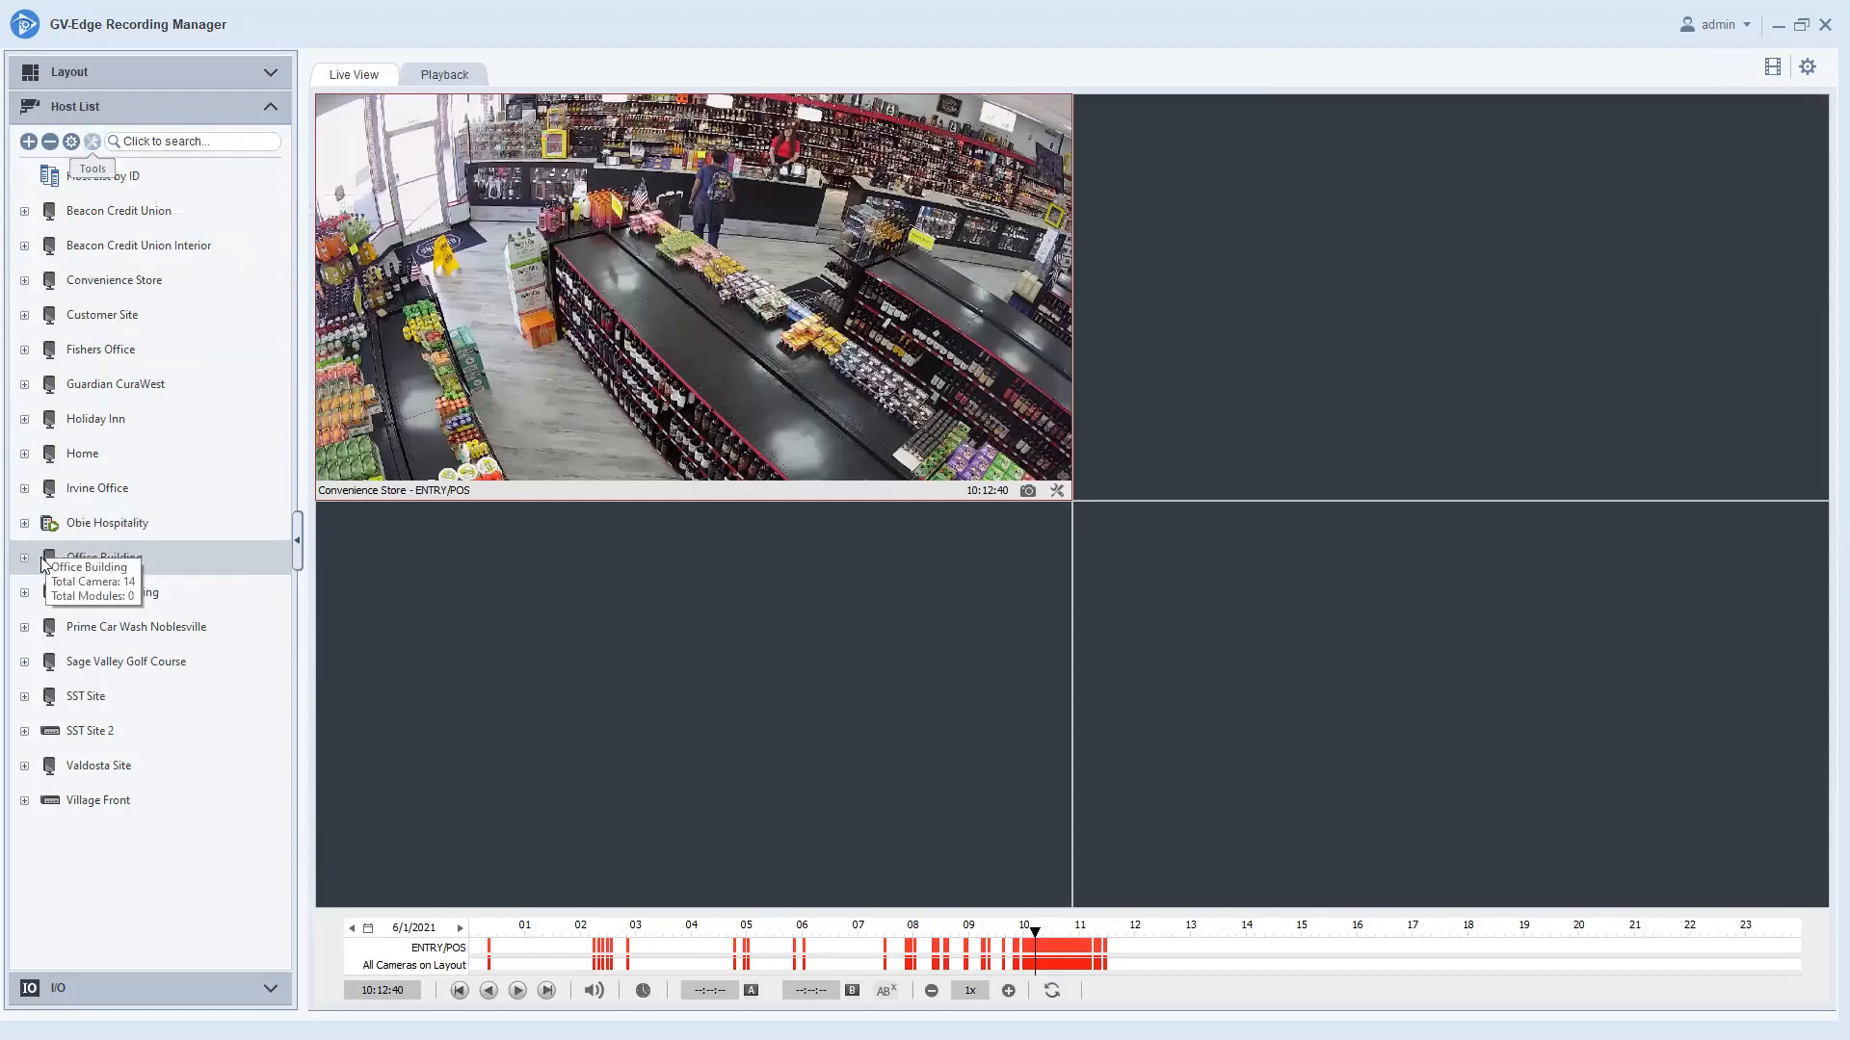
left_click(23, 557)
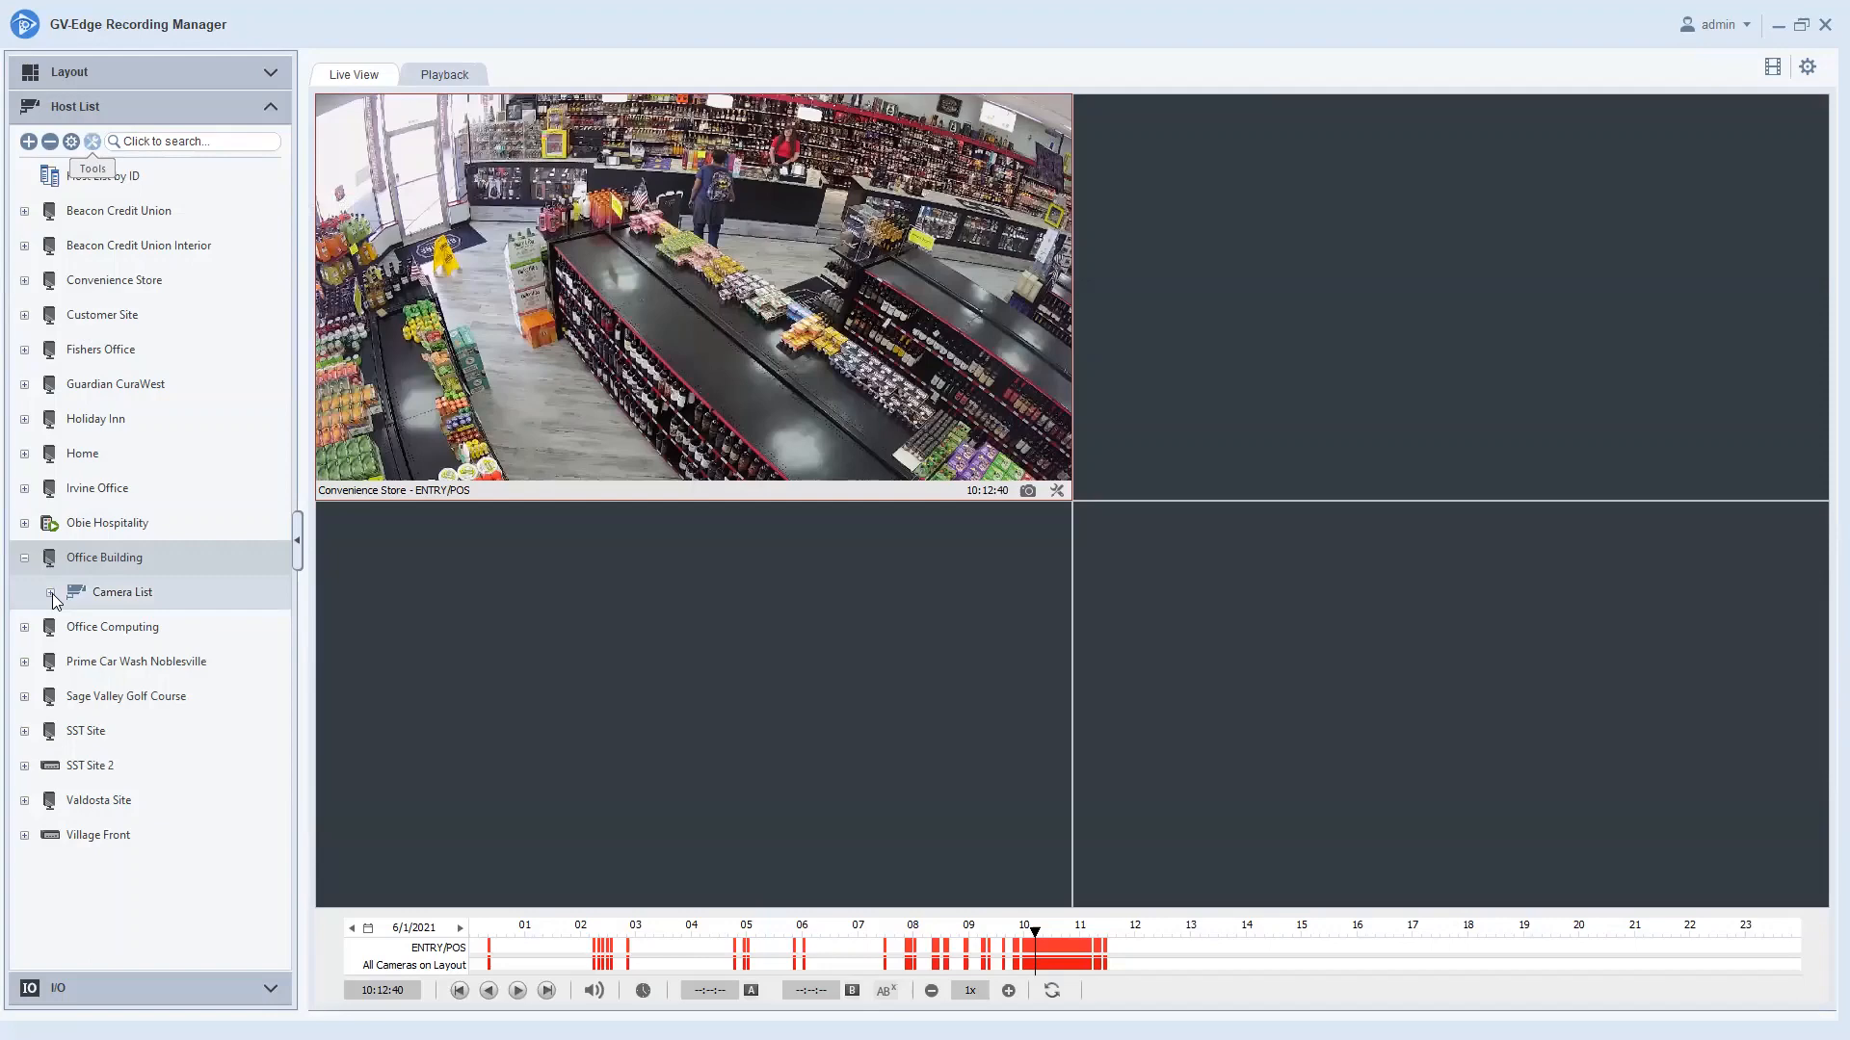
left_click(52, 595)
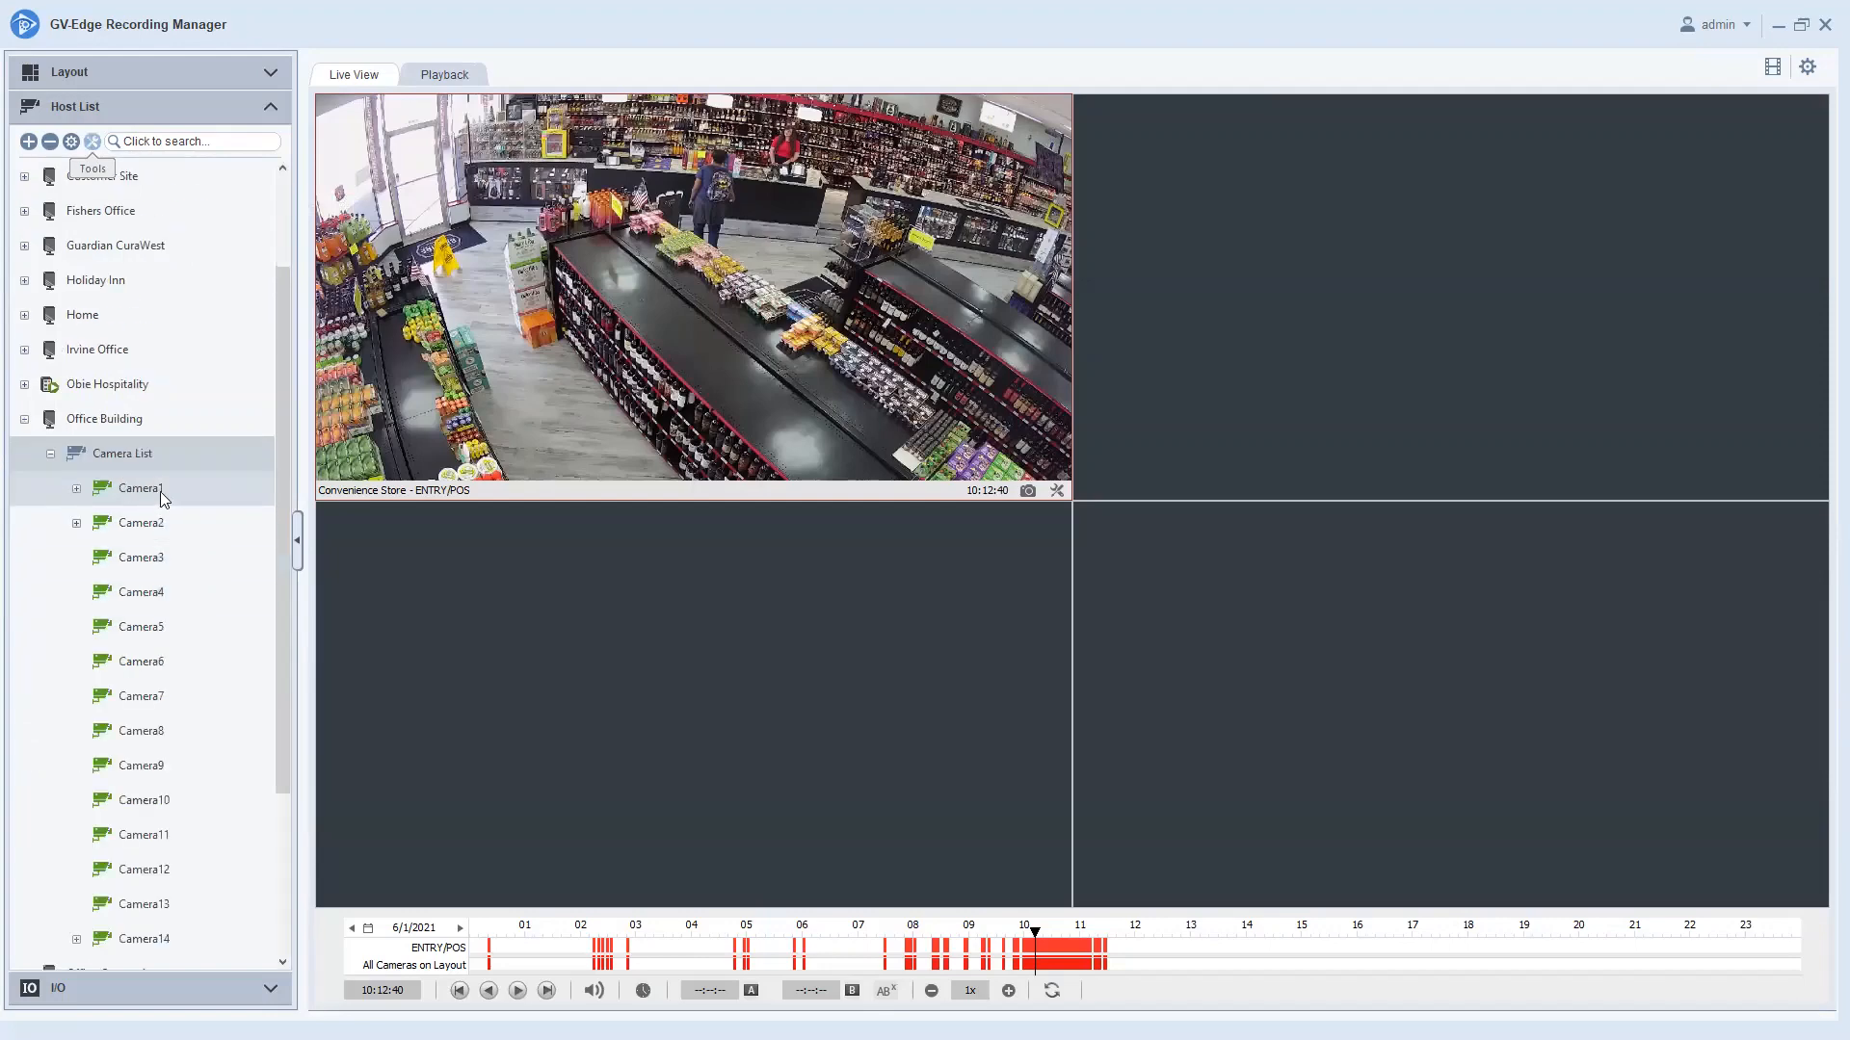
left_click(141, 488)
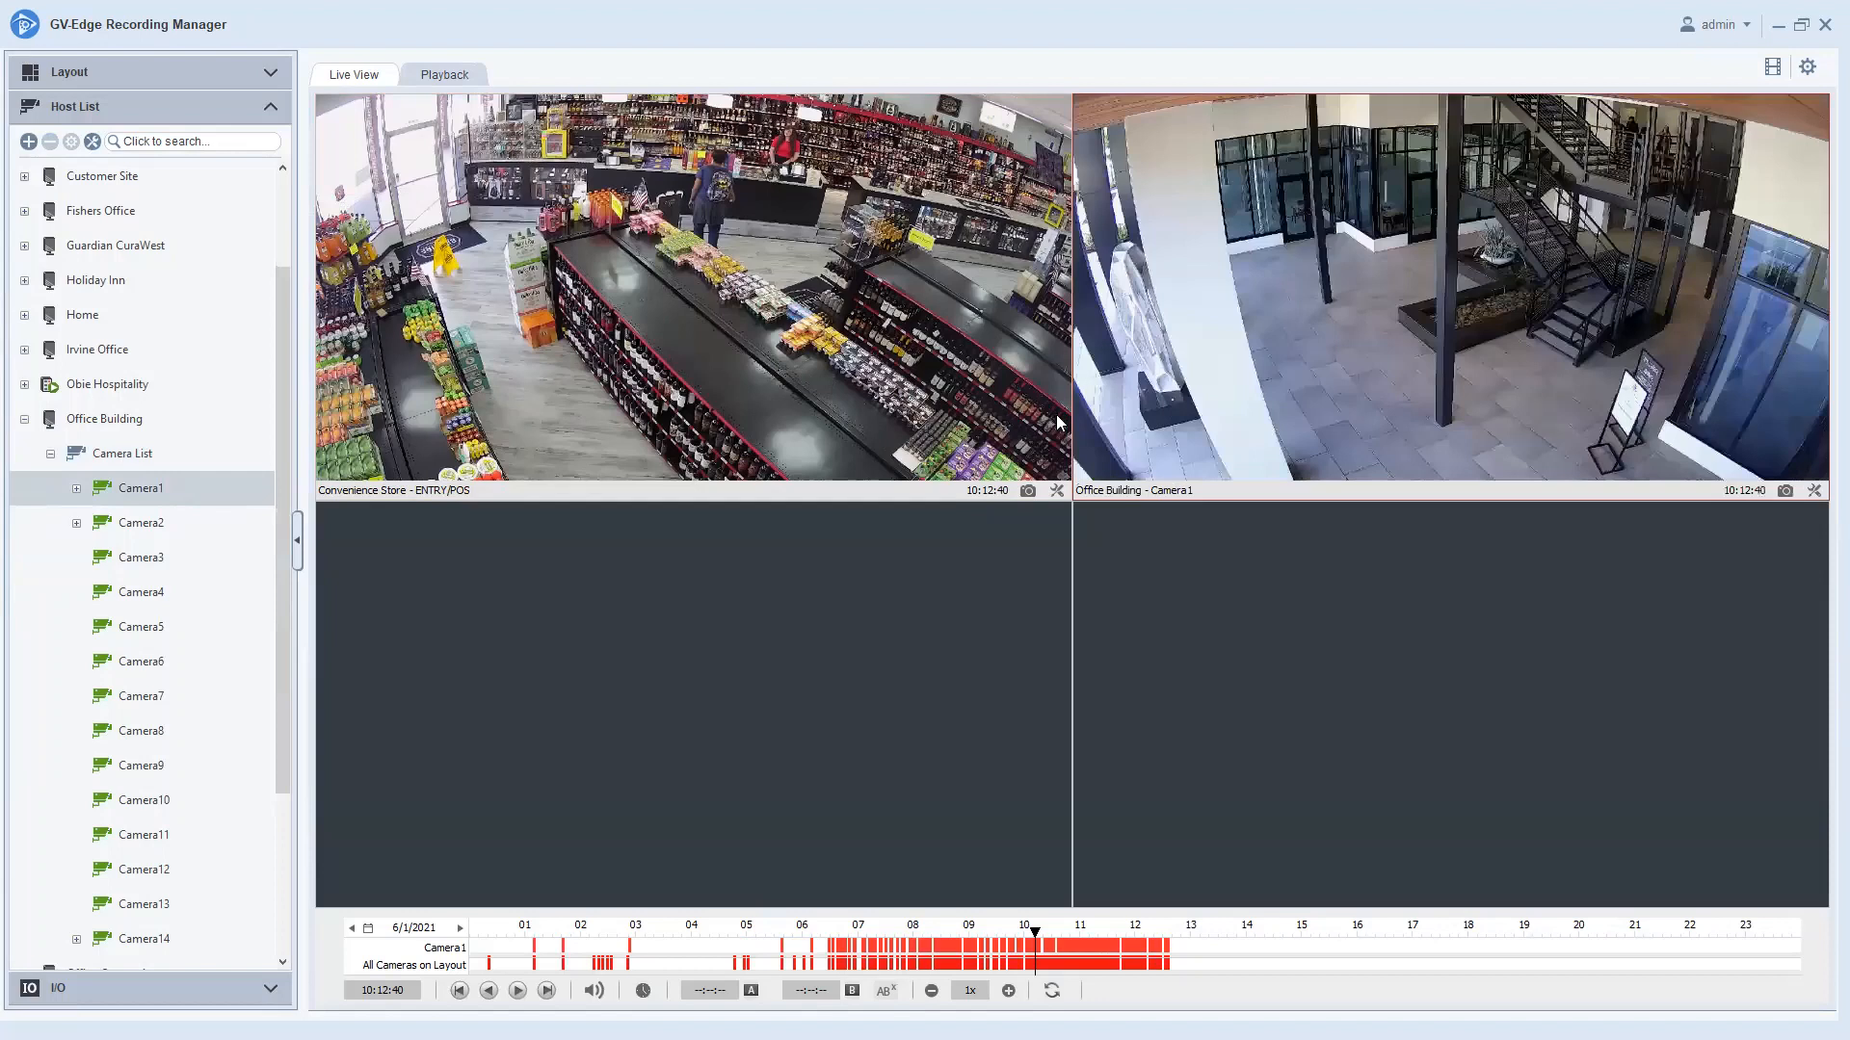
left_click(1816, 490)
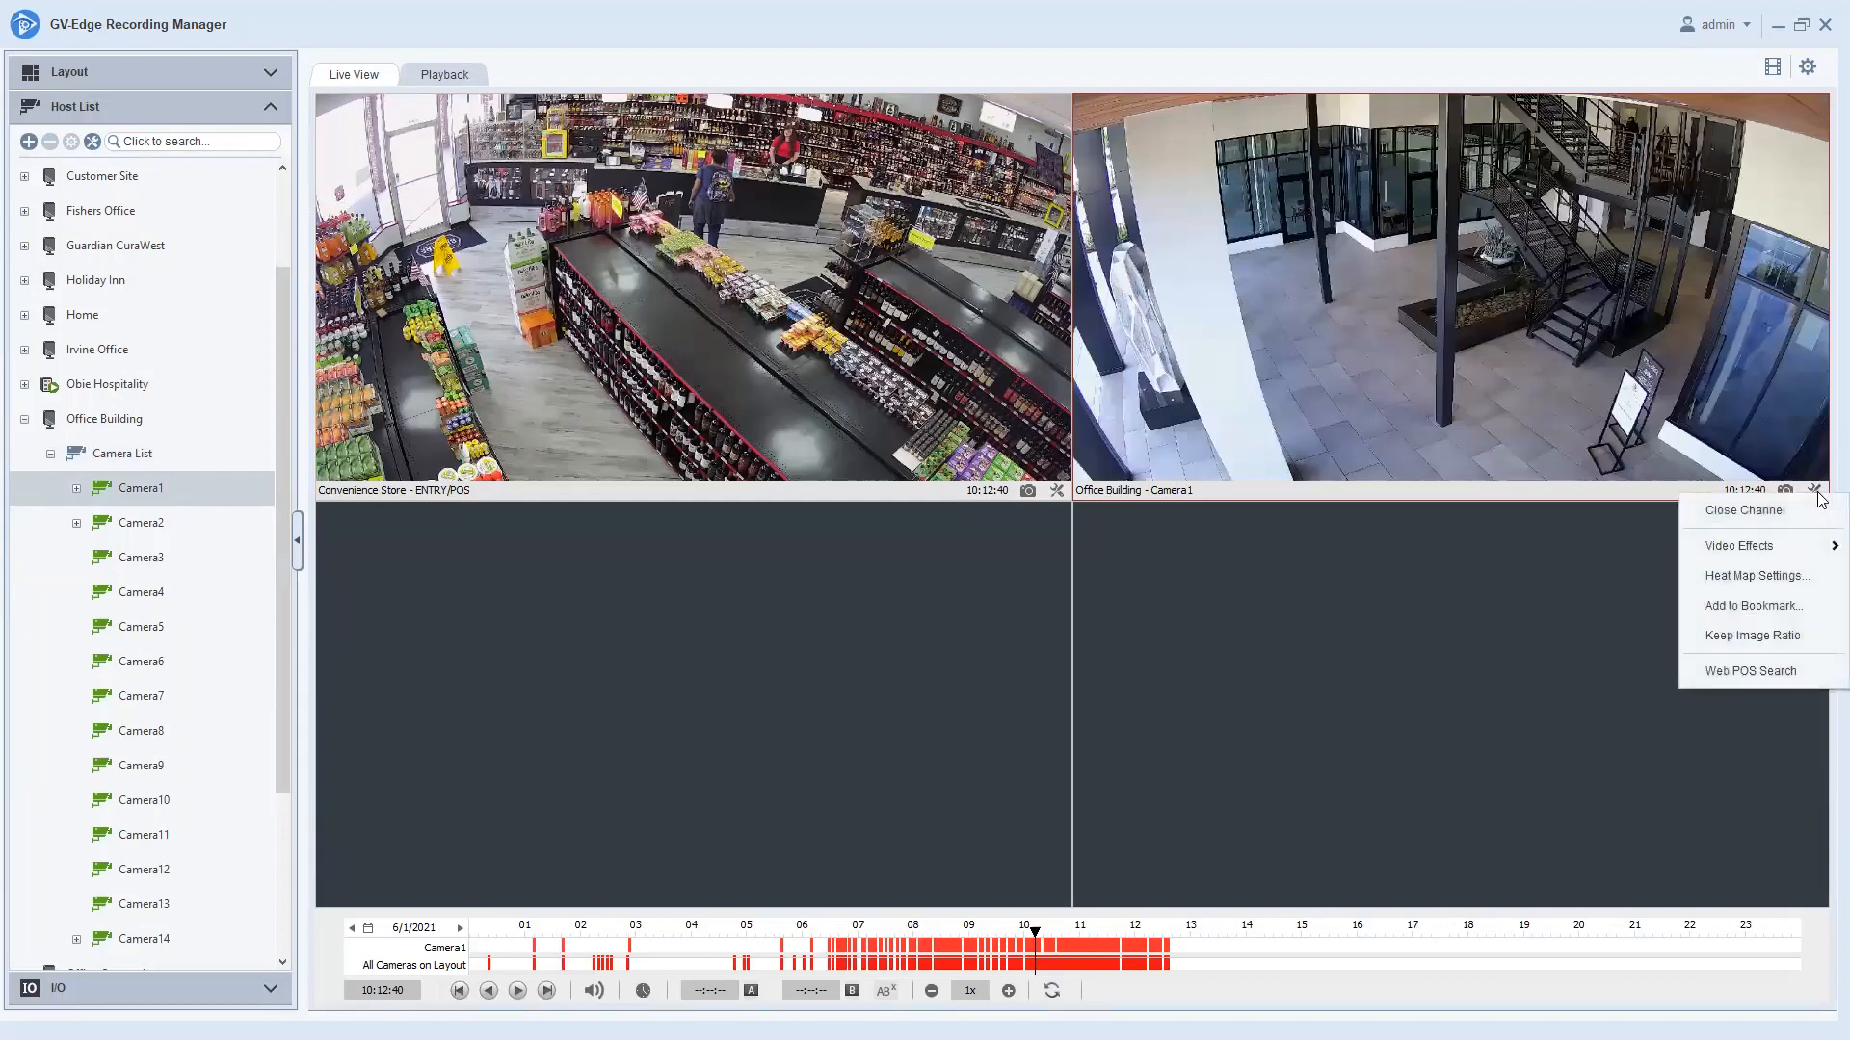
Close the Camera1 channel and zoom the timeline into the 10:00 hour.
left_click(1743, 510)
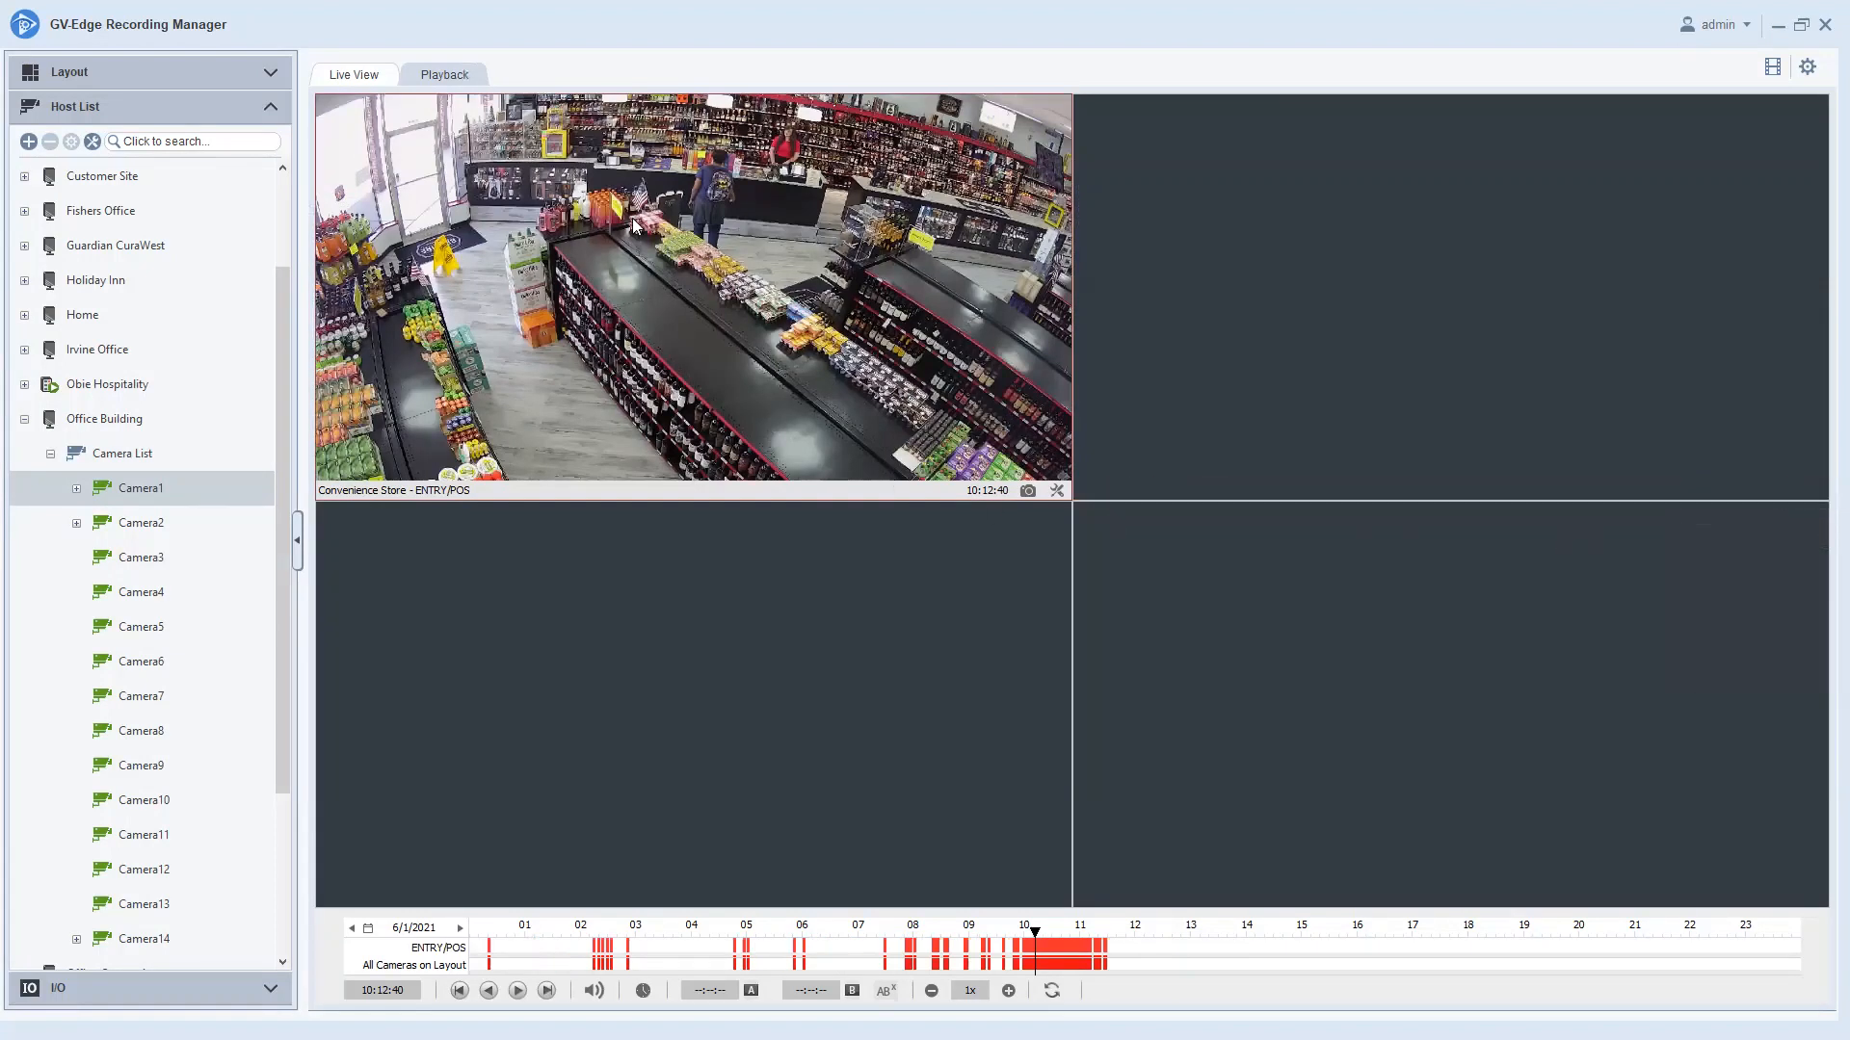
mouse_move(877, 541)
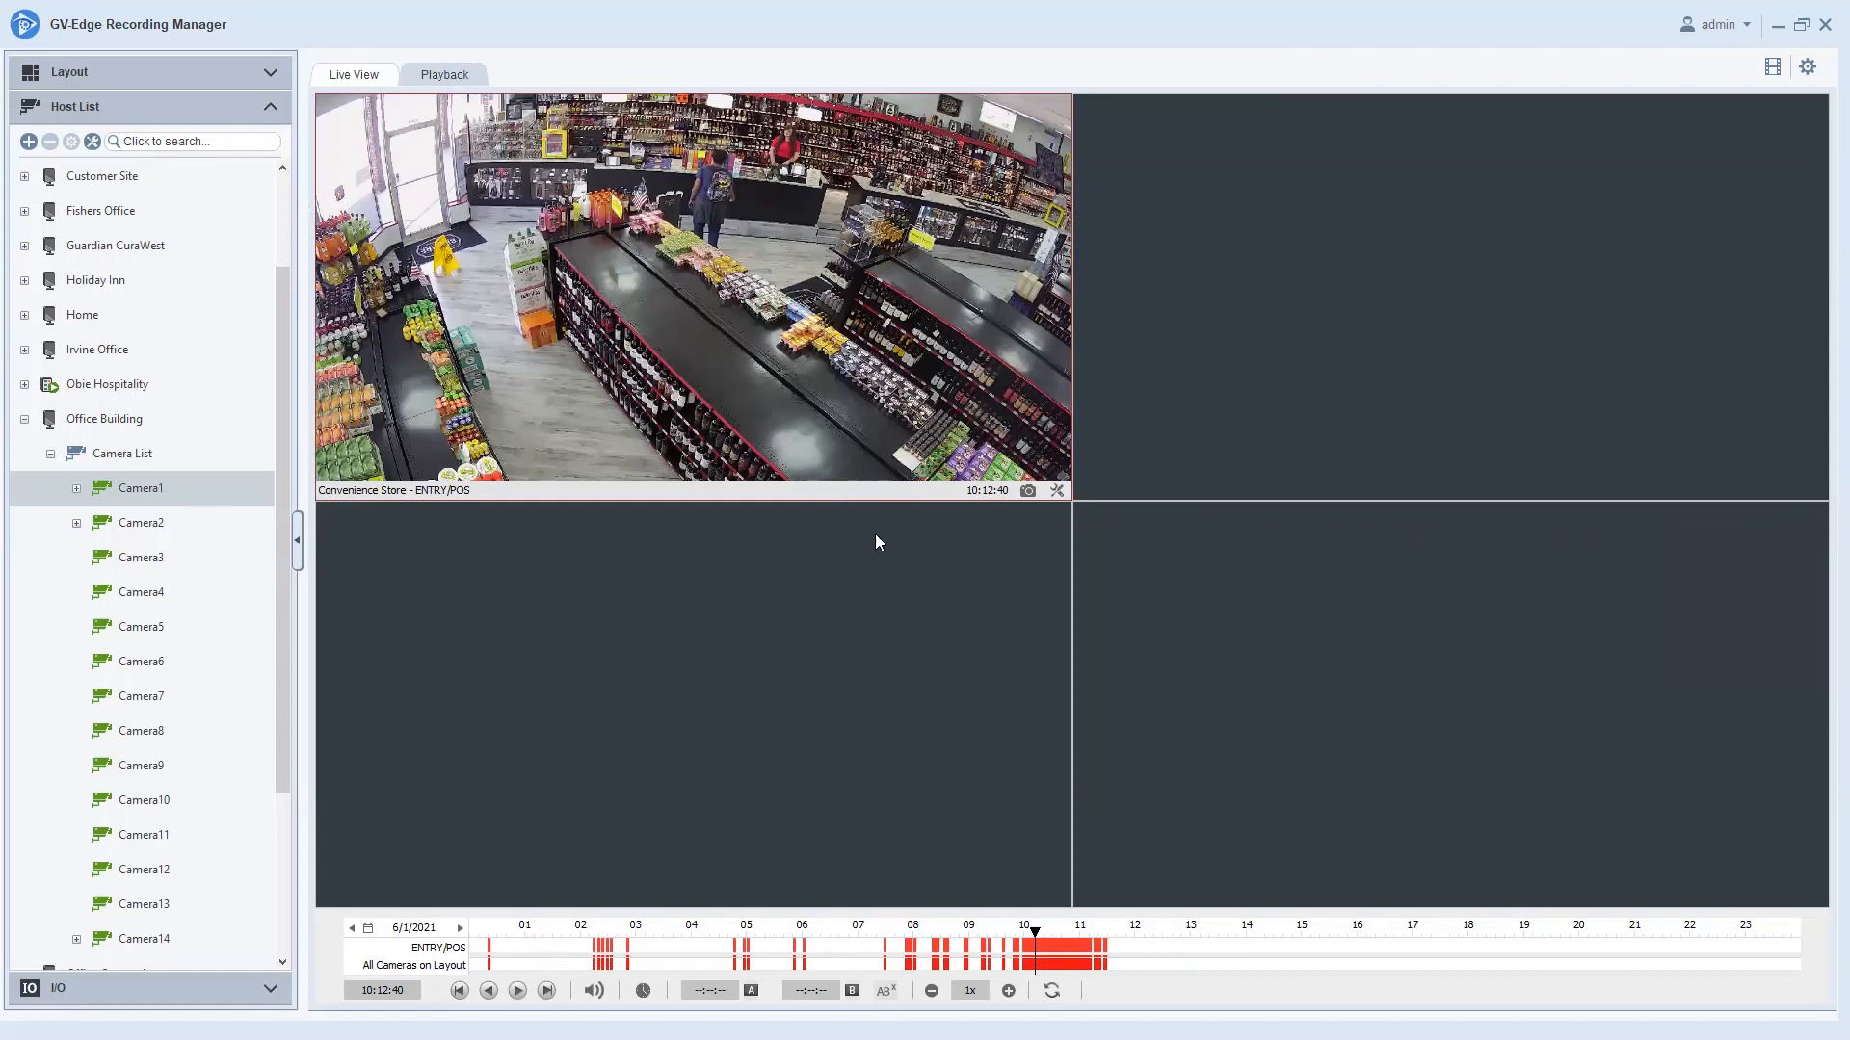
mouse_move(842, 321)
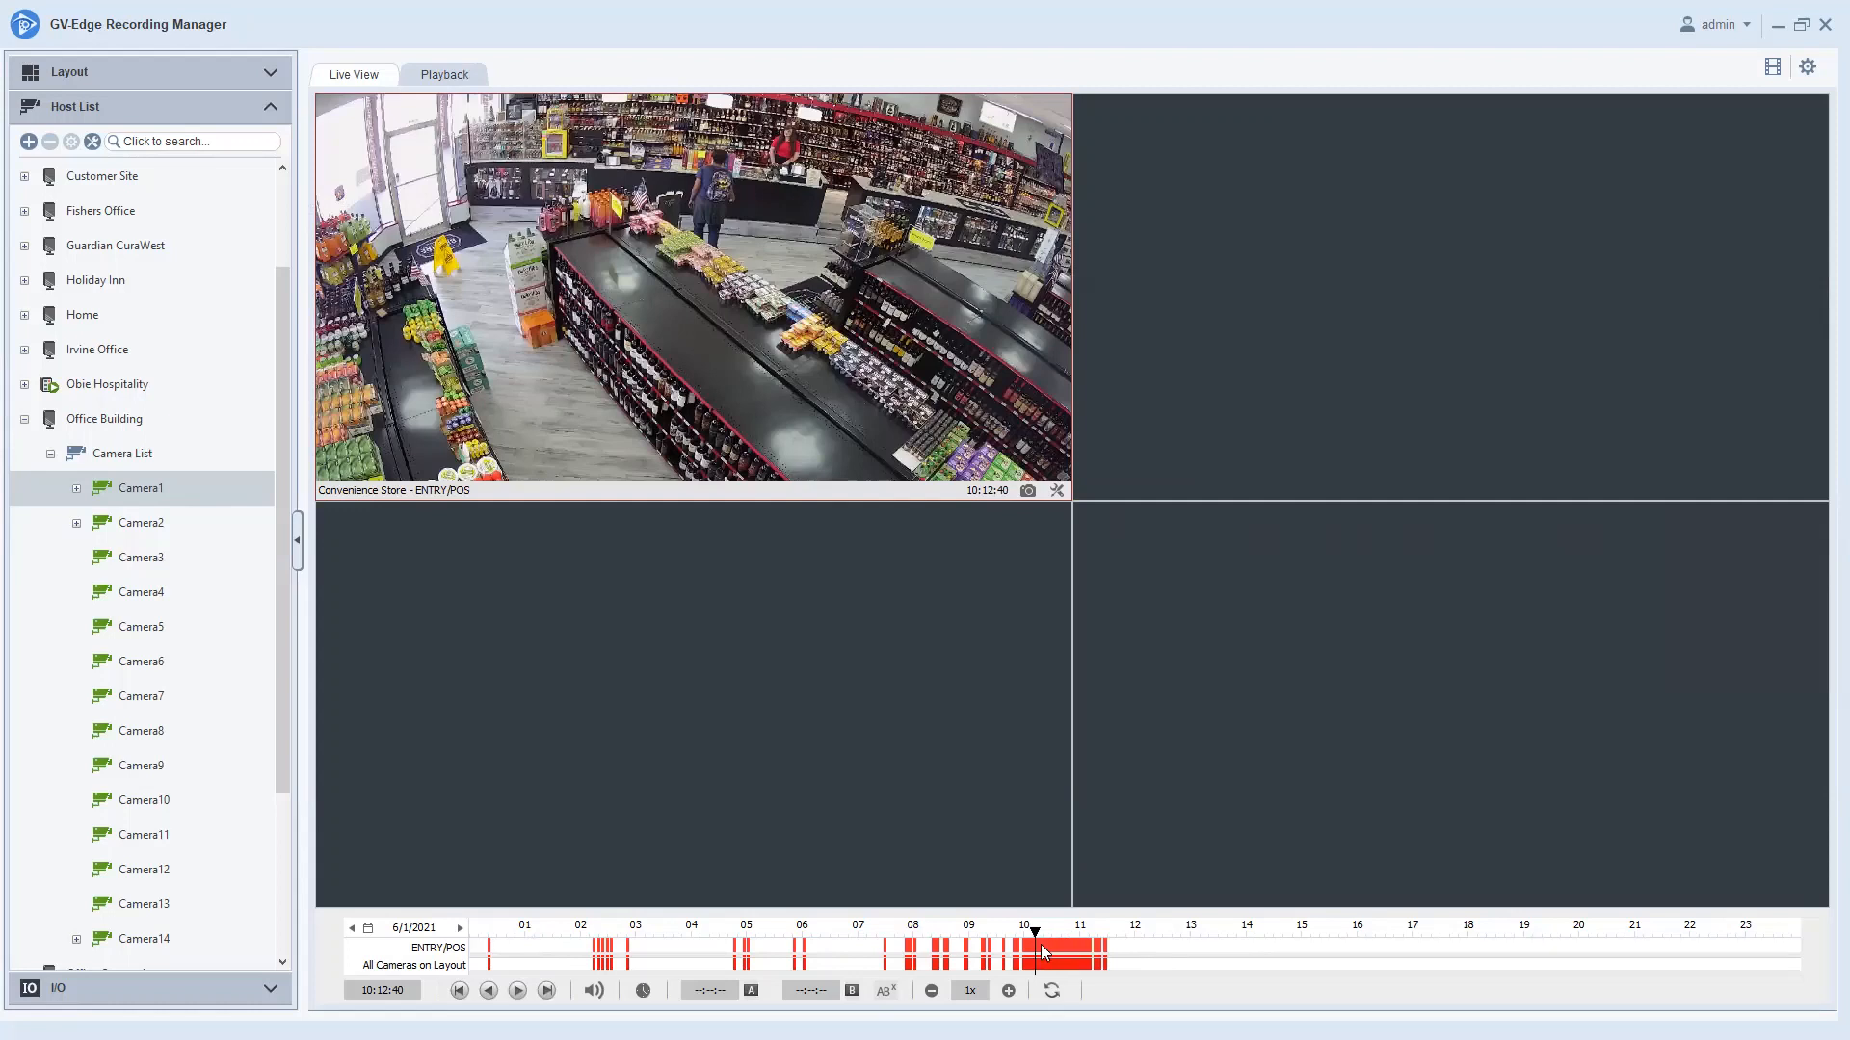
left_click(1006, 990)
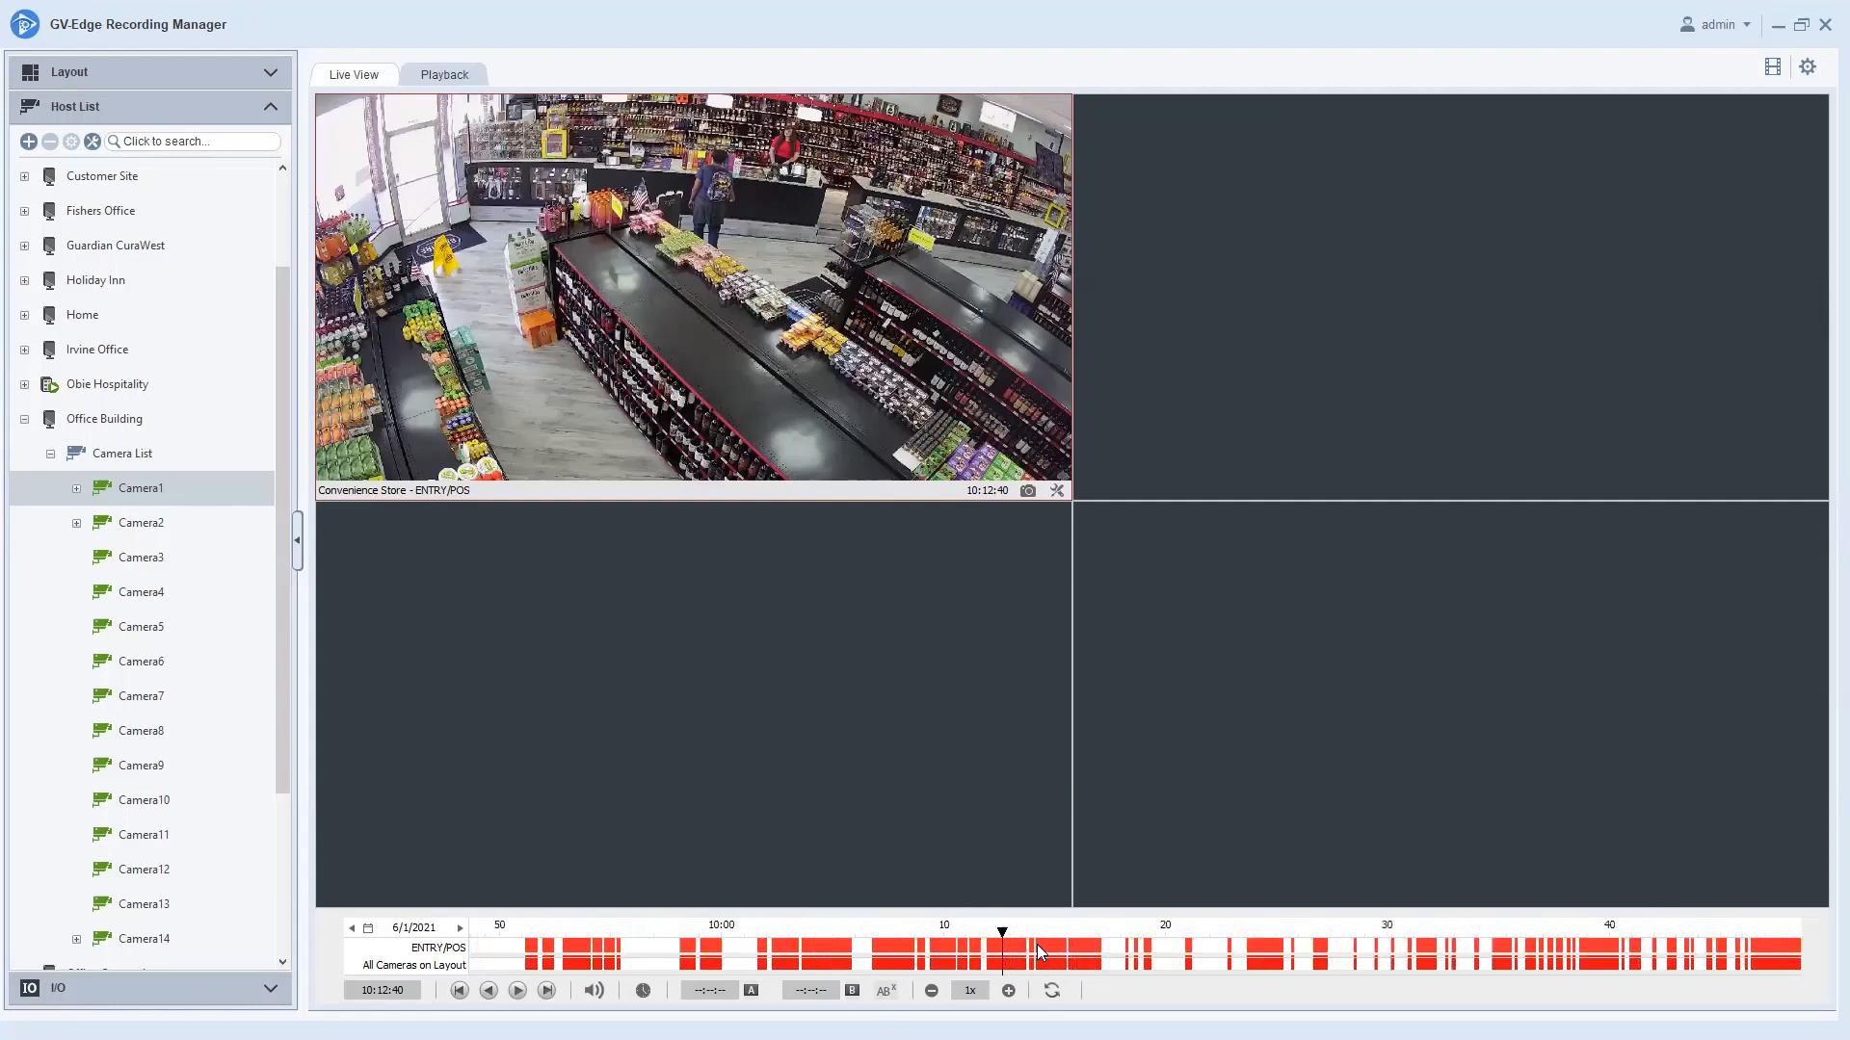
mouse_move(1156, 955)
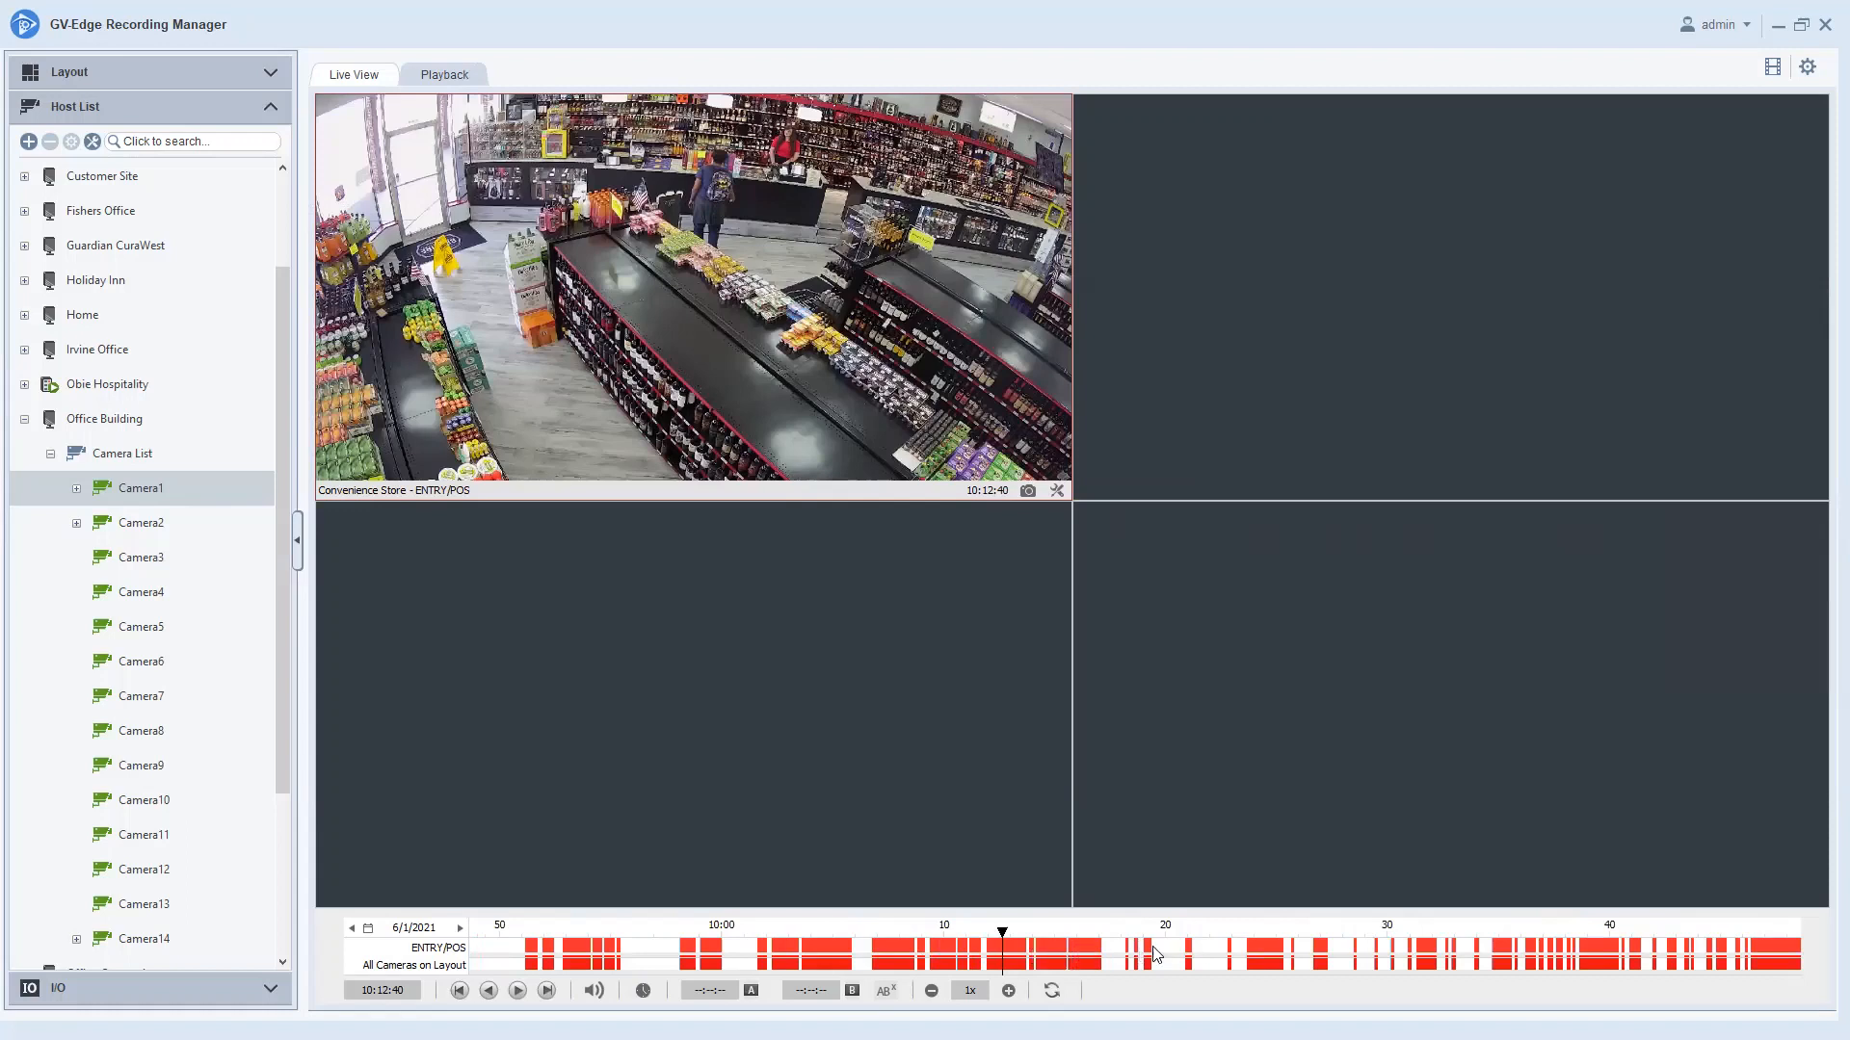
mouse_move(997, 958)
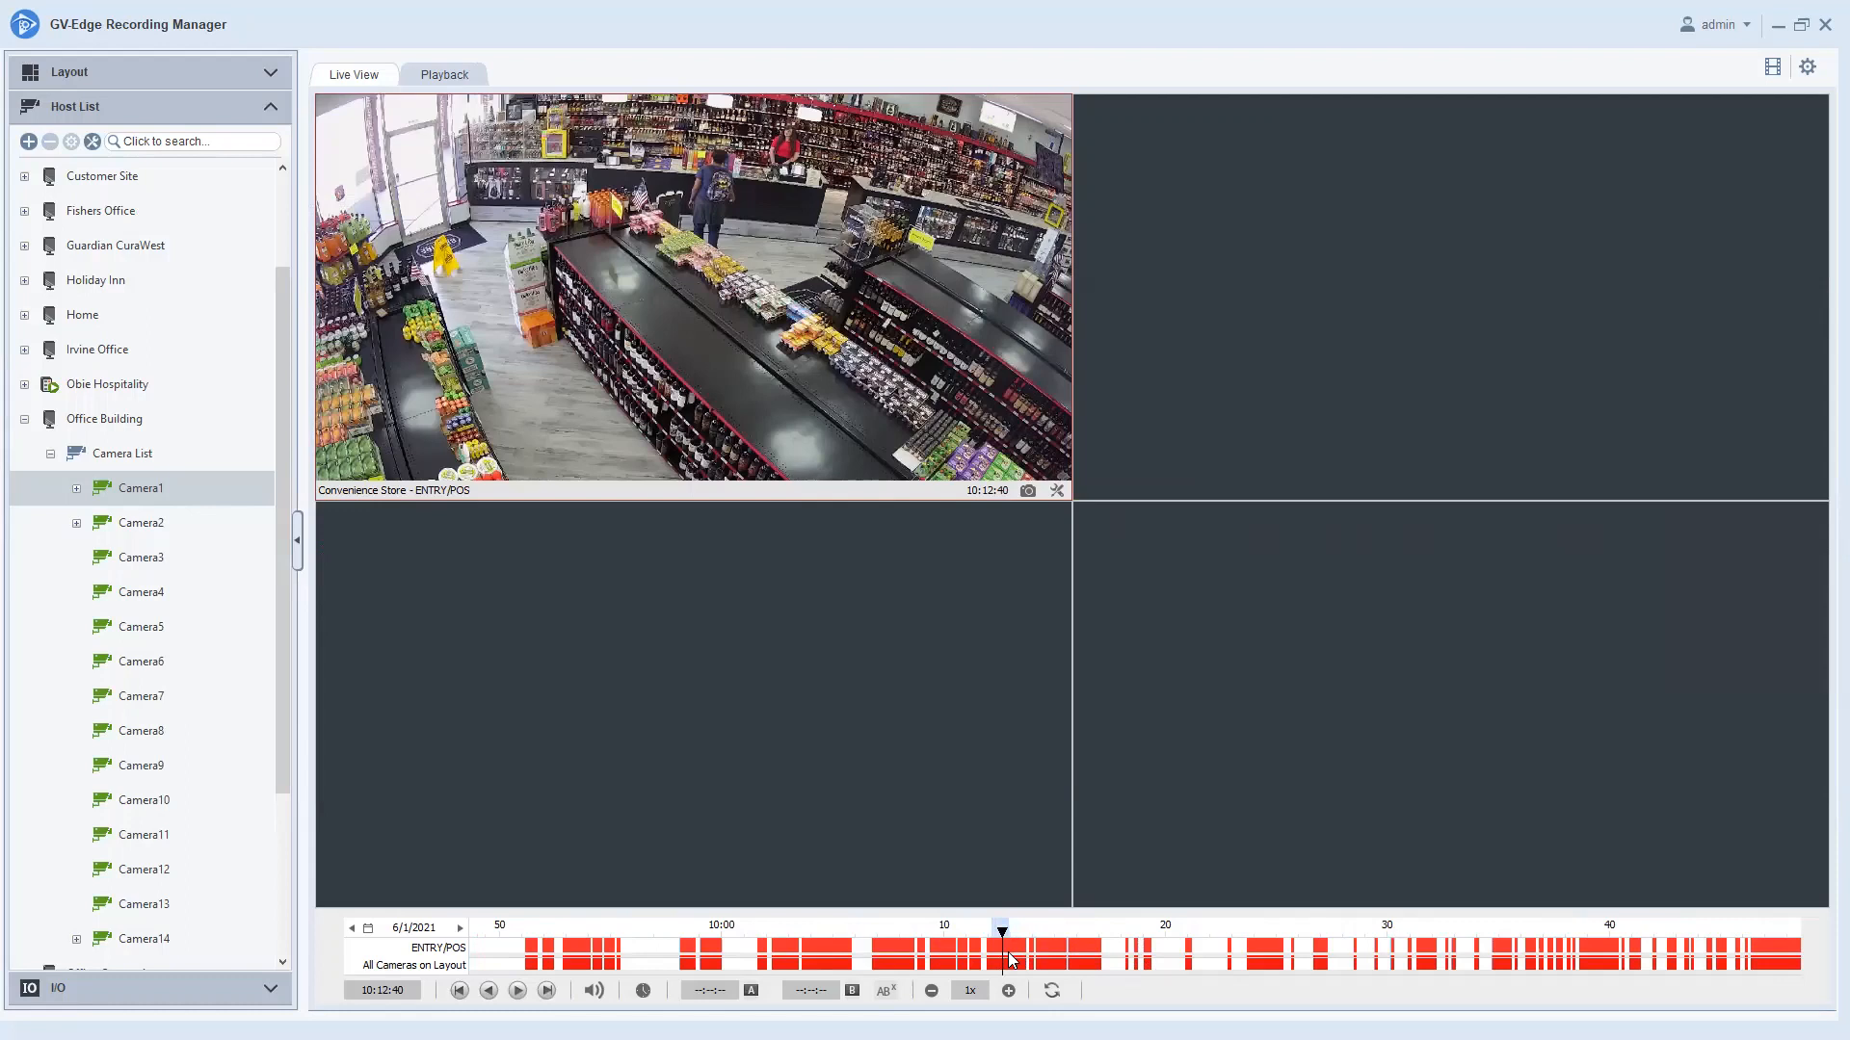
Start a backup of the 10:12:09–10:12:56 ENTRY/POS footage range from the timeline.
right_click(1002, 949)
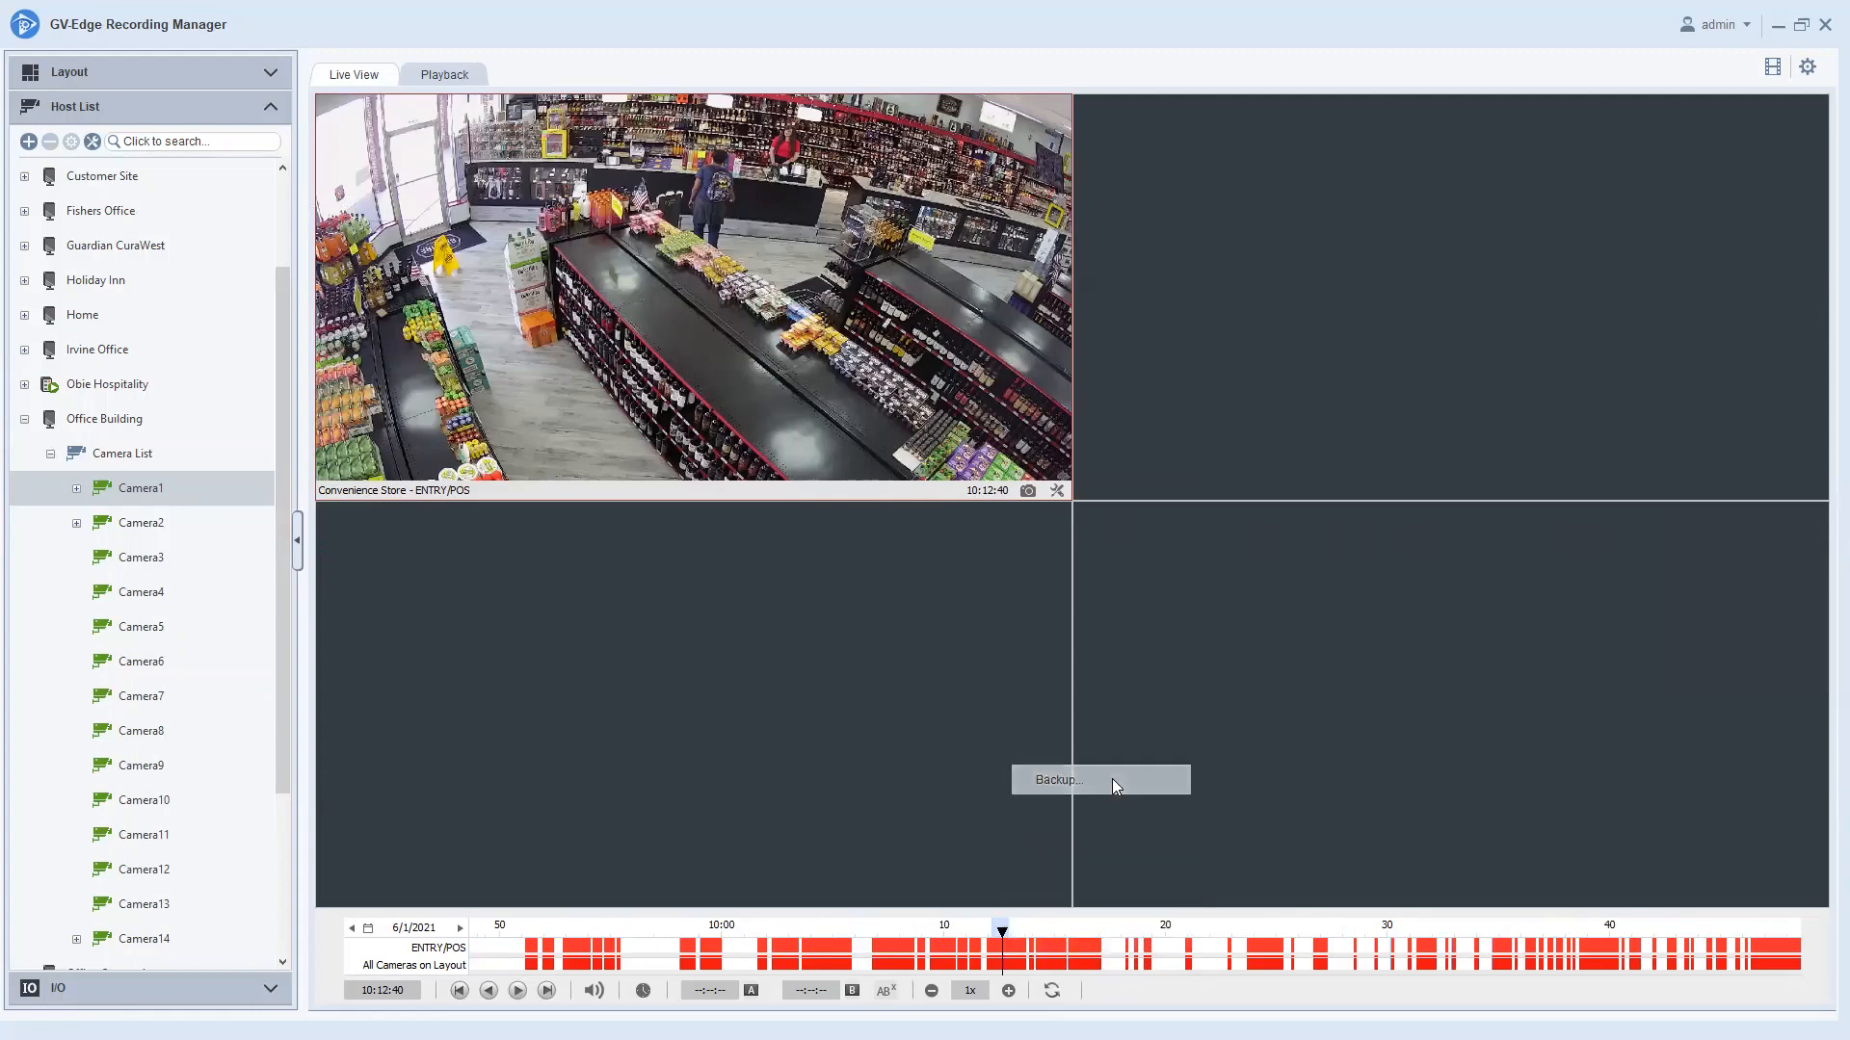
left_click(1058, 780)
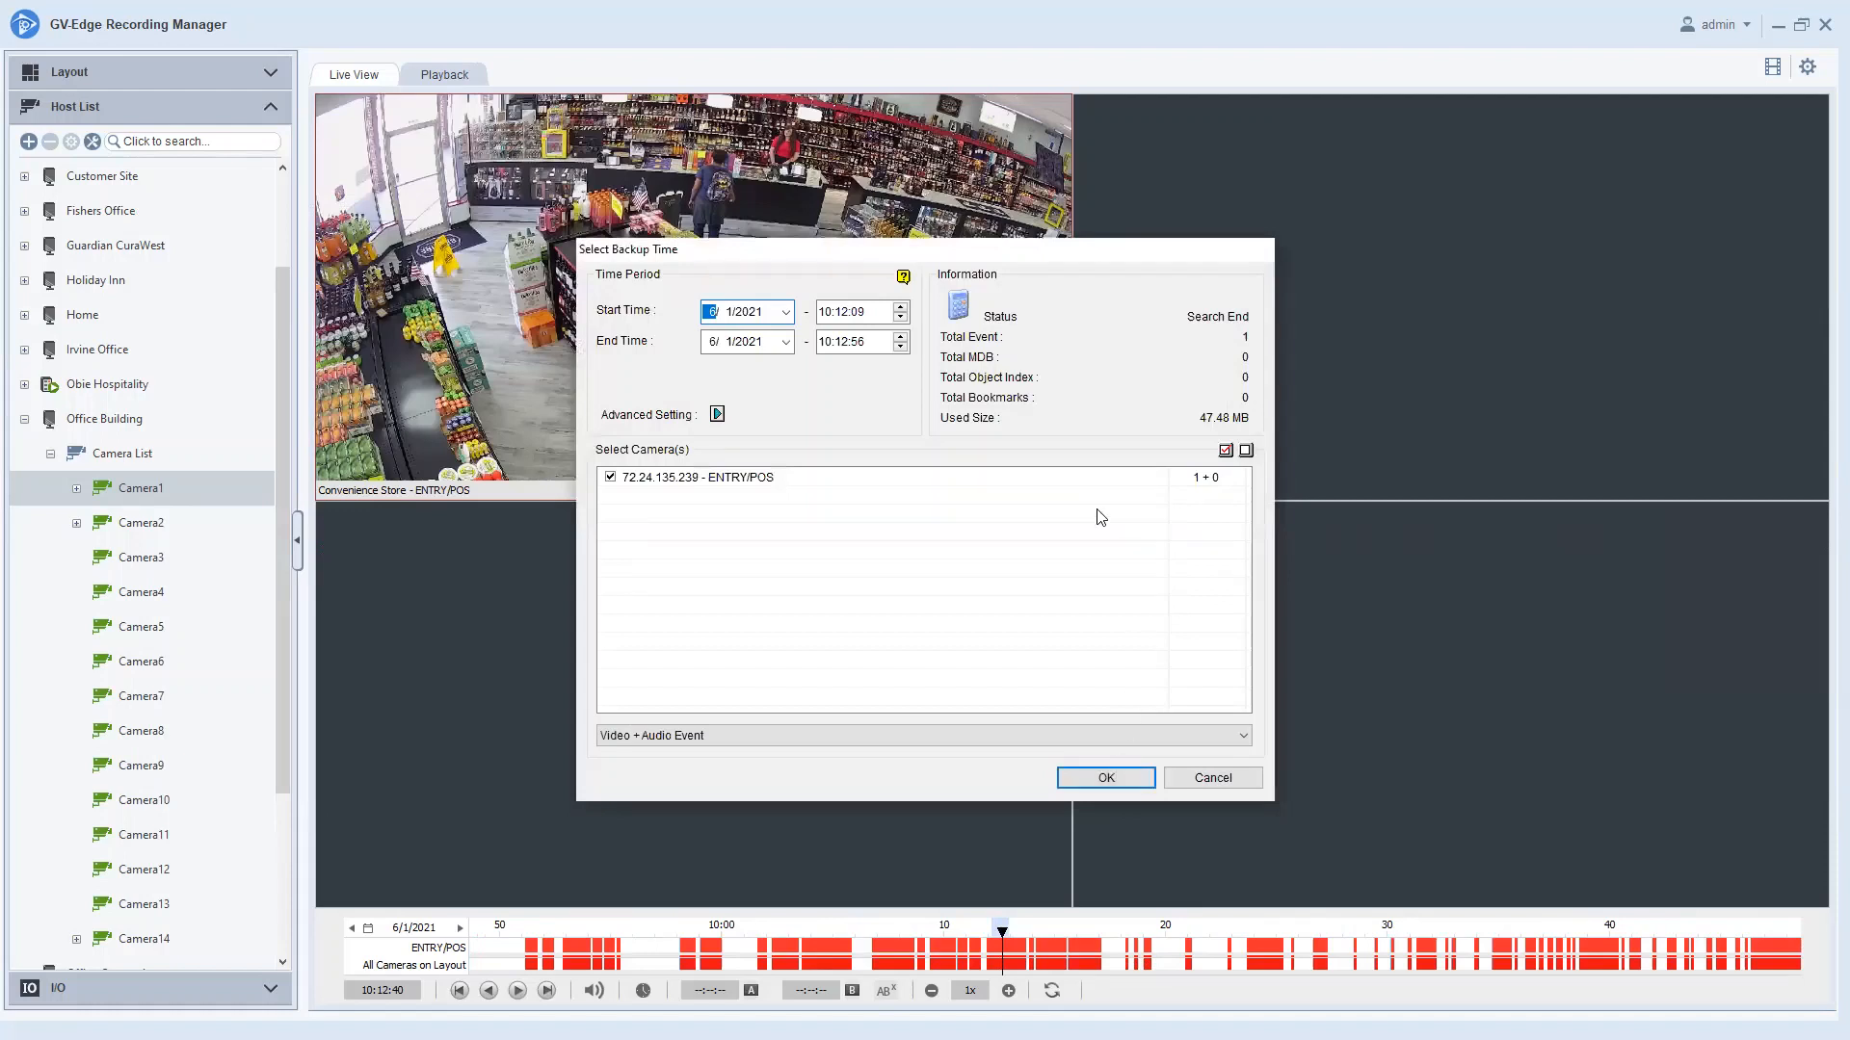
mouse_move(861, 369)
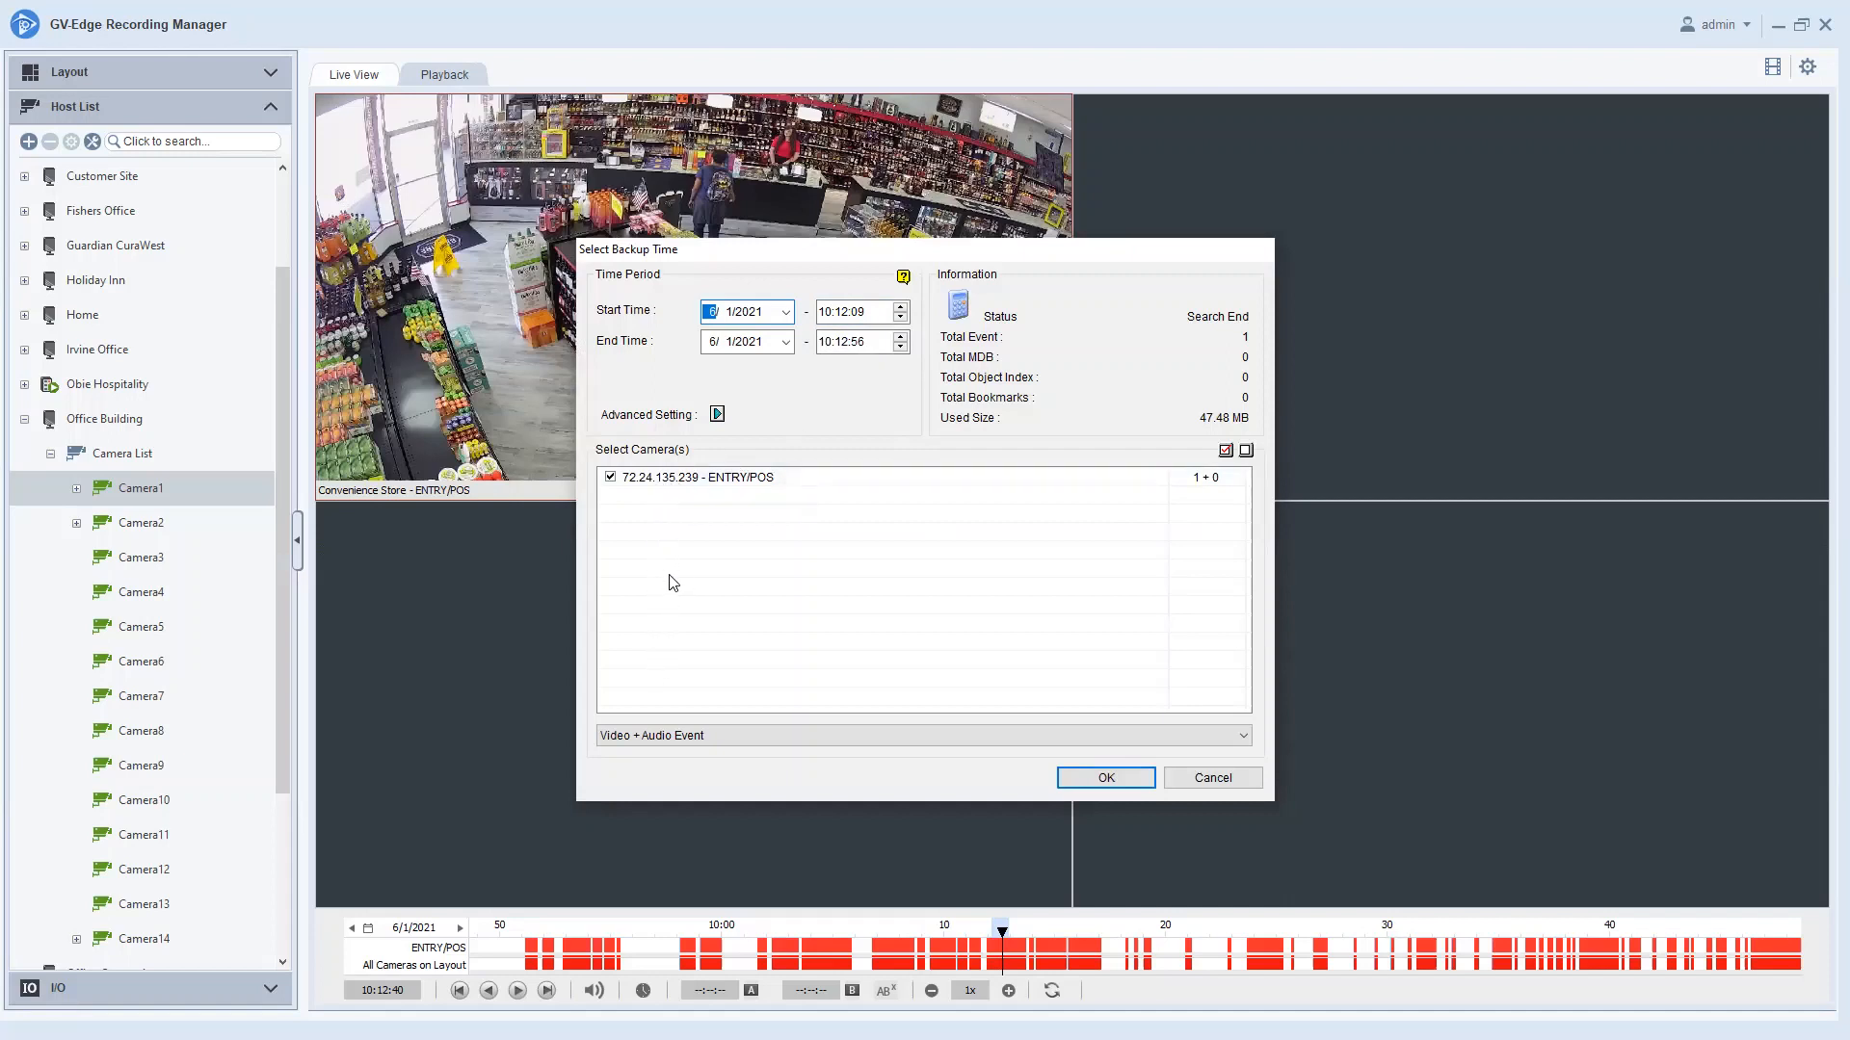
mouse_move(655, 523)
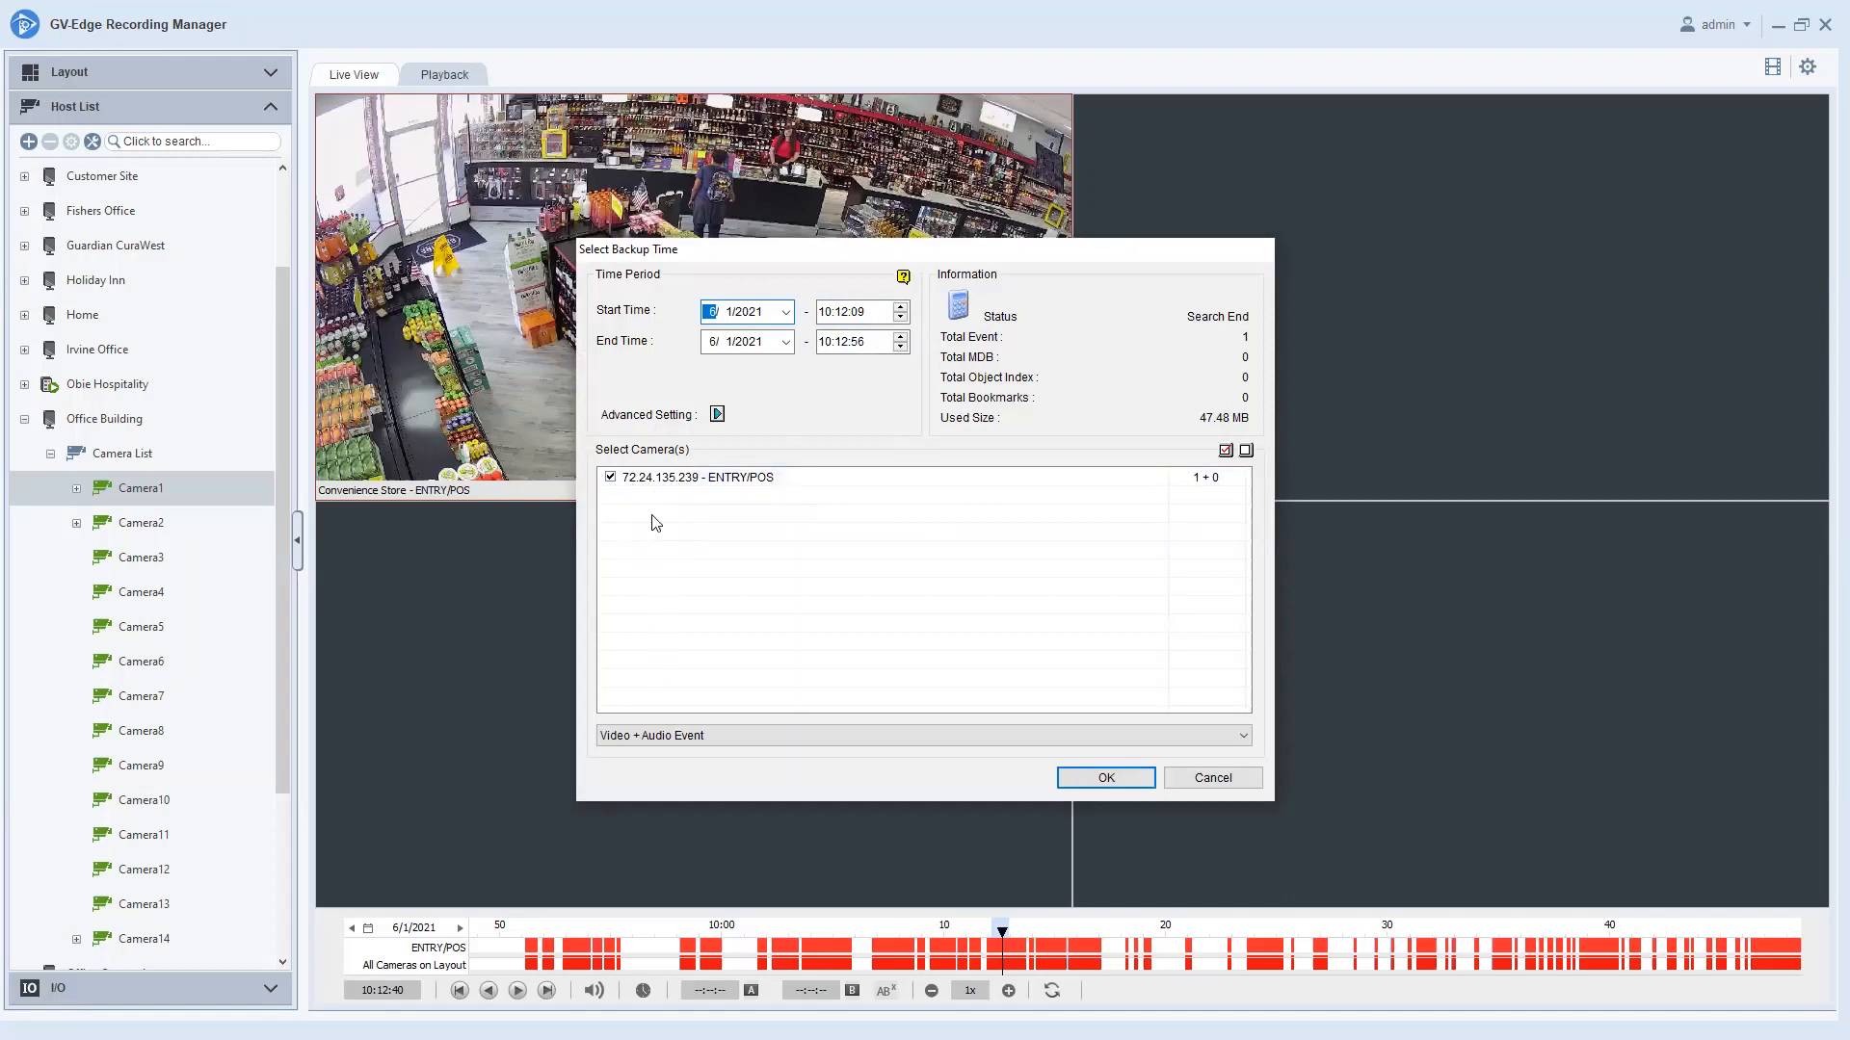
mouse_move(1068, 695)
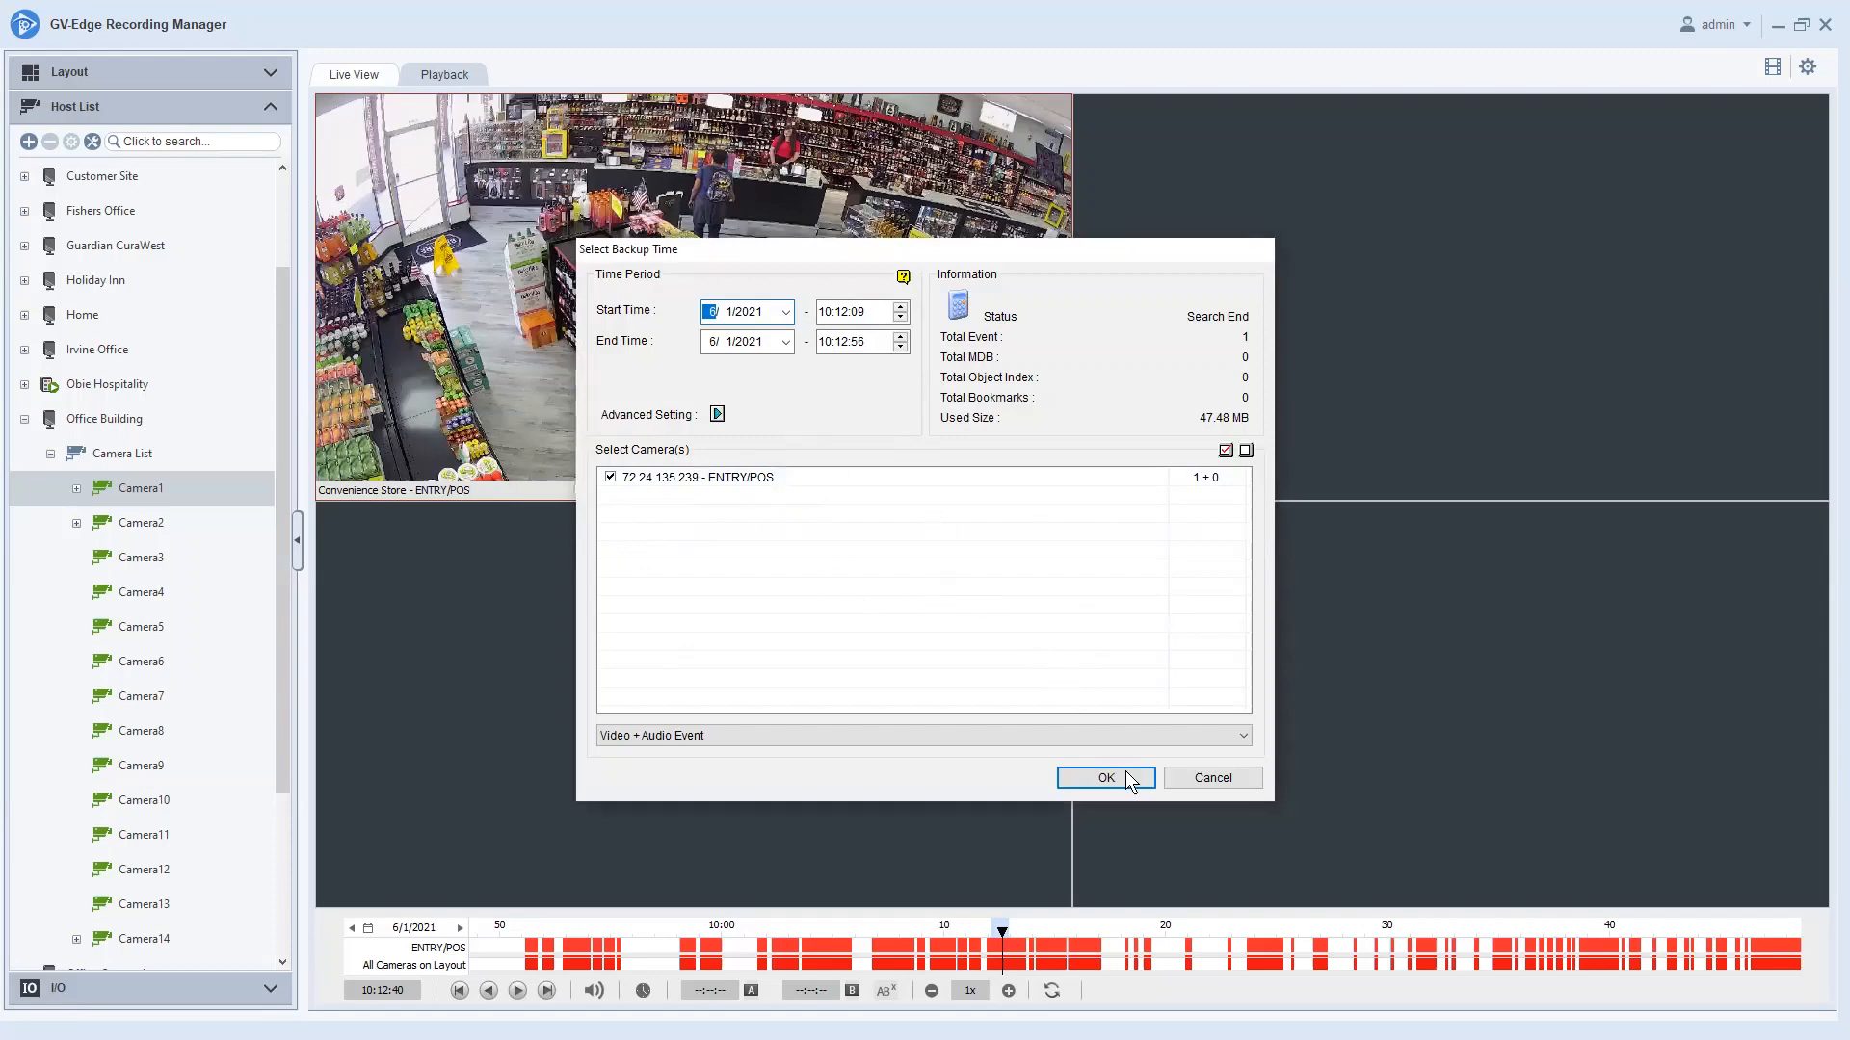
Back up the clip to Desktop folder SIBK20210601 with the Viewlog player included.
left_click(1103, 777)
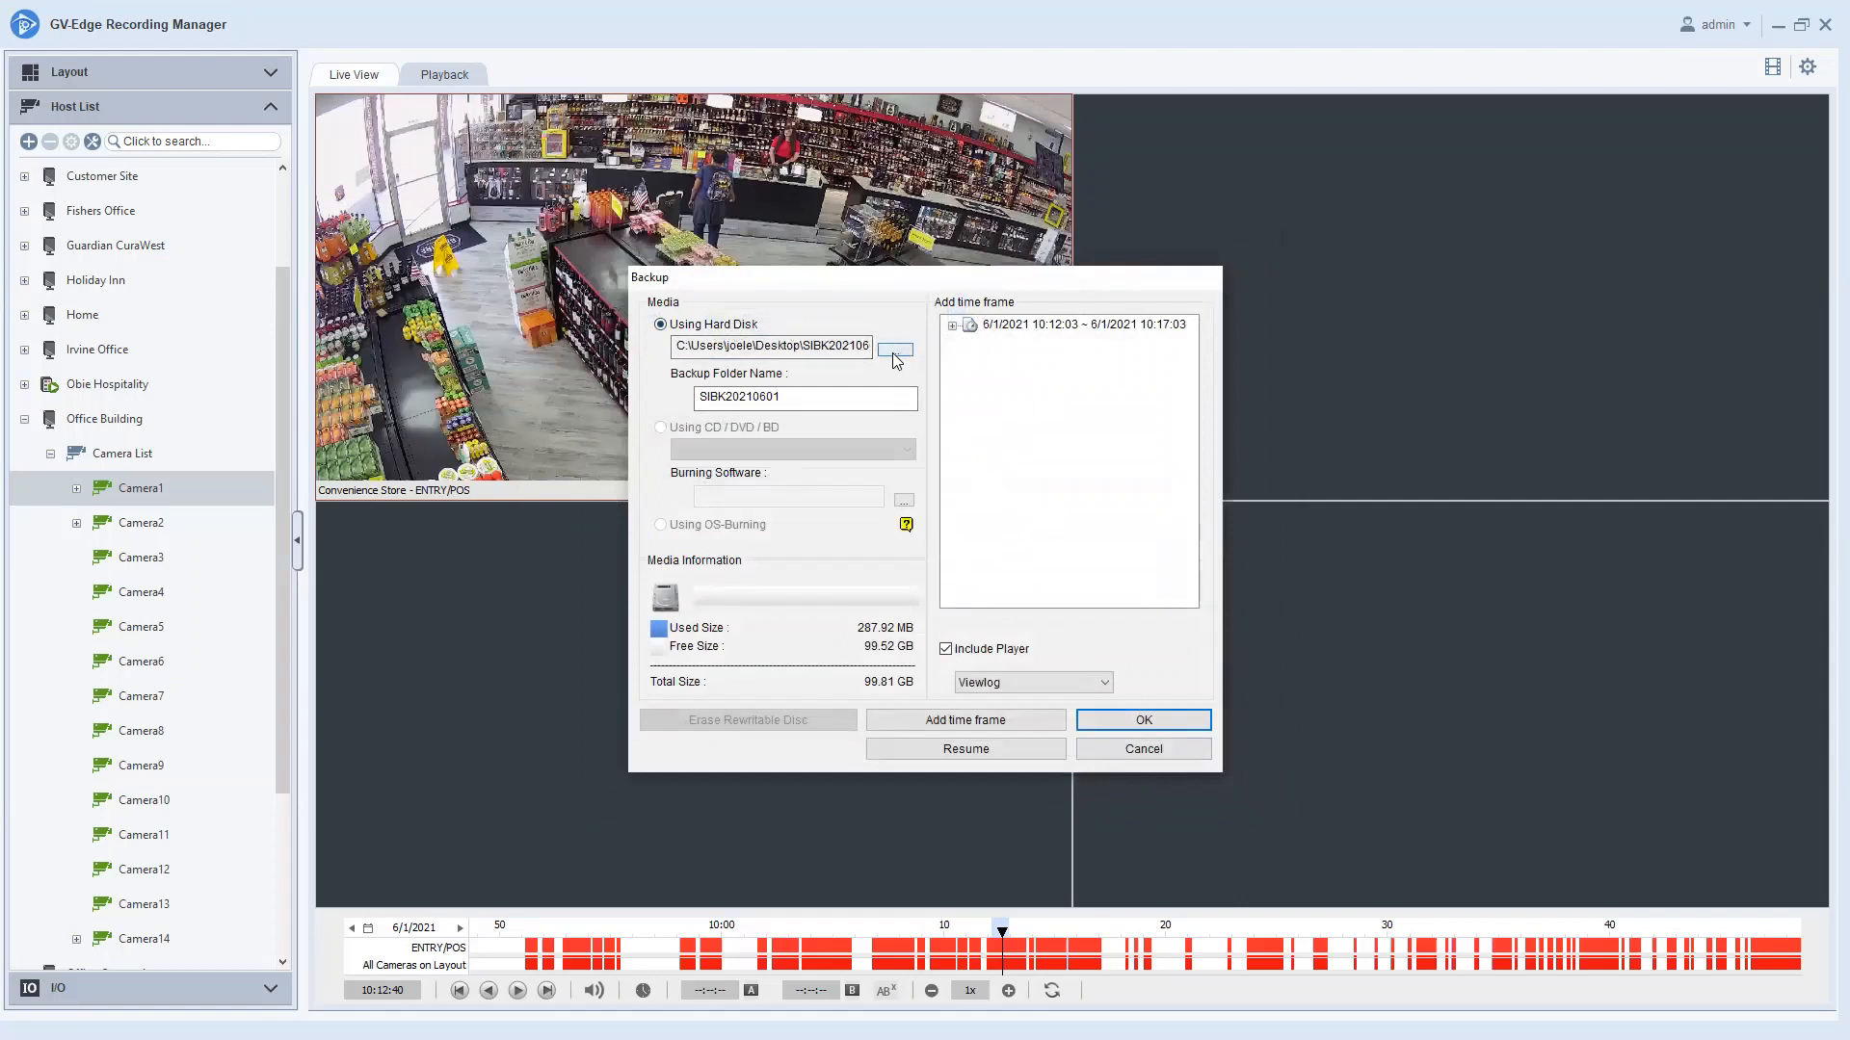
left_click(894, 349)
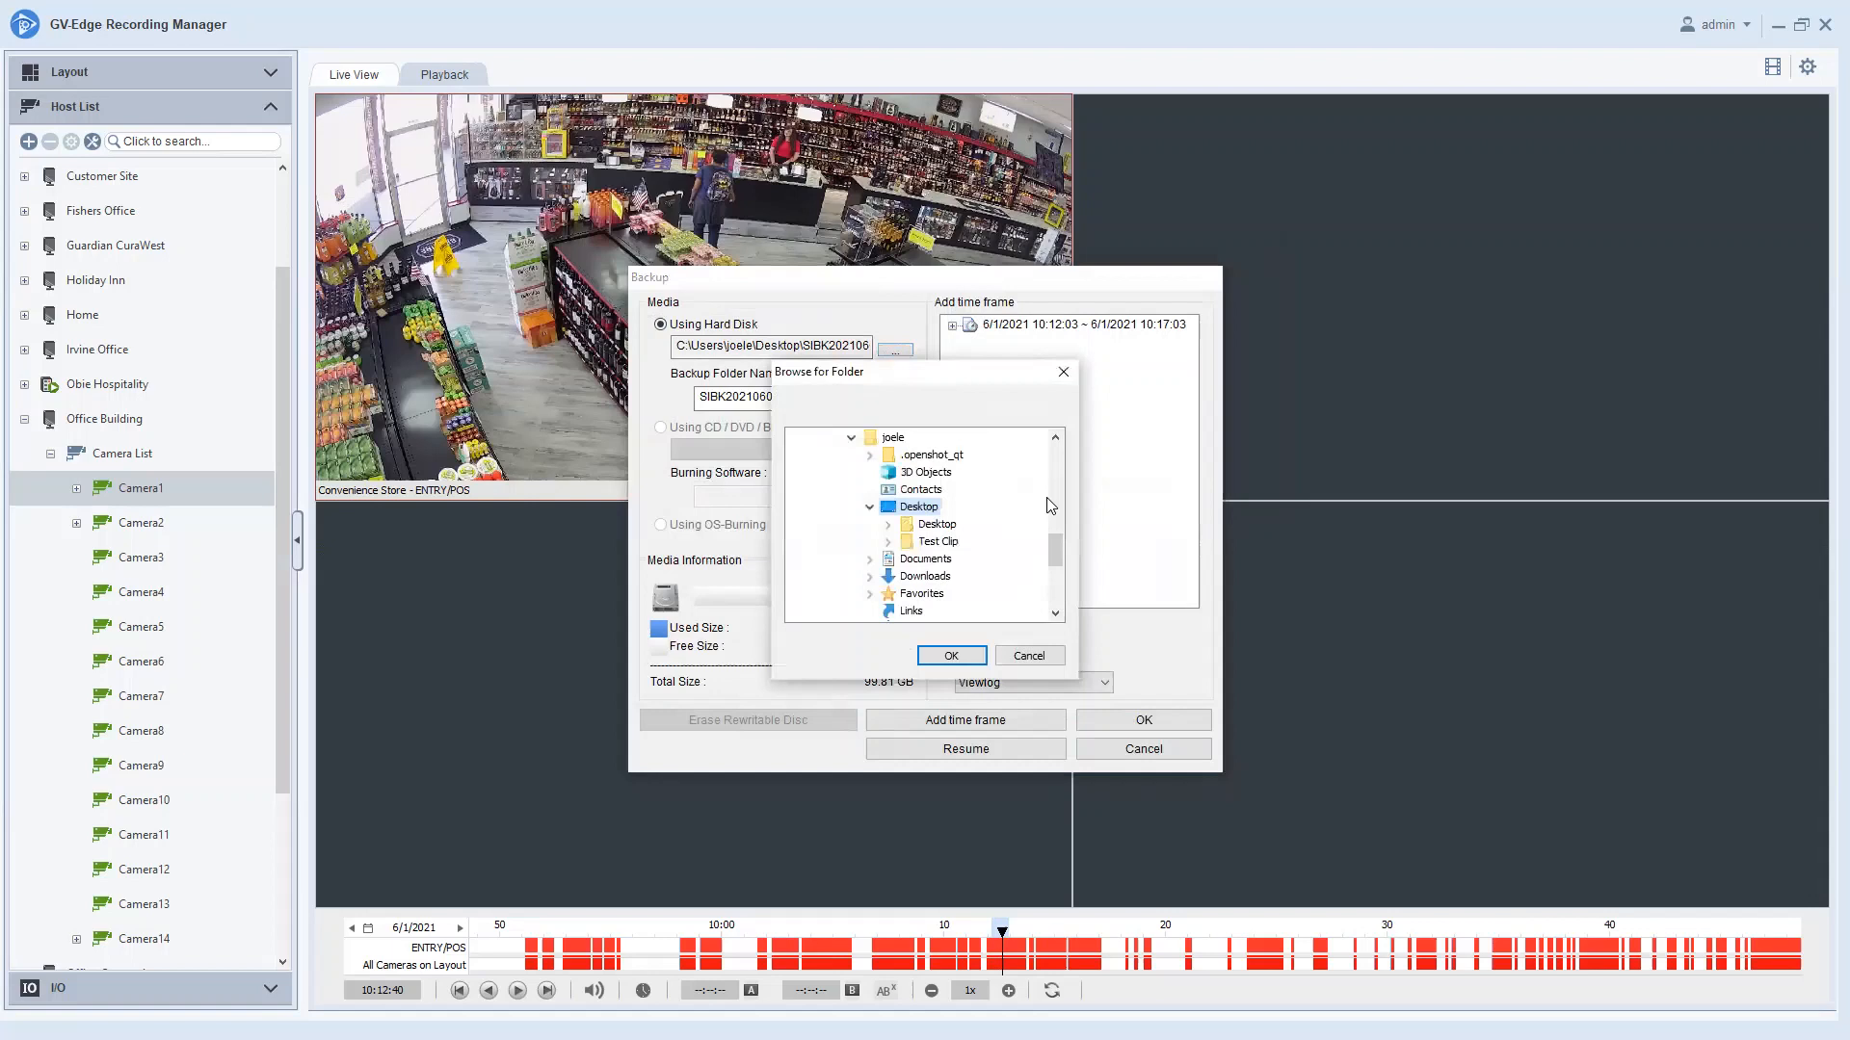
scroll("down", 3)
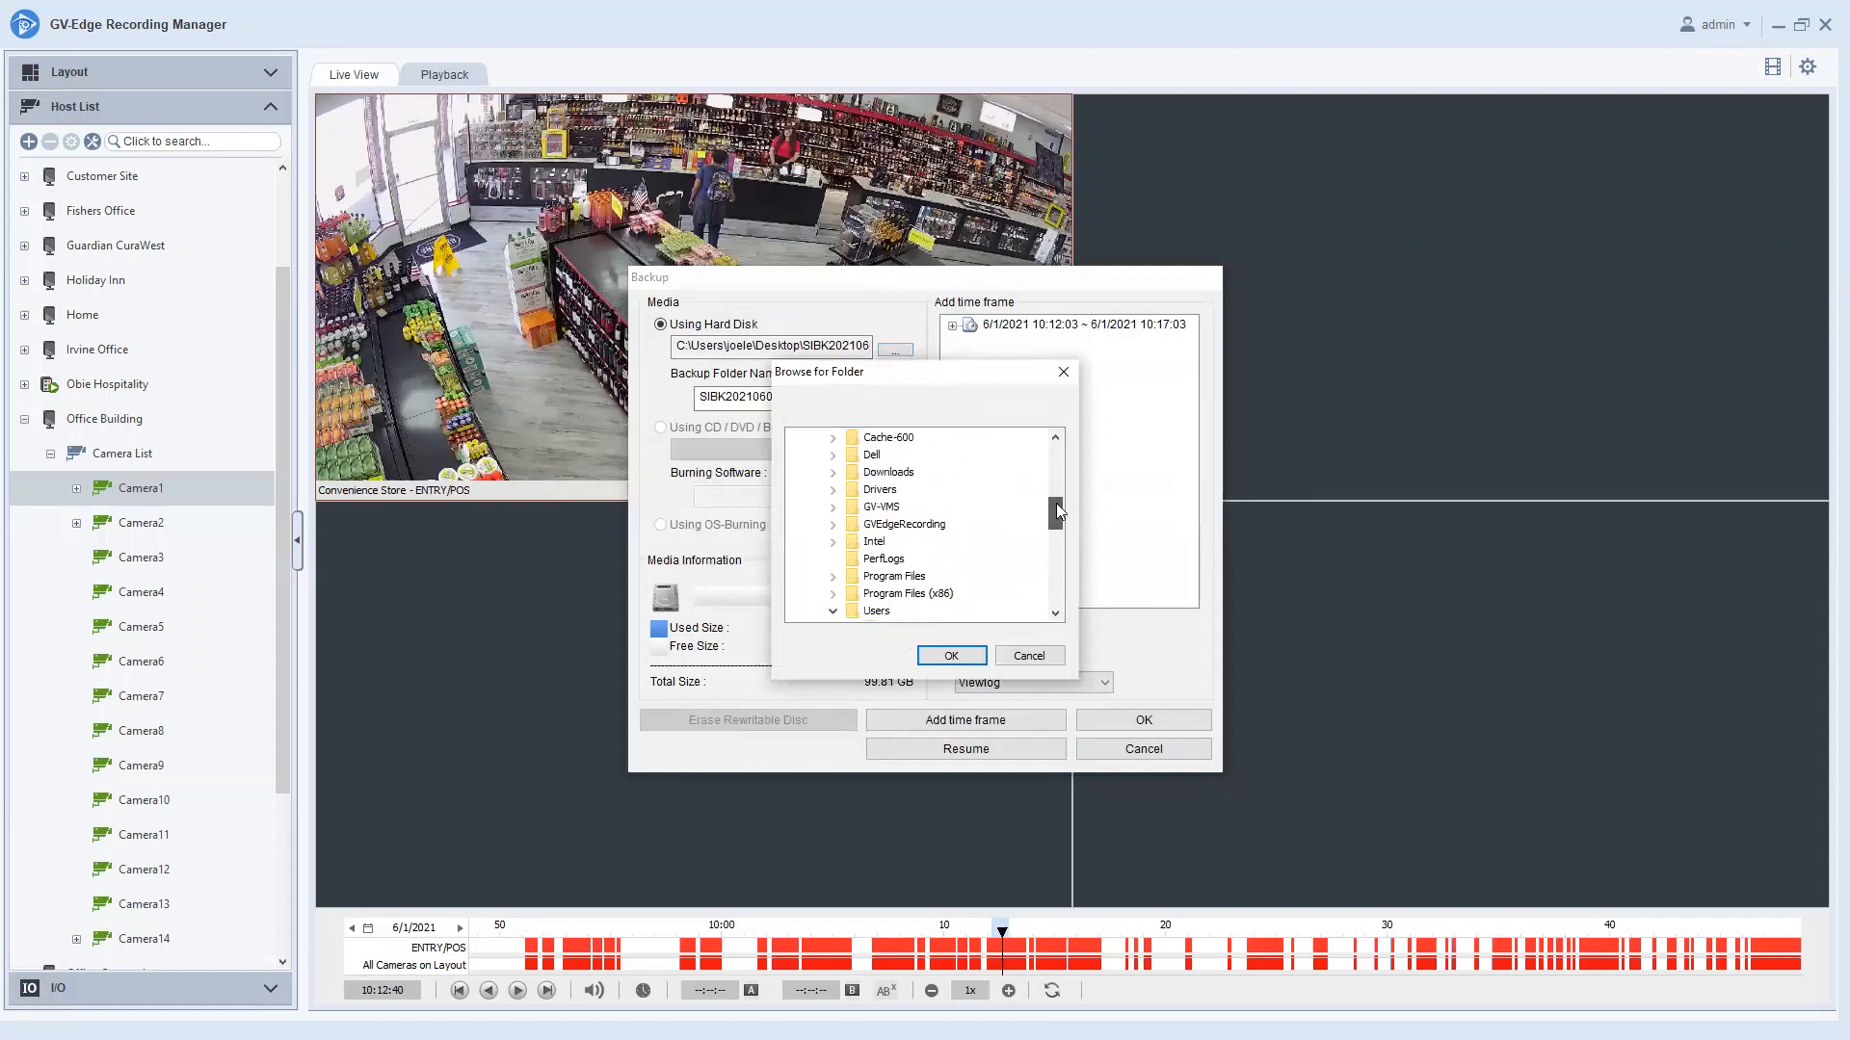
scroll("up", 3)
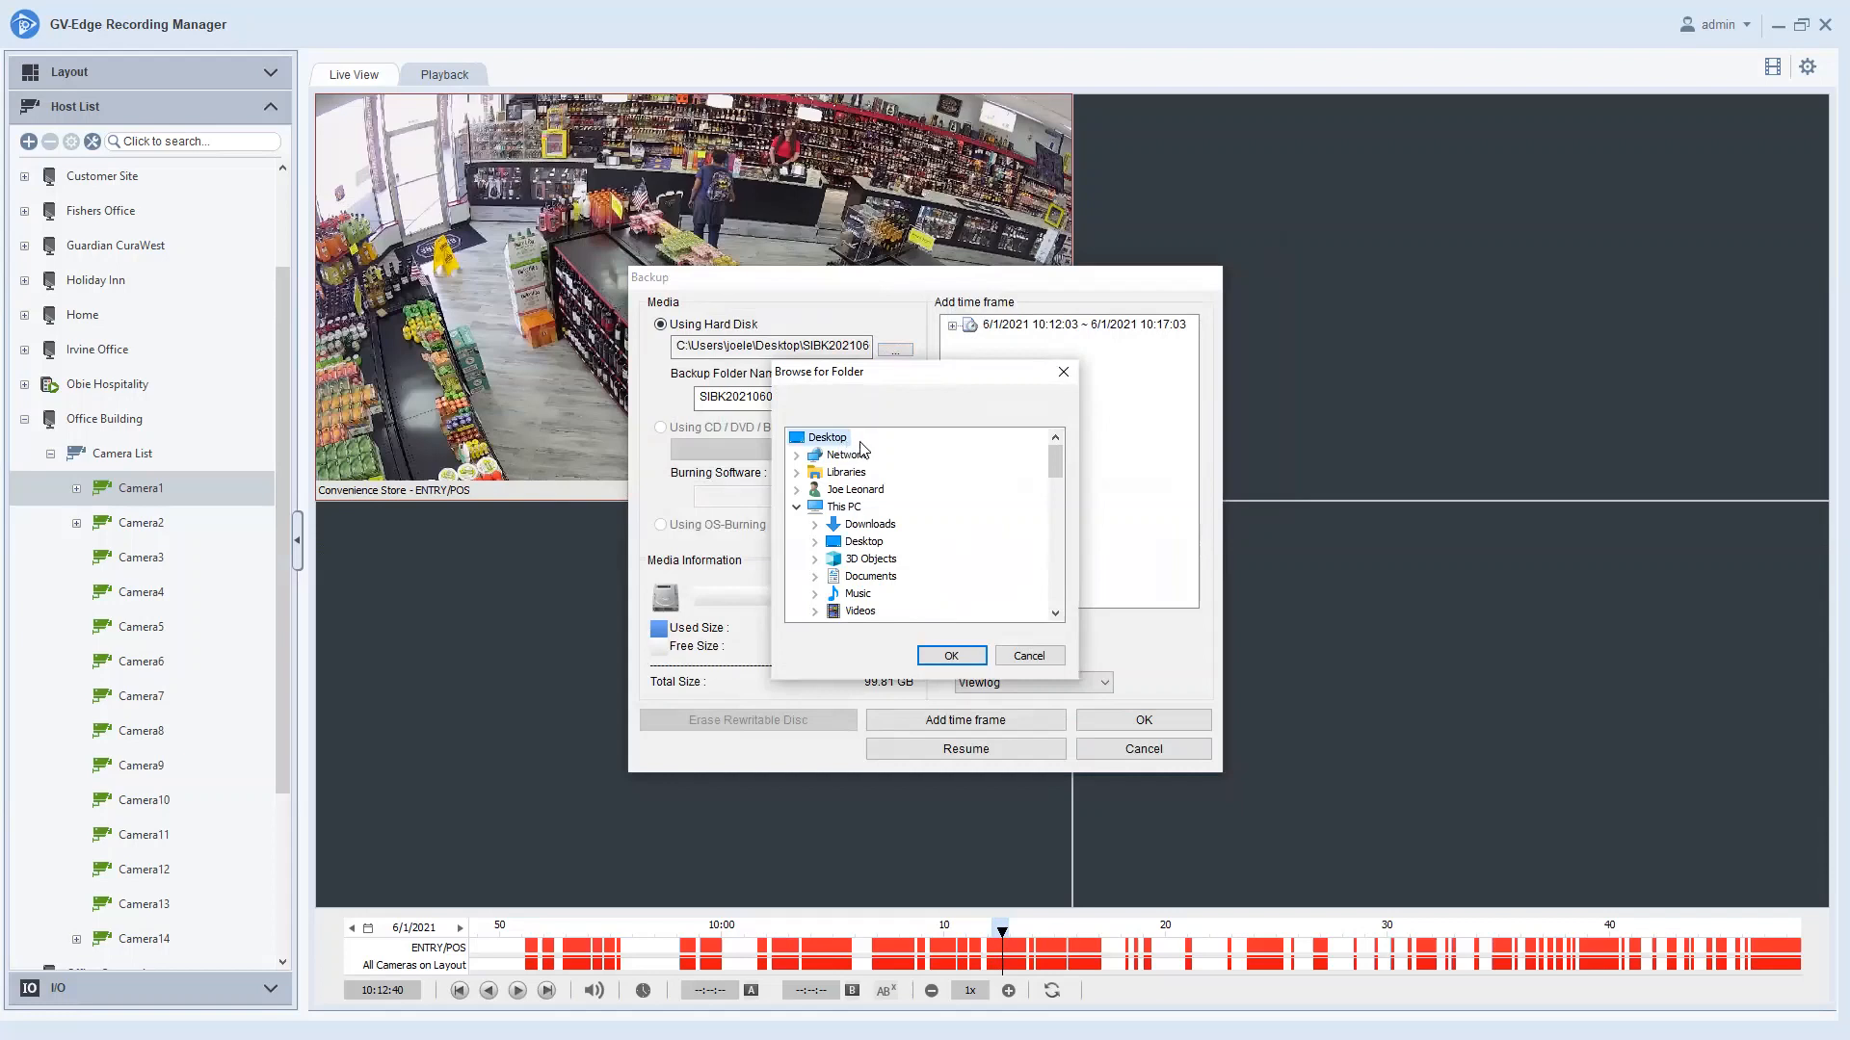
mouse_move(821, 499)
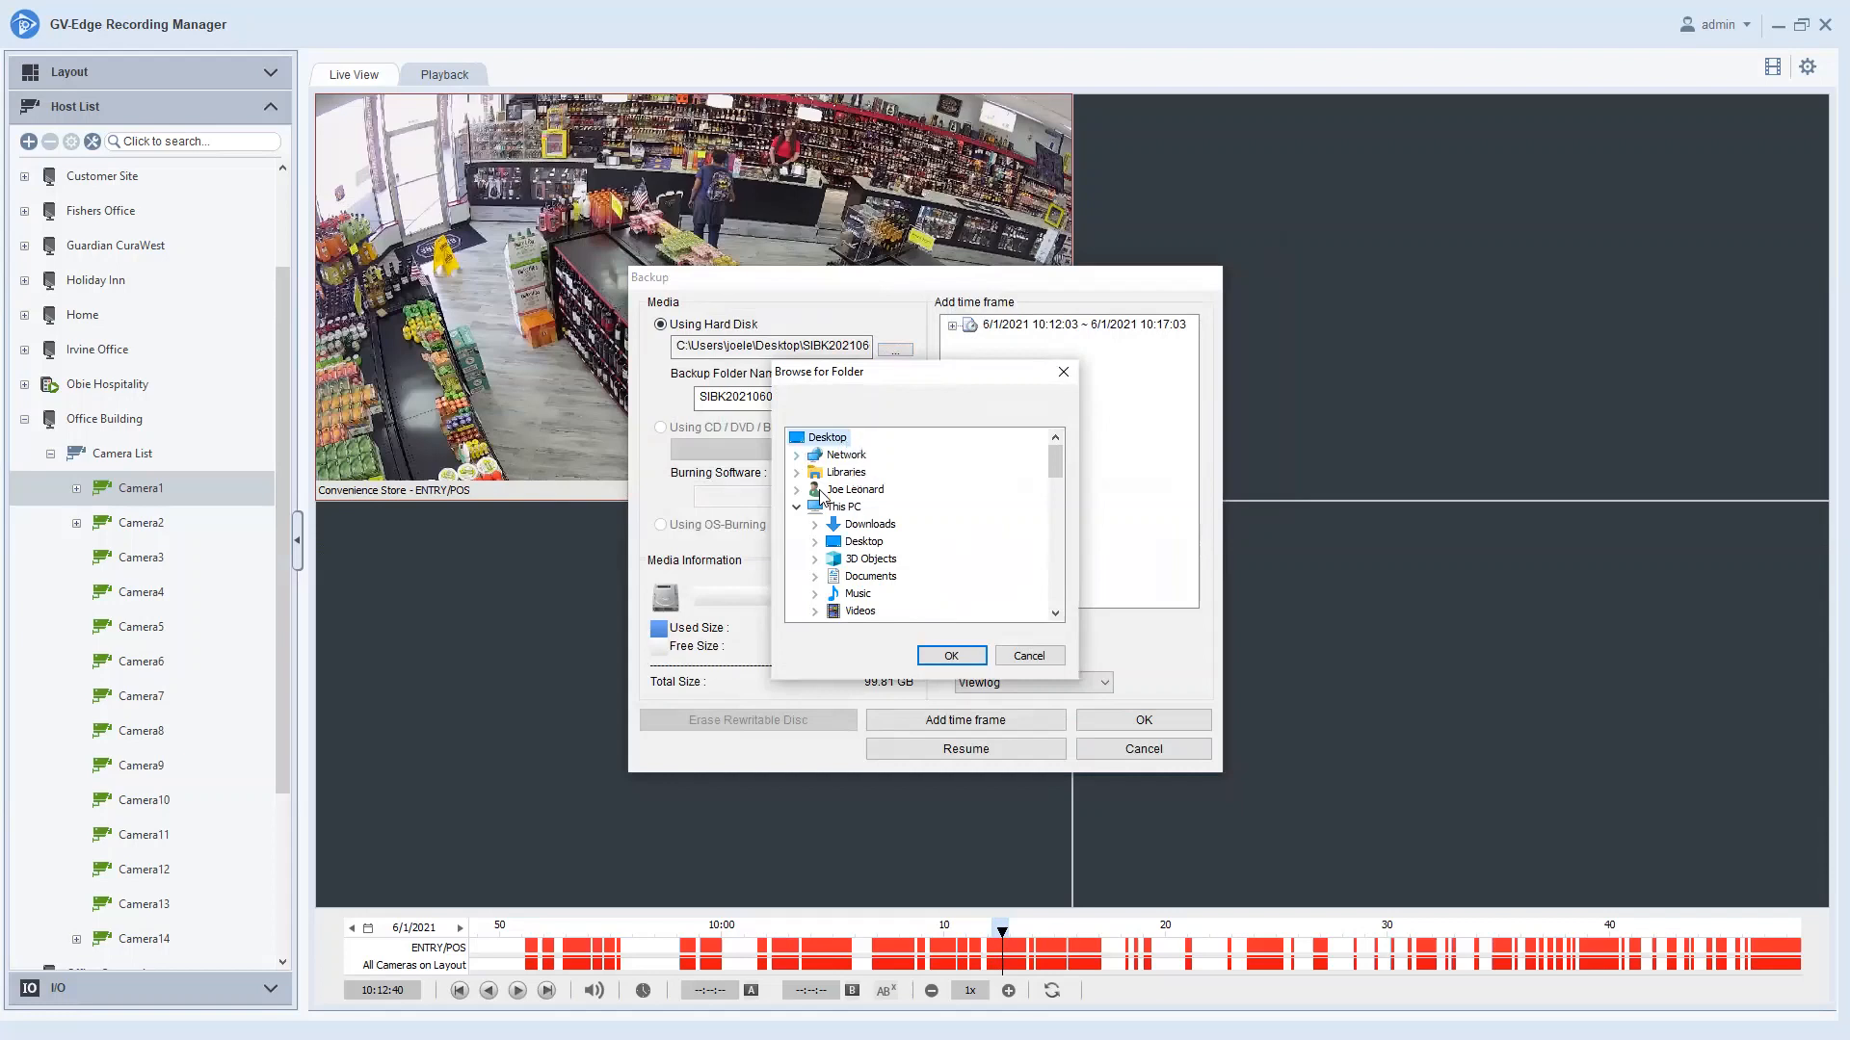
mouse_move(874, 578)
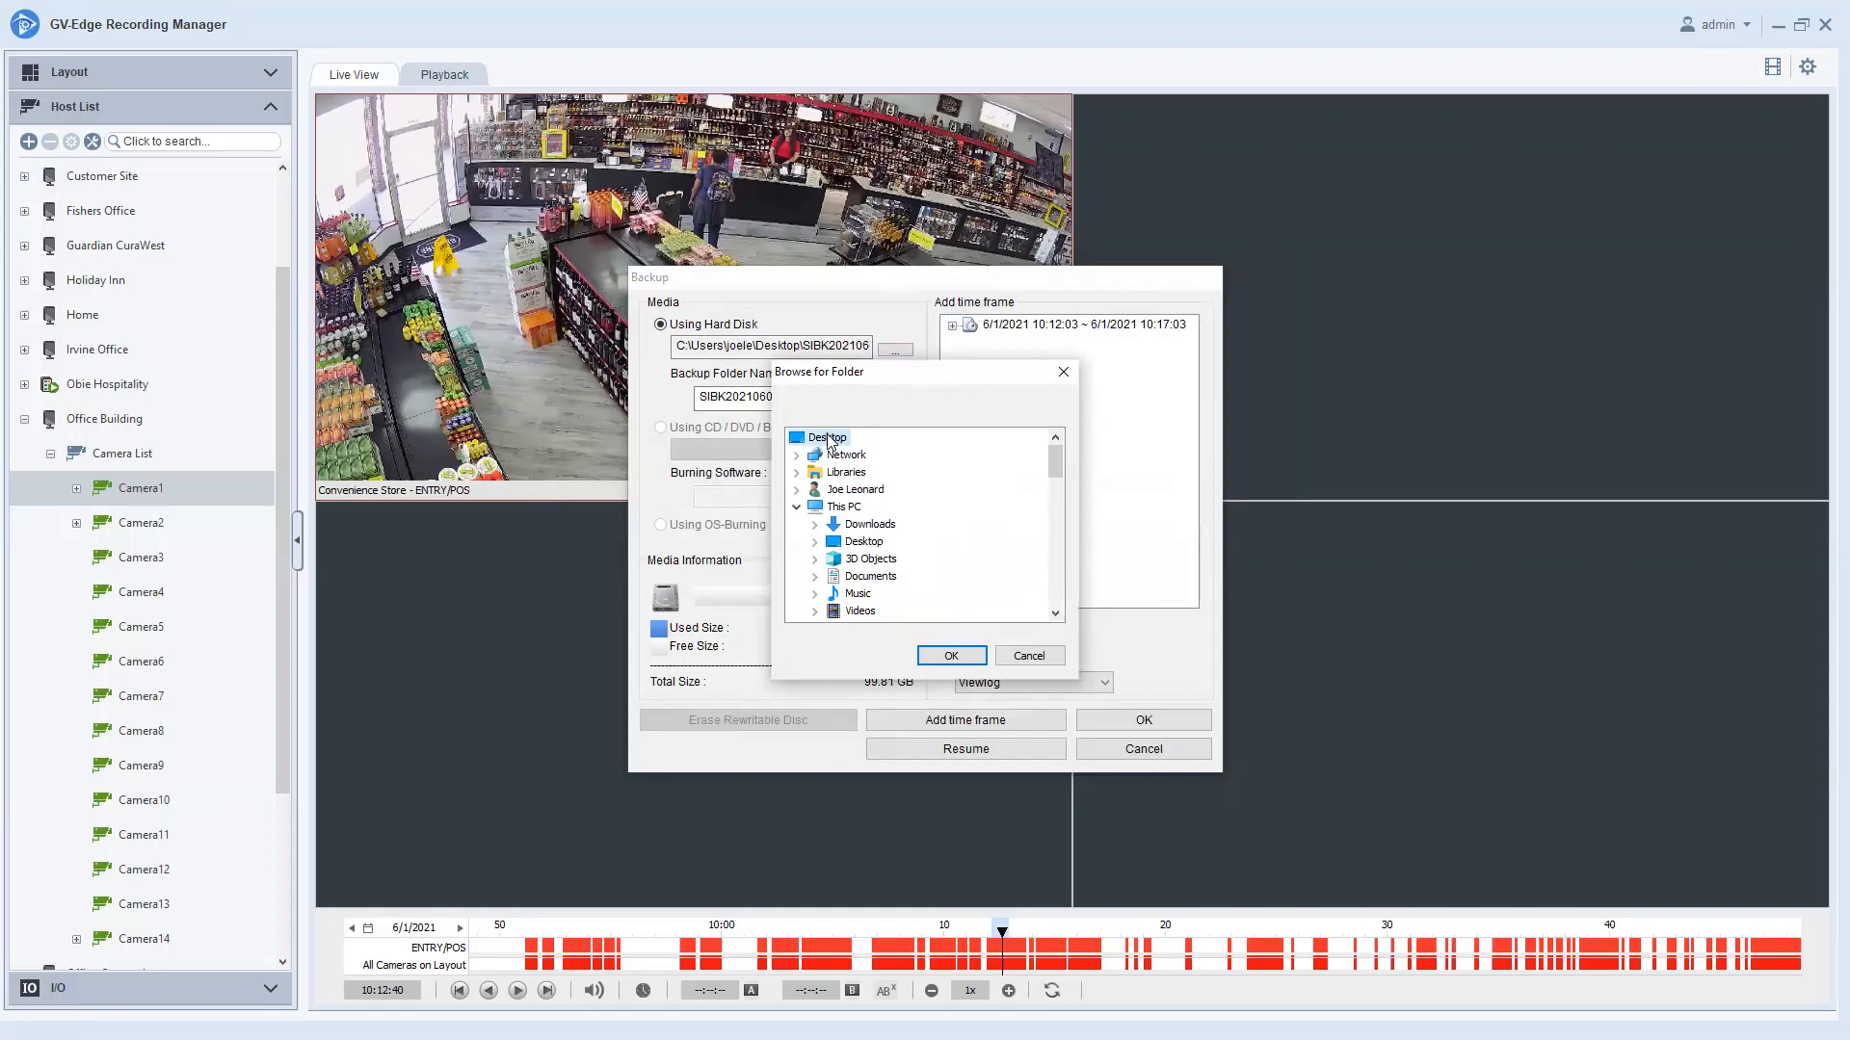
left_click(951, 655)
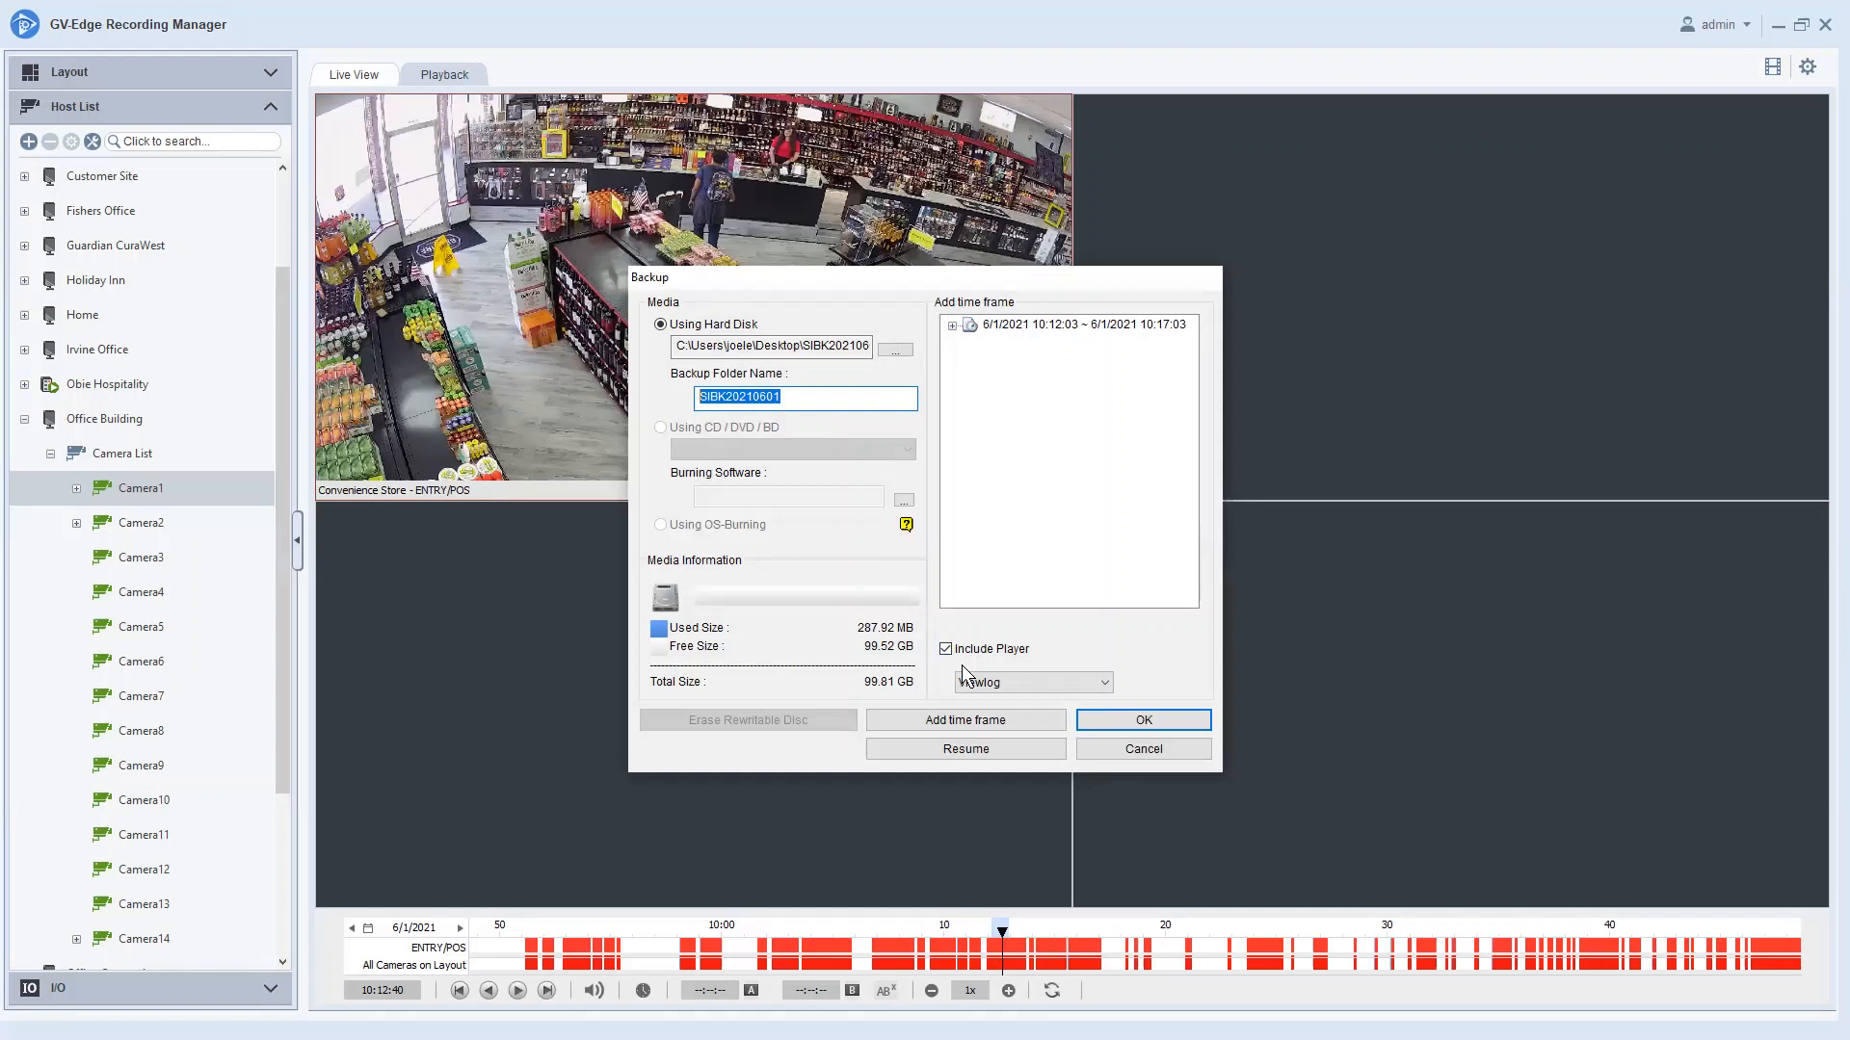
mouse_move(987, 663)
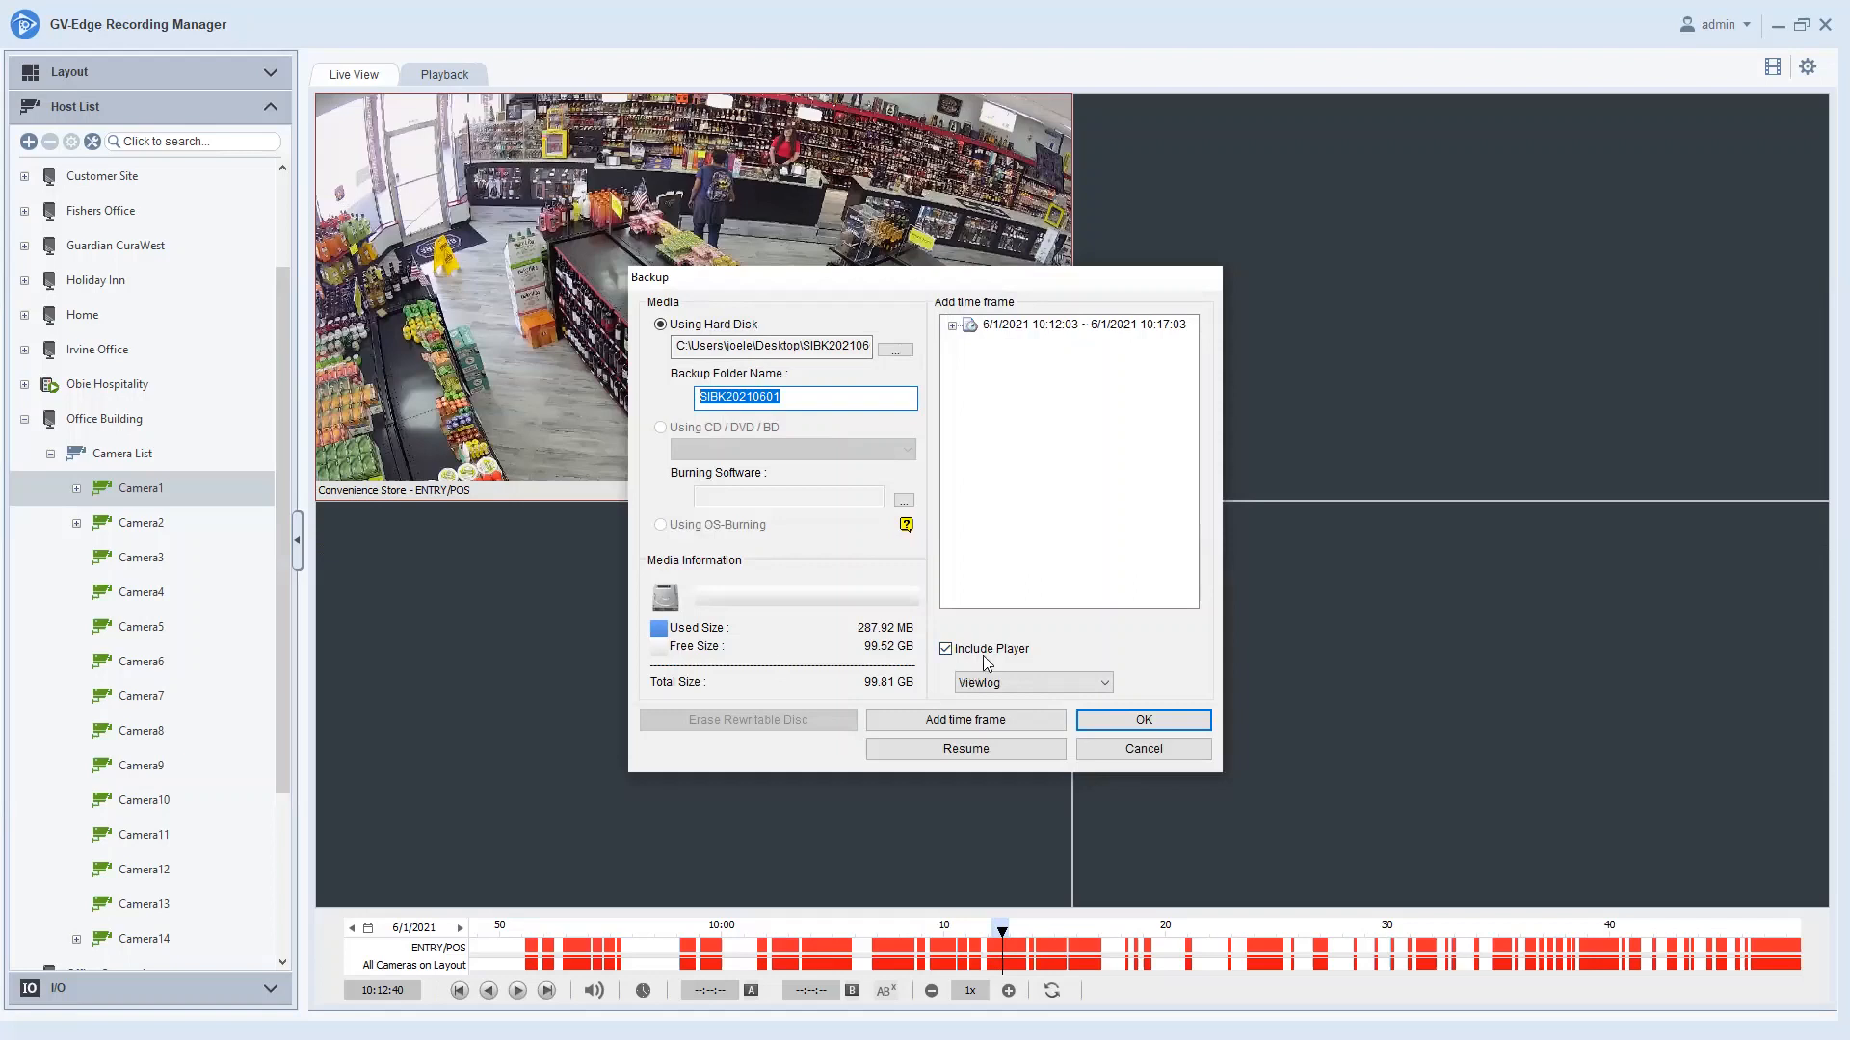
left_click(1139, 720)
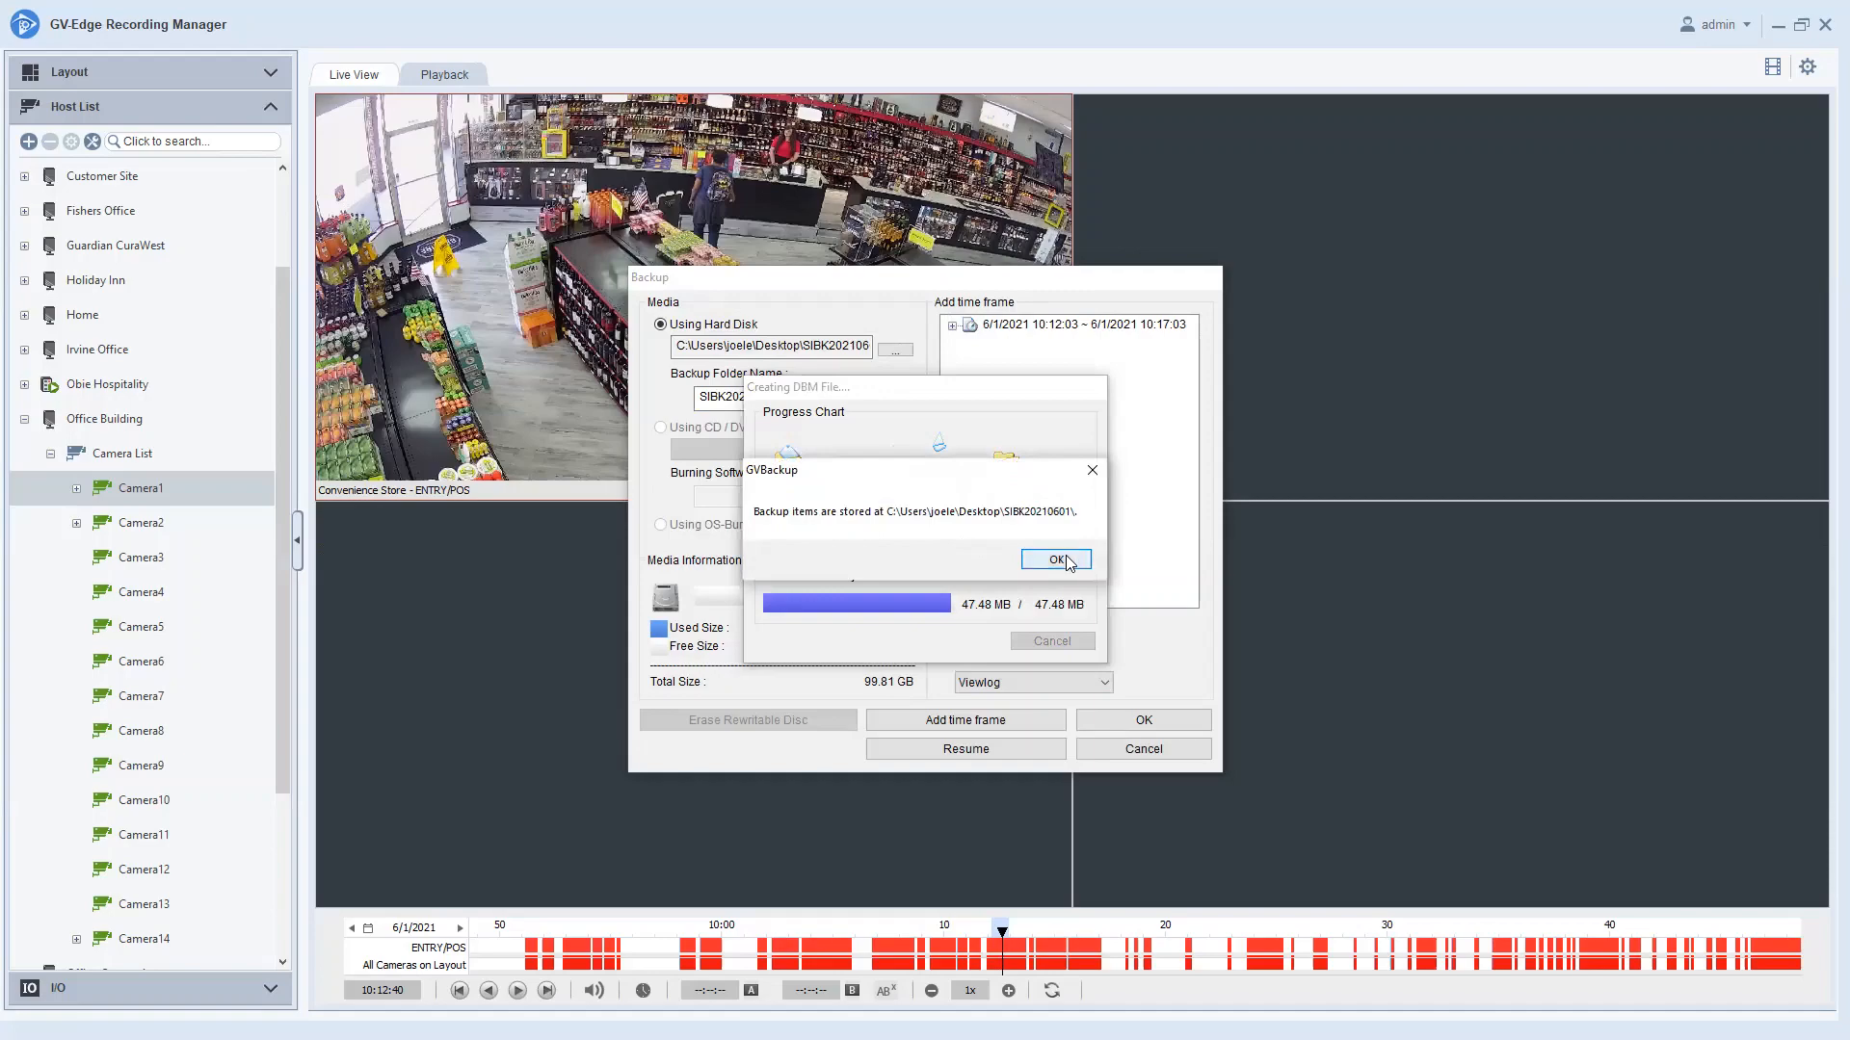
Dismiss the 'Backup items are stored at' completion message once the backup finishes.
left_click(1052, 559)
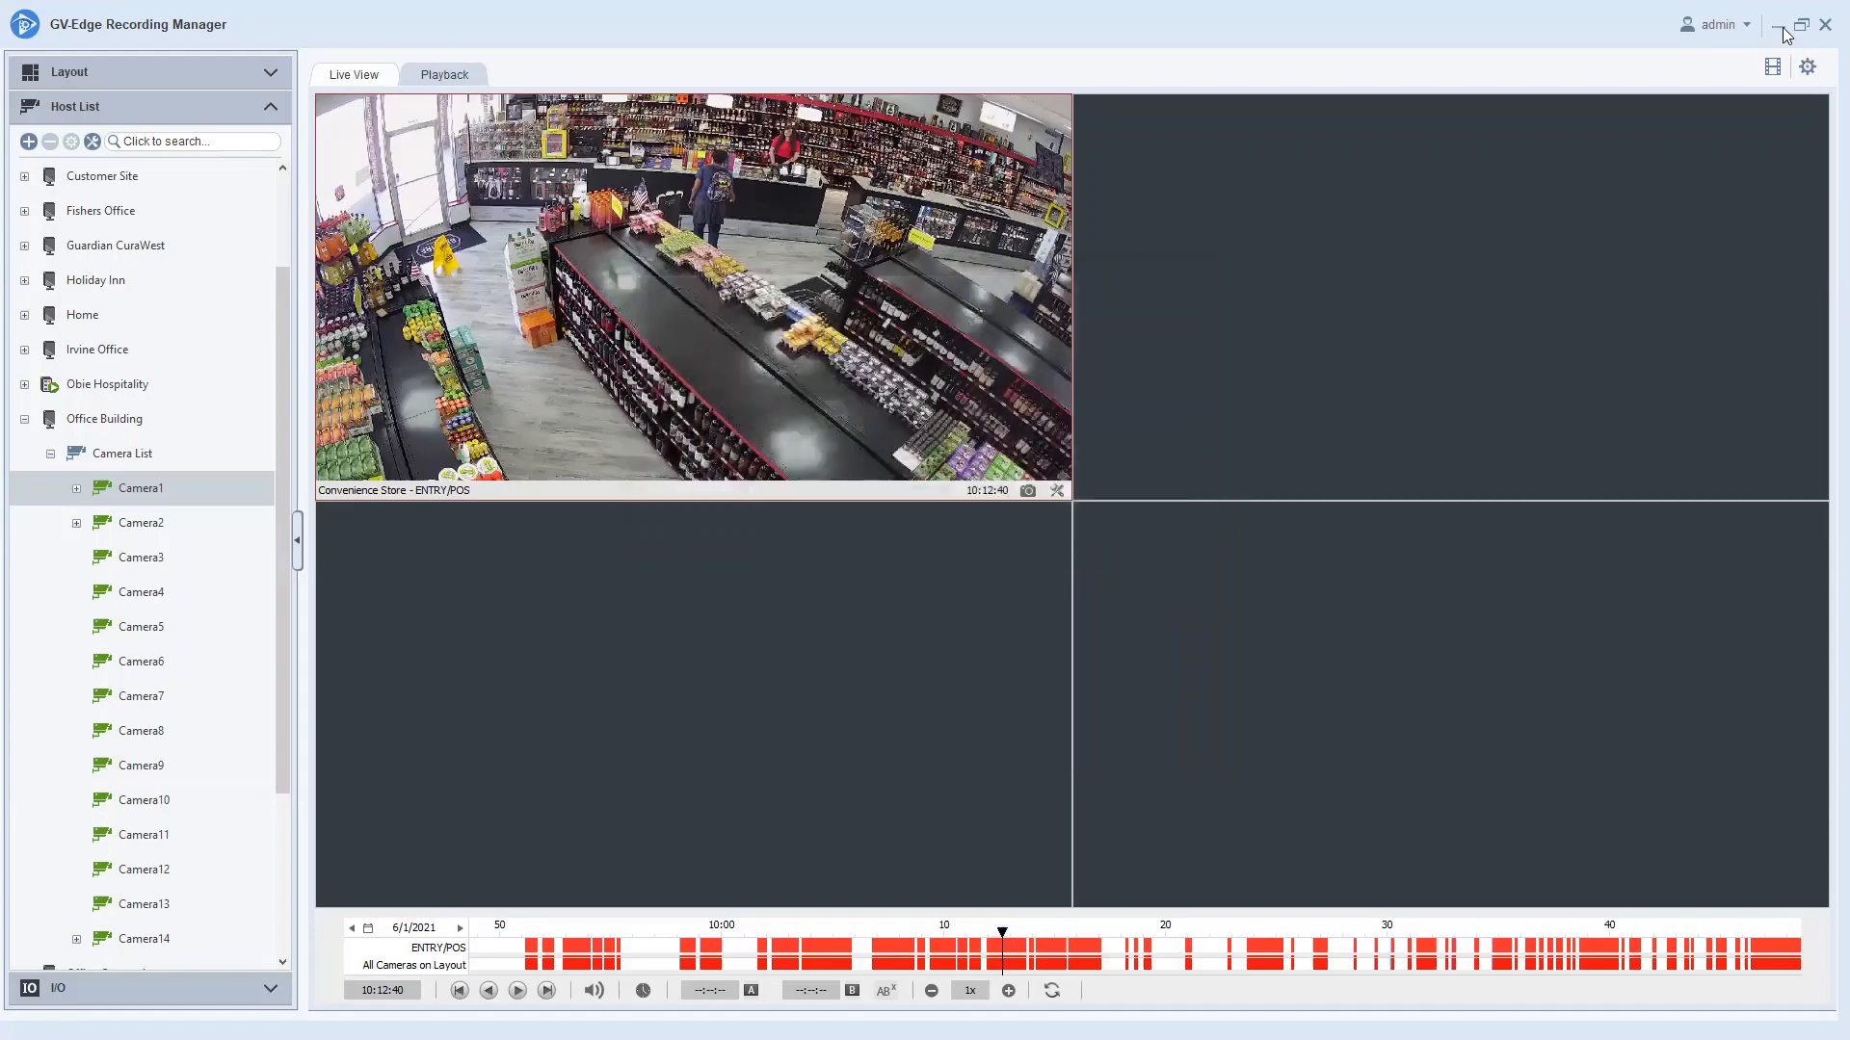
Minimize Recording Manager, open the SIBK20210601 desktop folder and launch EZViewLog.
left_click(1801, 23)
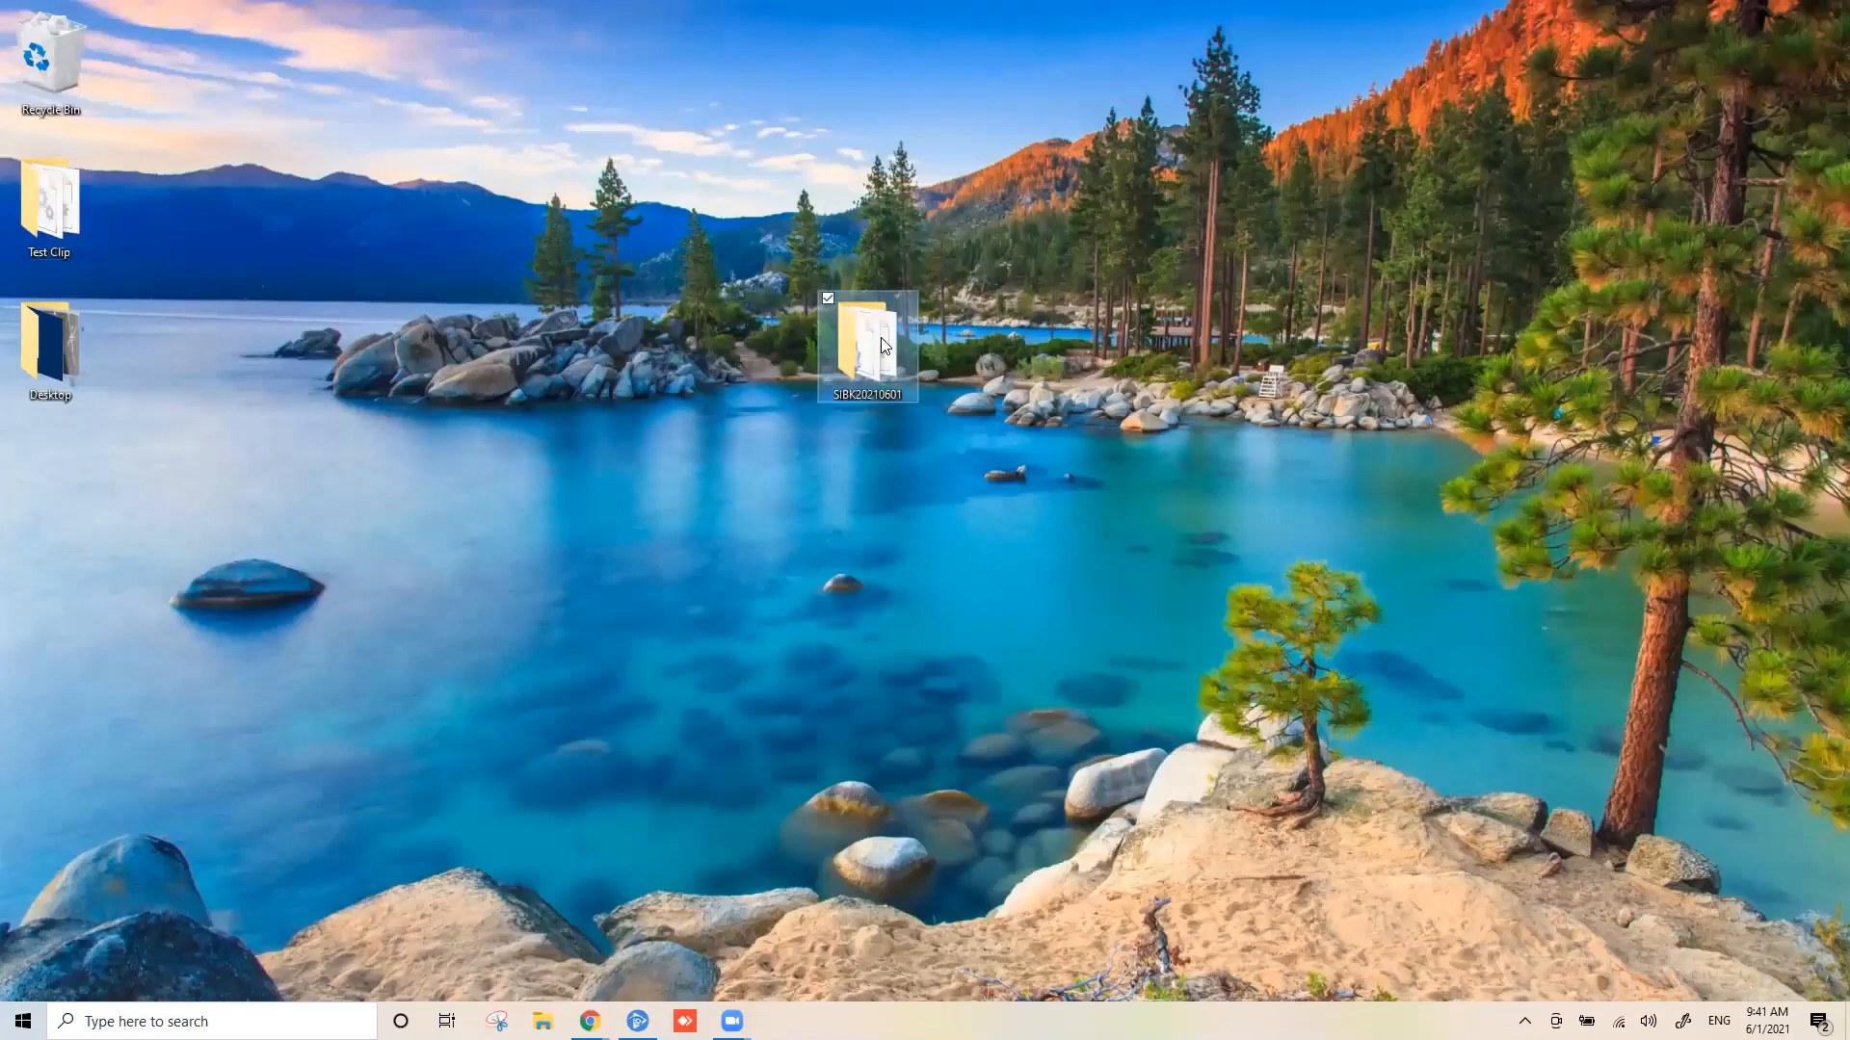
mouse_move(877, 354)
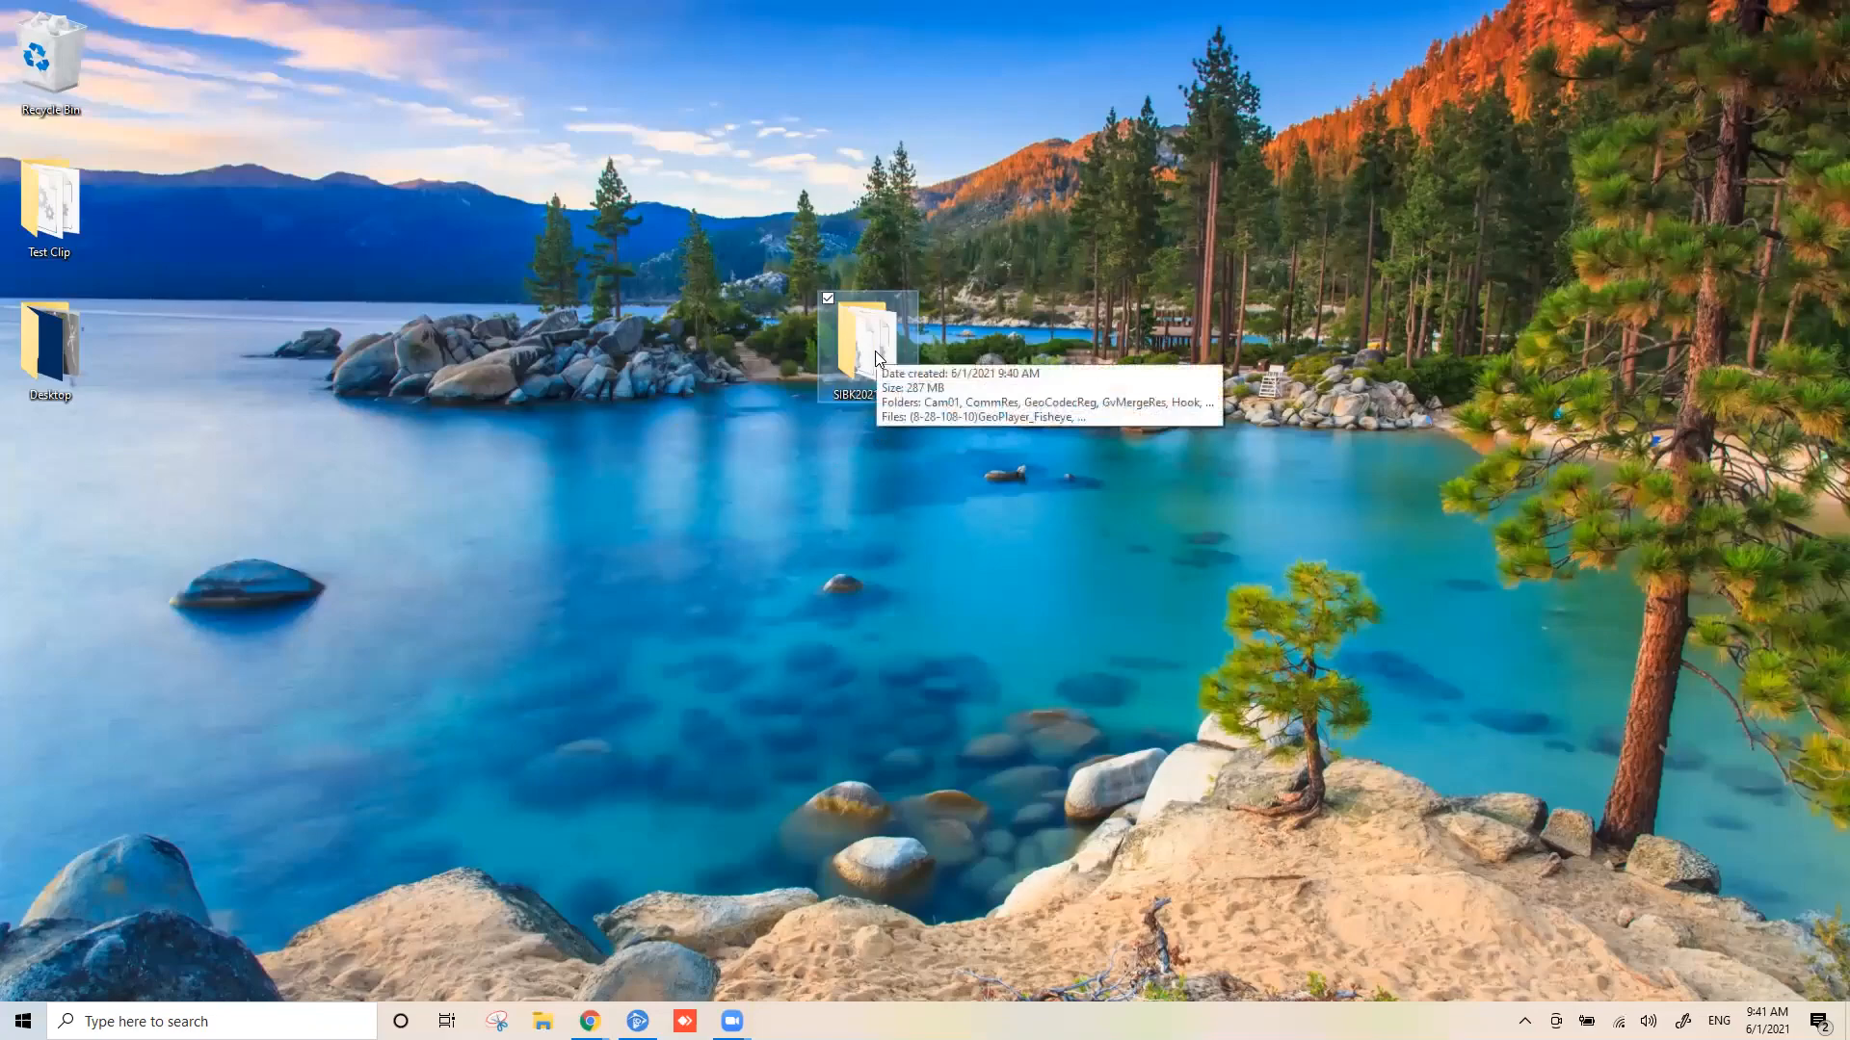
double_click(865, 336)
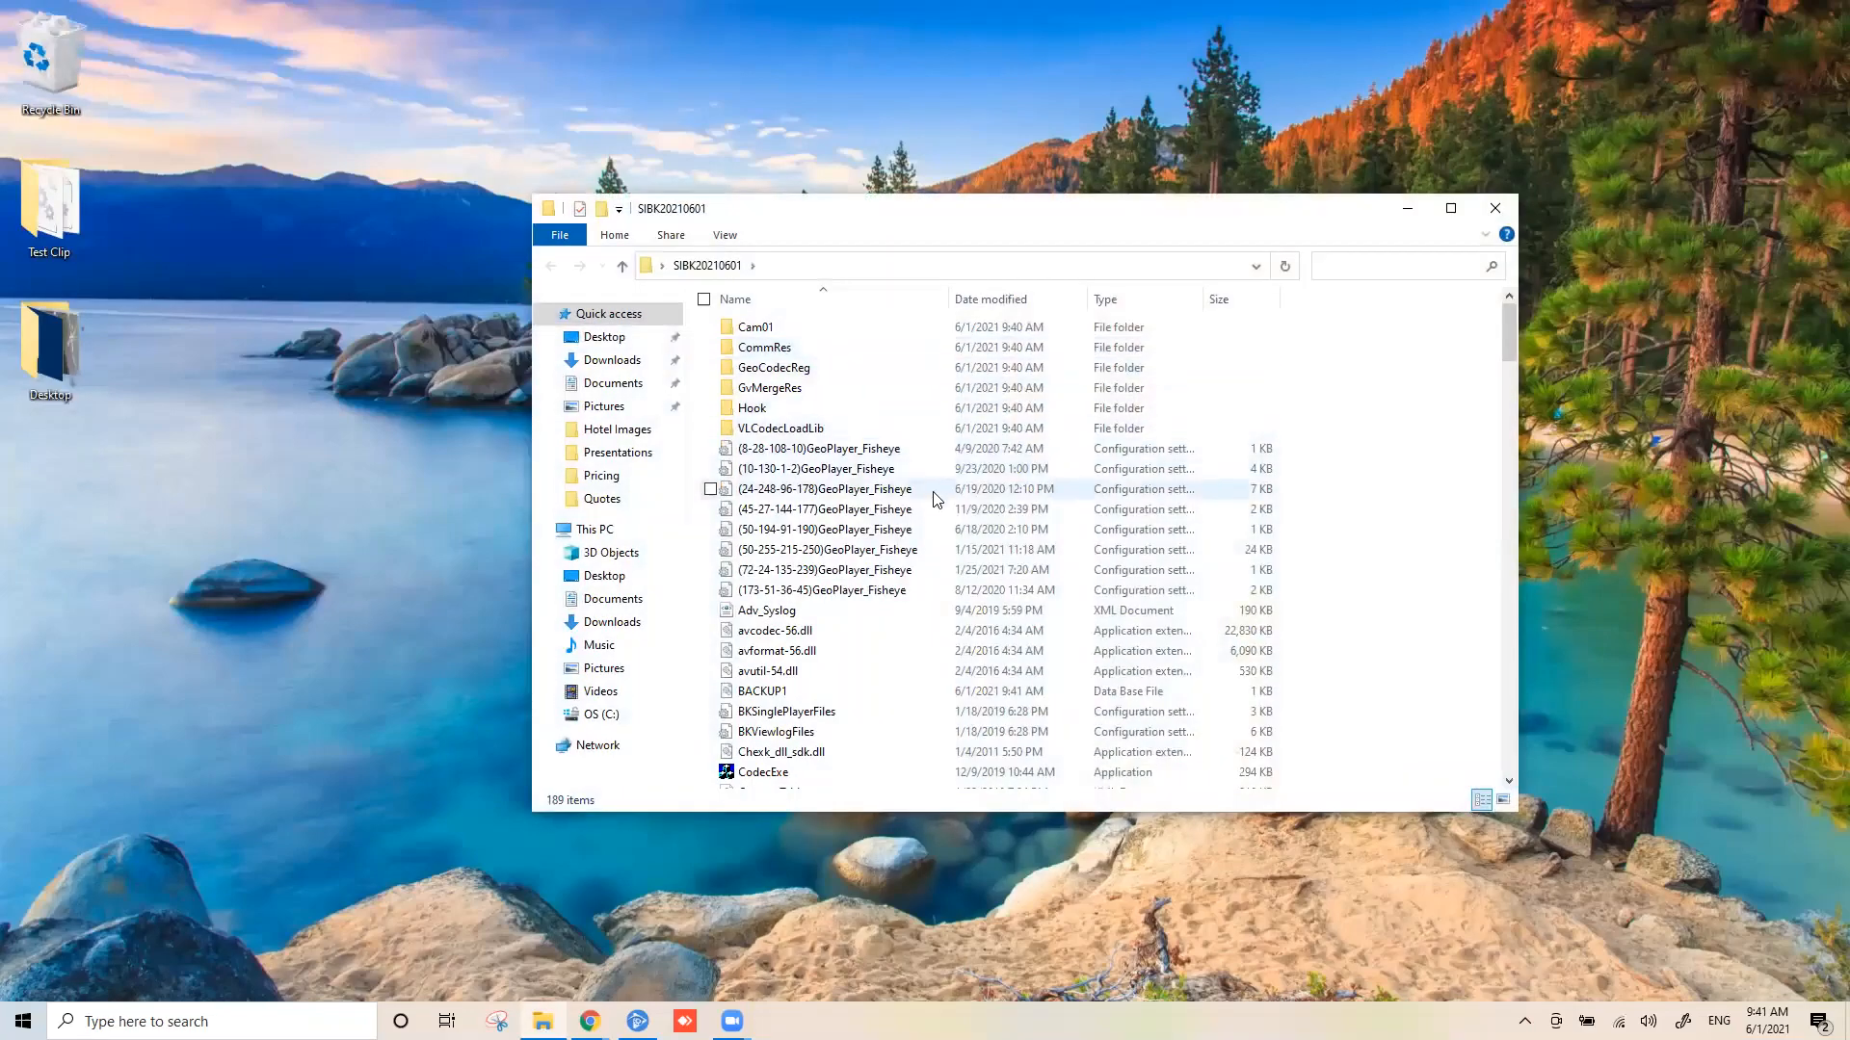
scroll("down", 3)
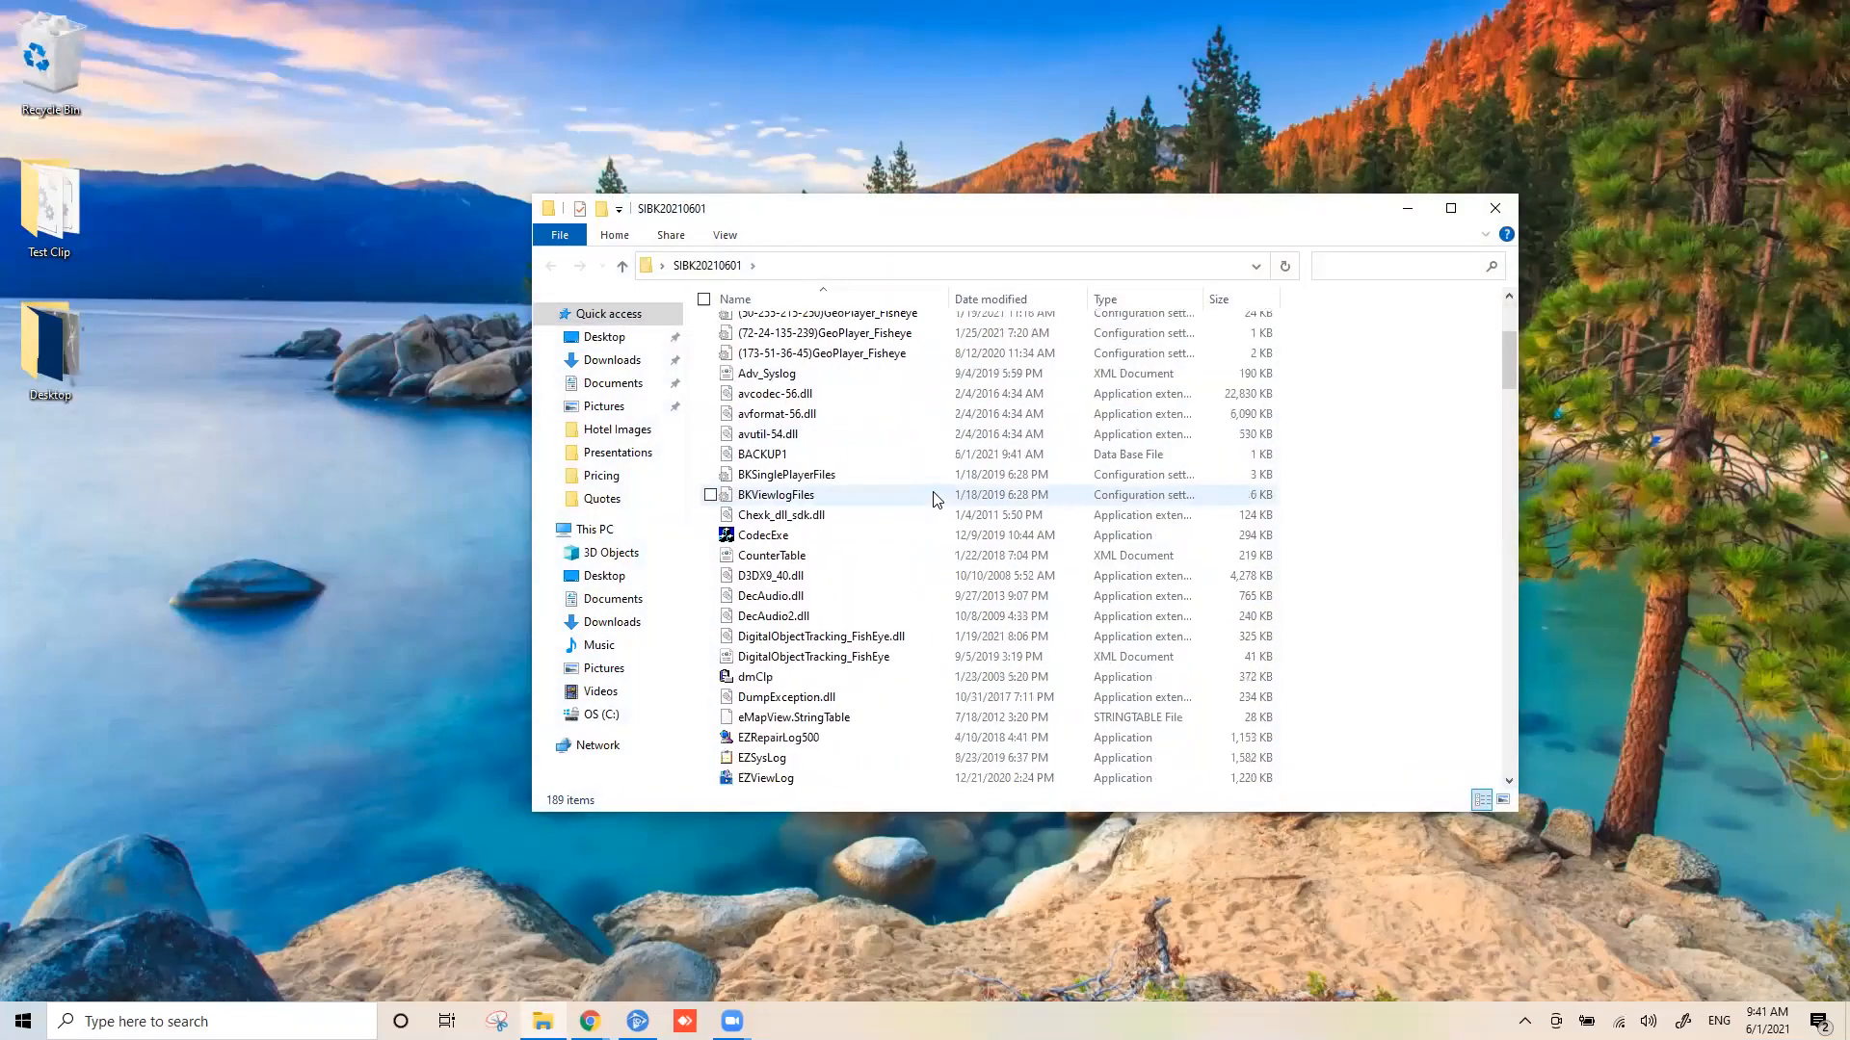
scroll("down", 3)
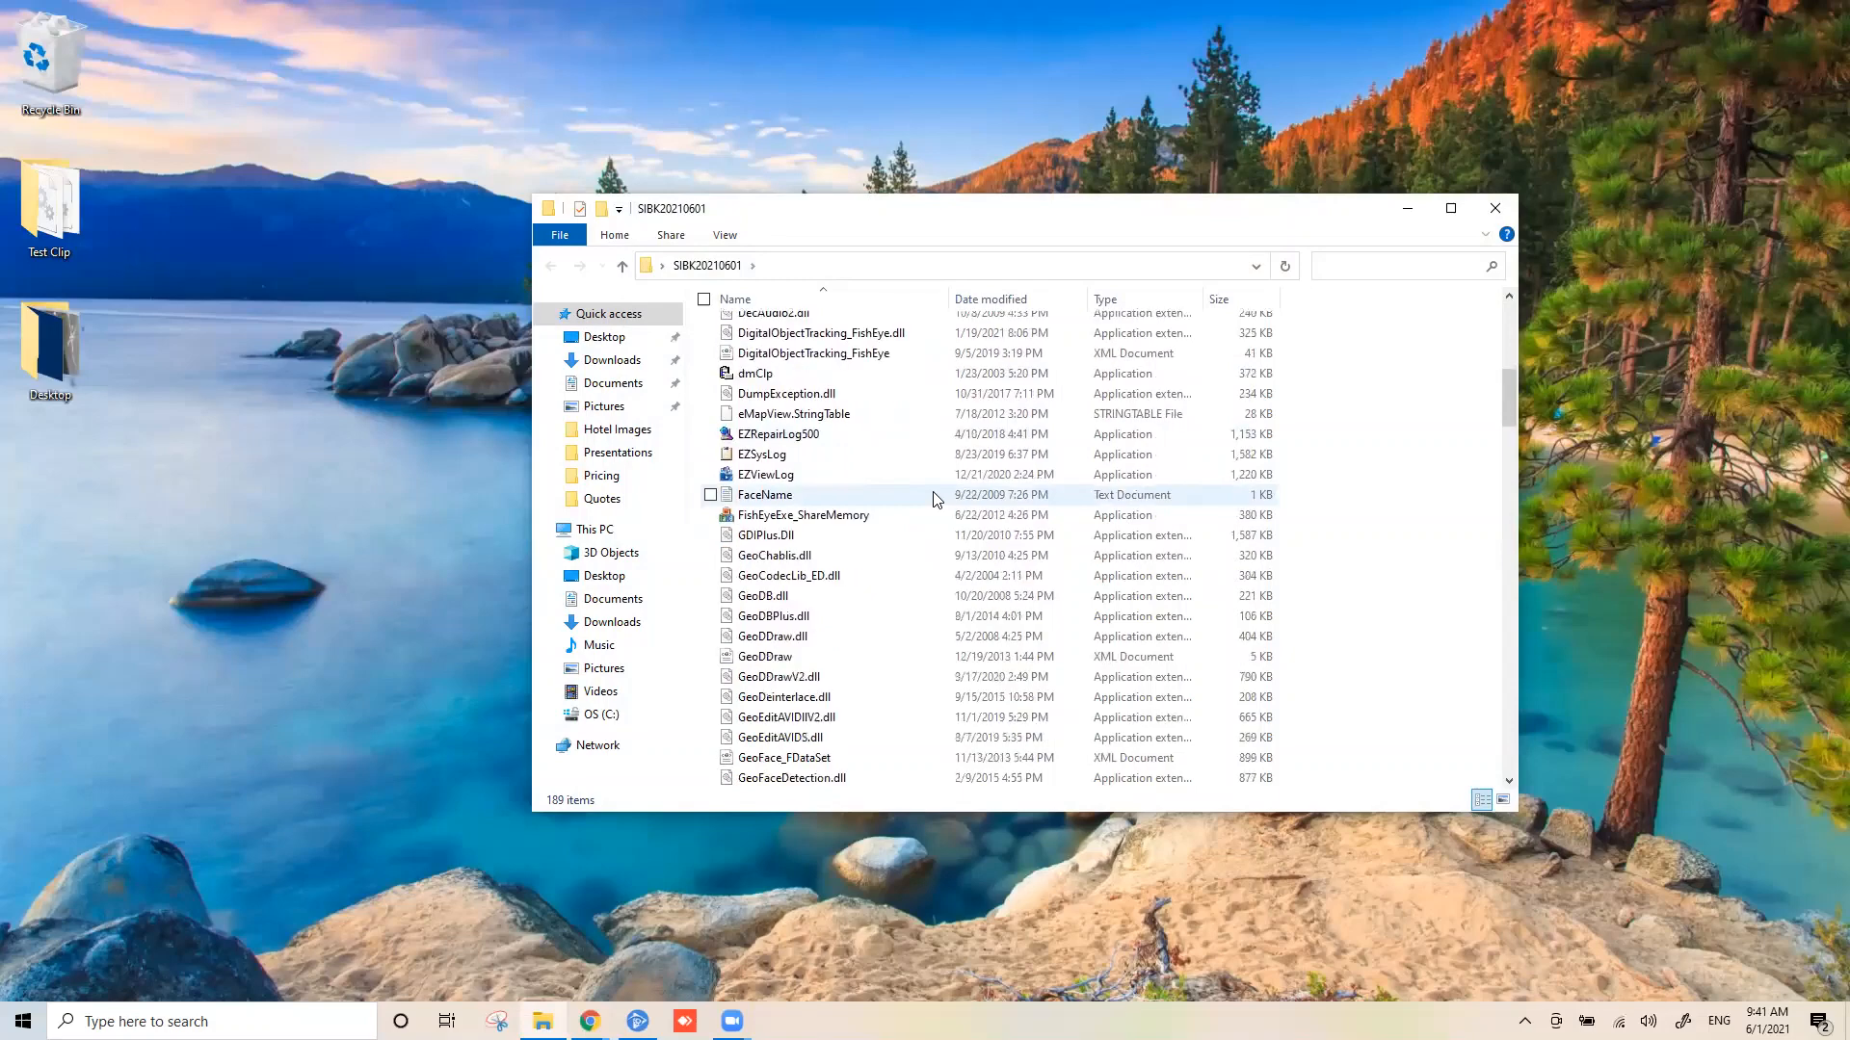
mouse_move(773, 474)
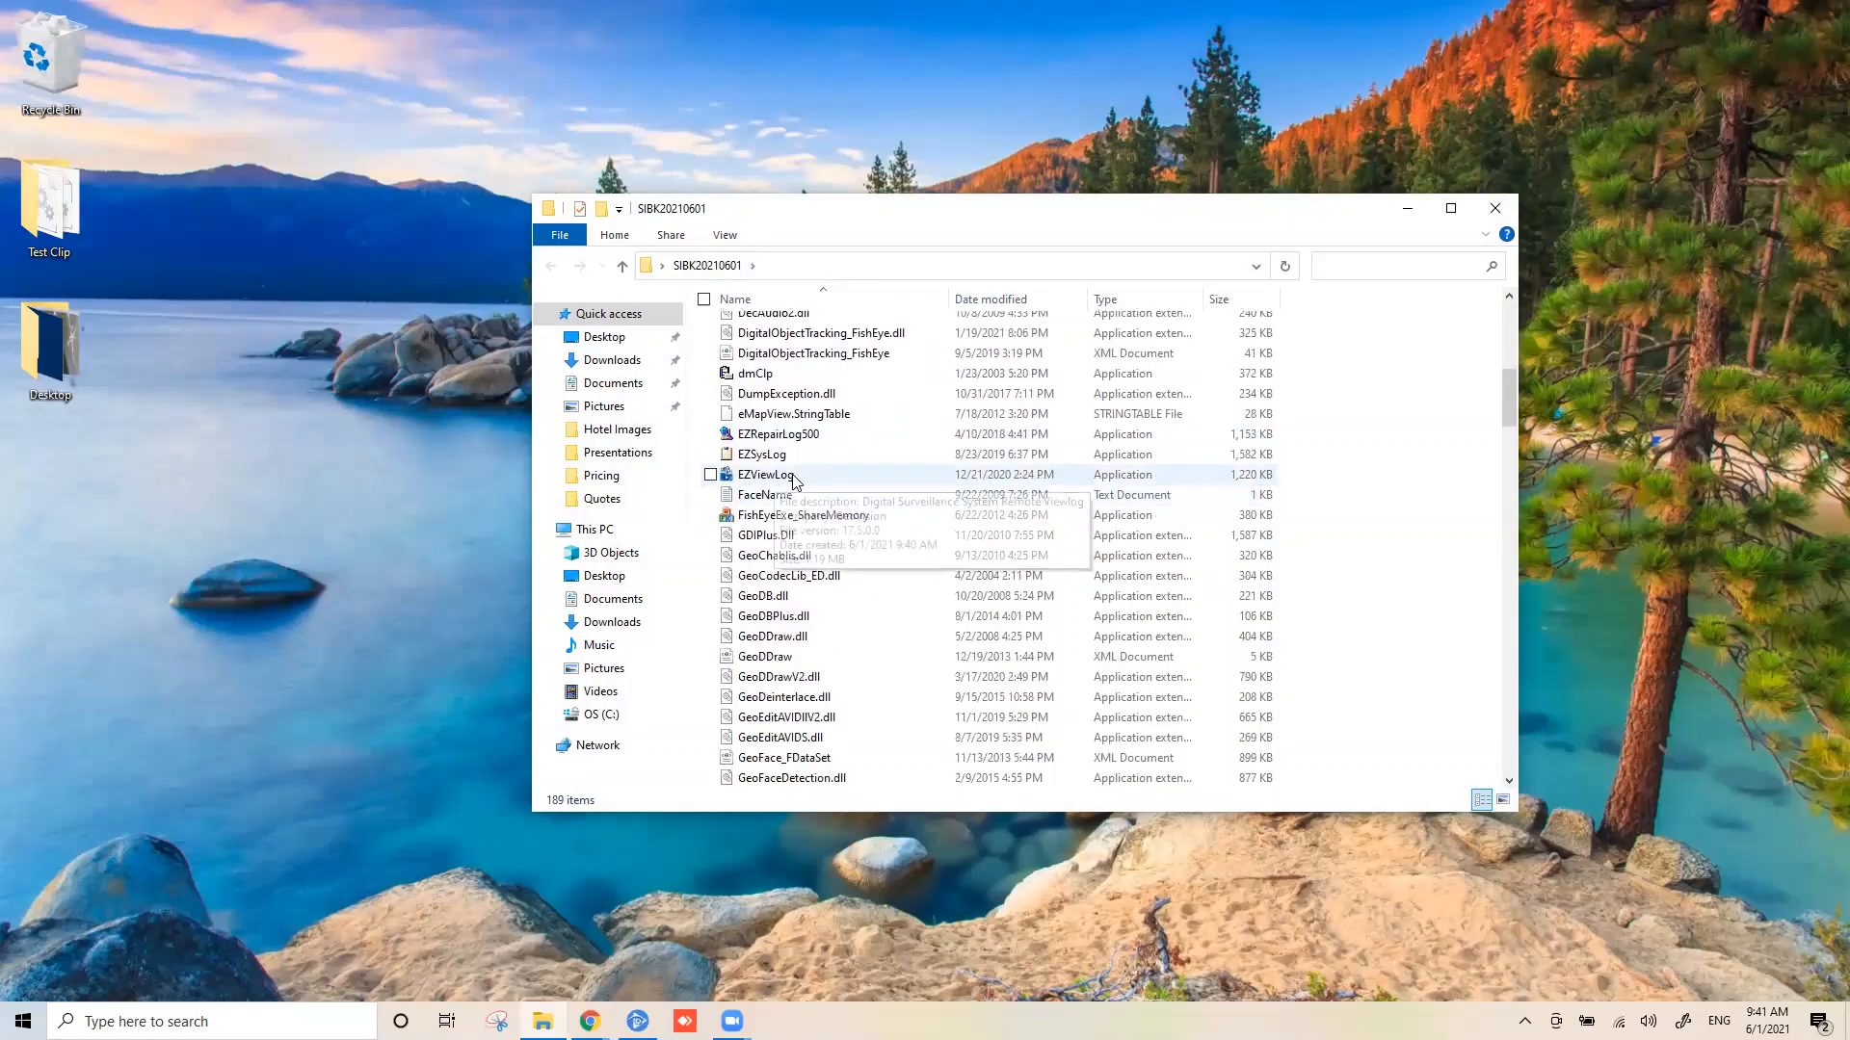
mouse_move(764, 474)
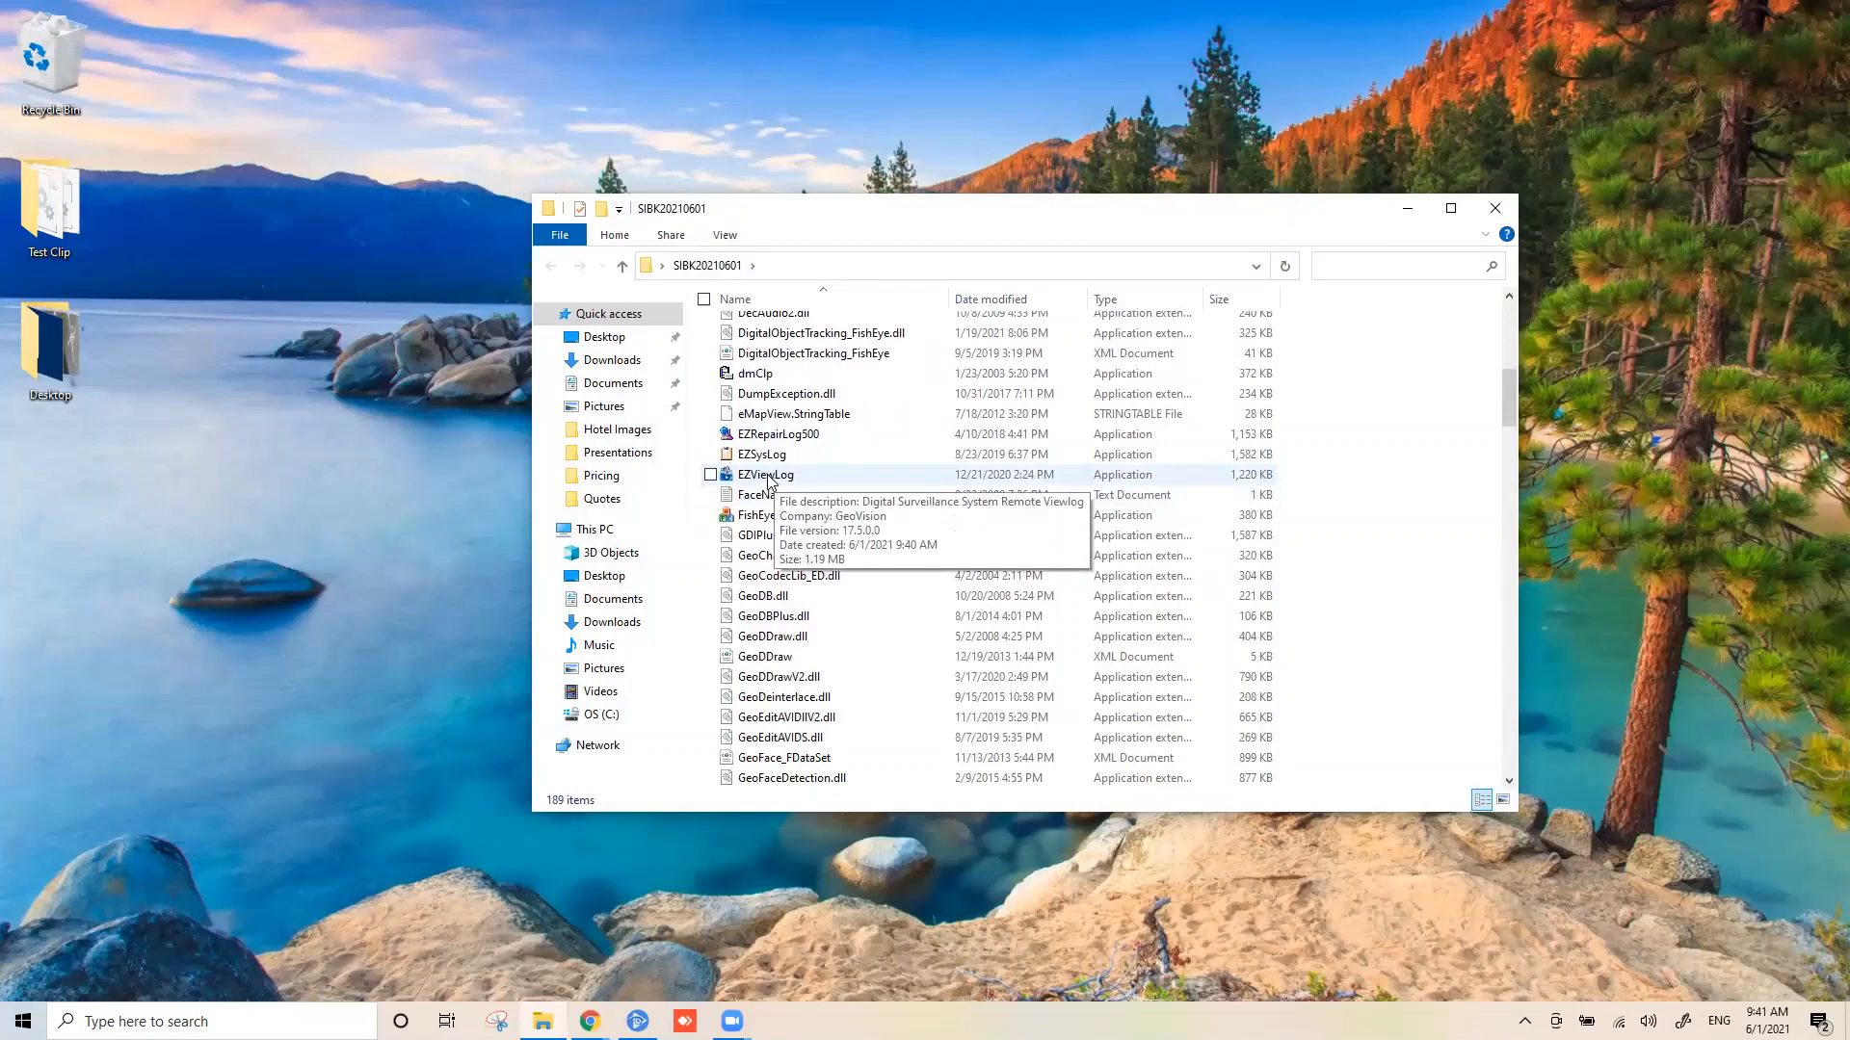
left_click(764, 474)
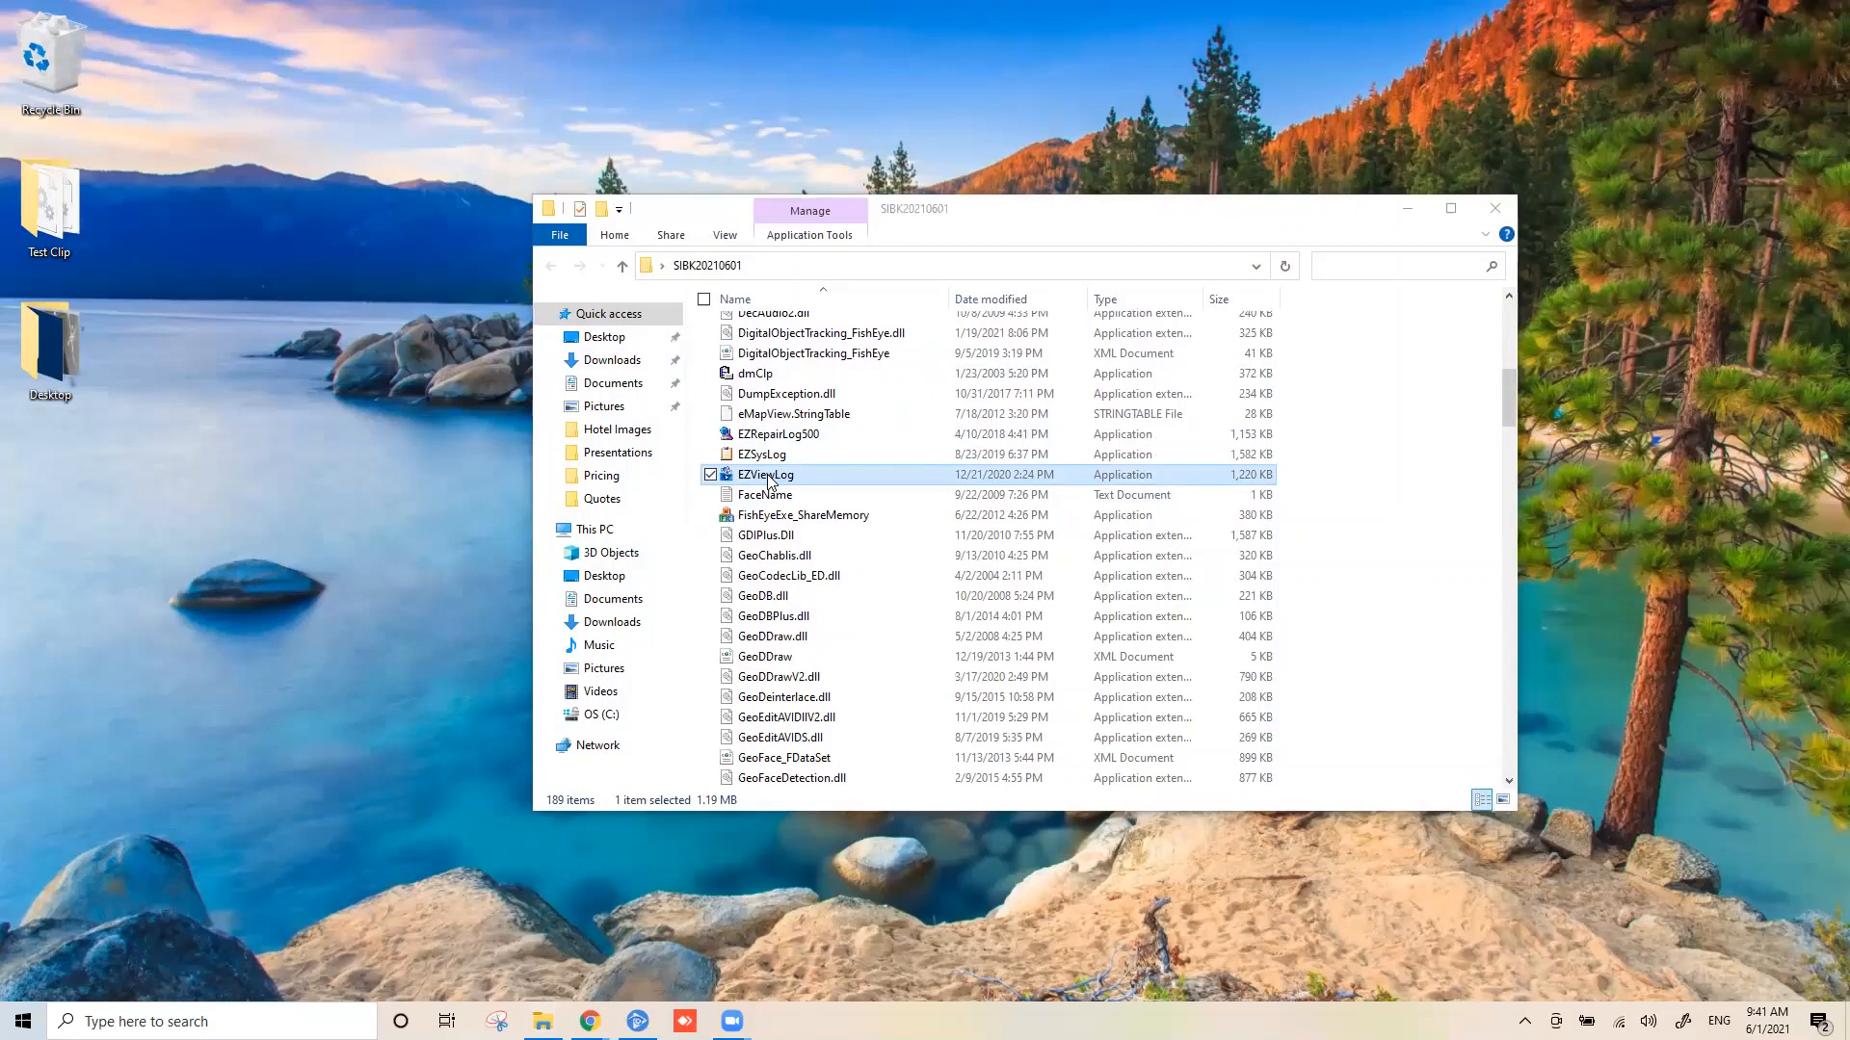
double_click(764, 474)
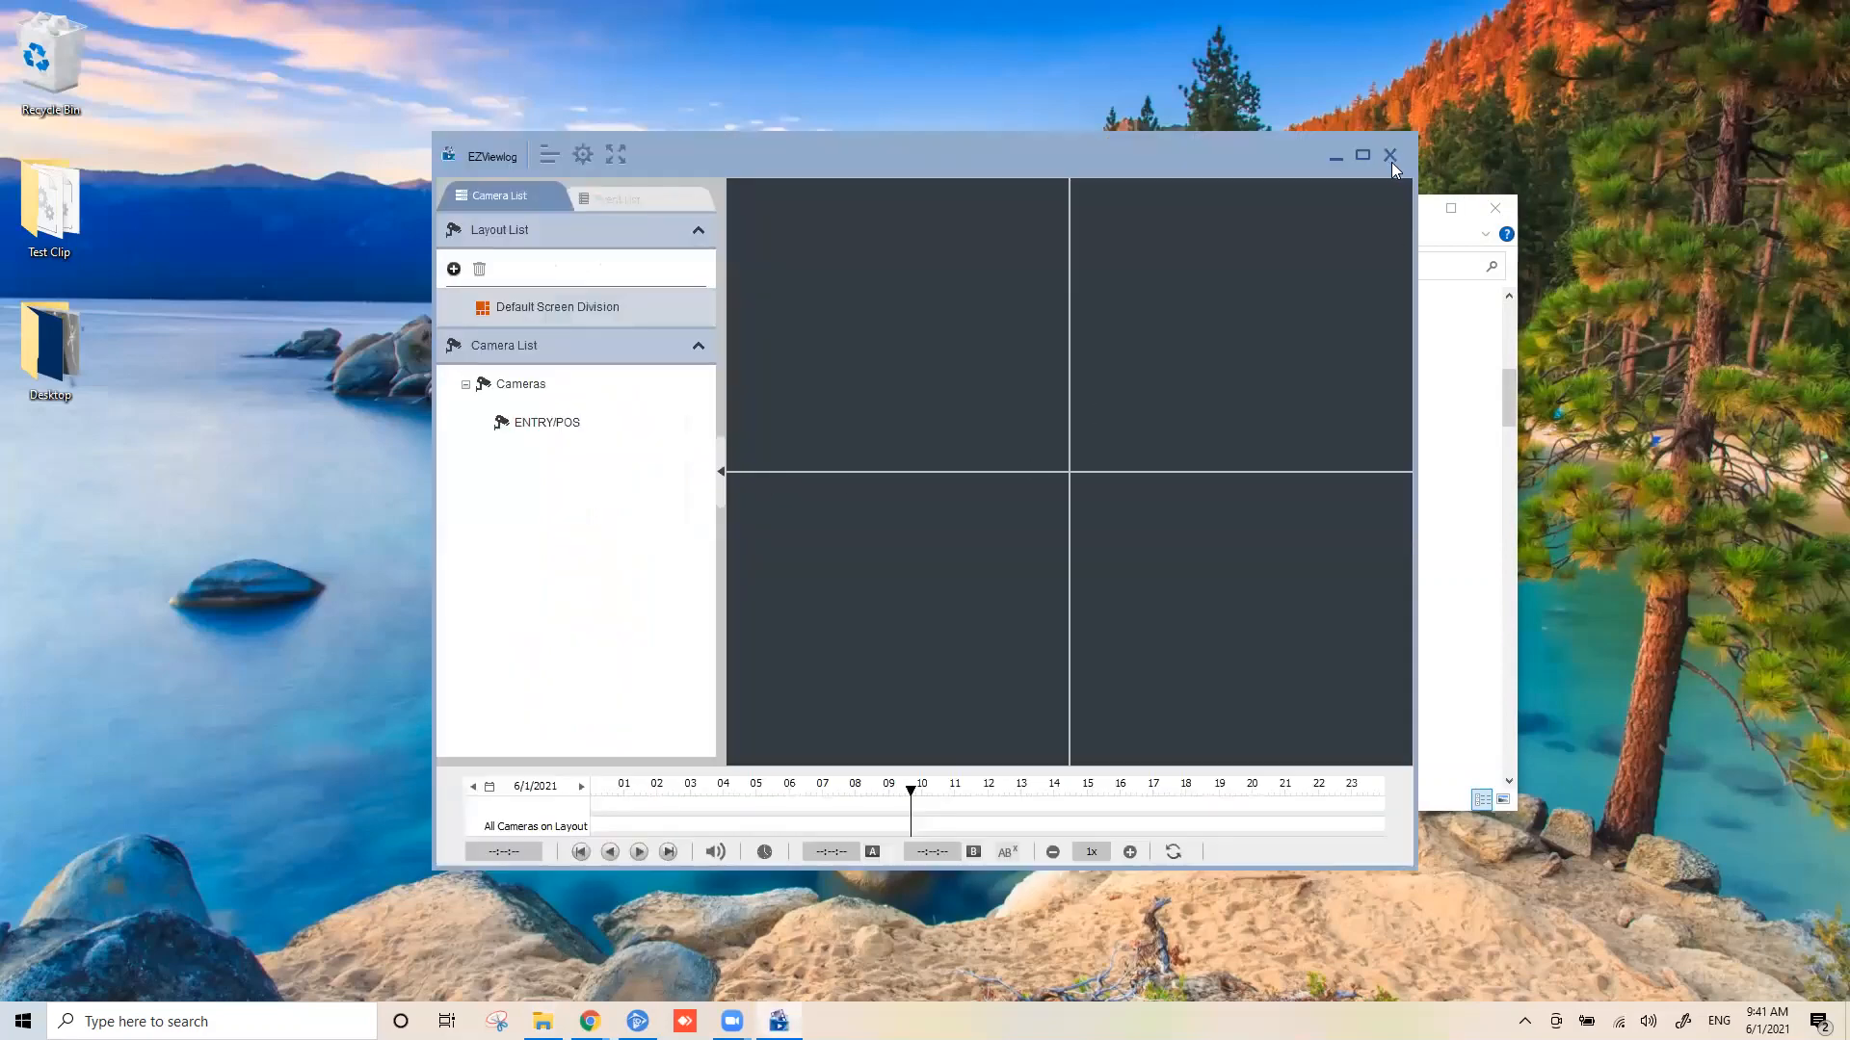
mouse_move(1298, 176)
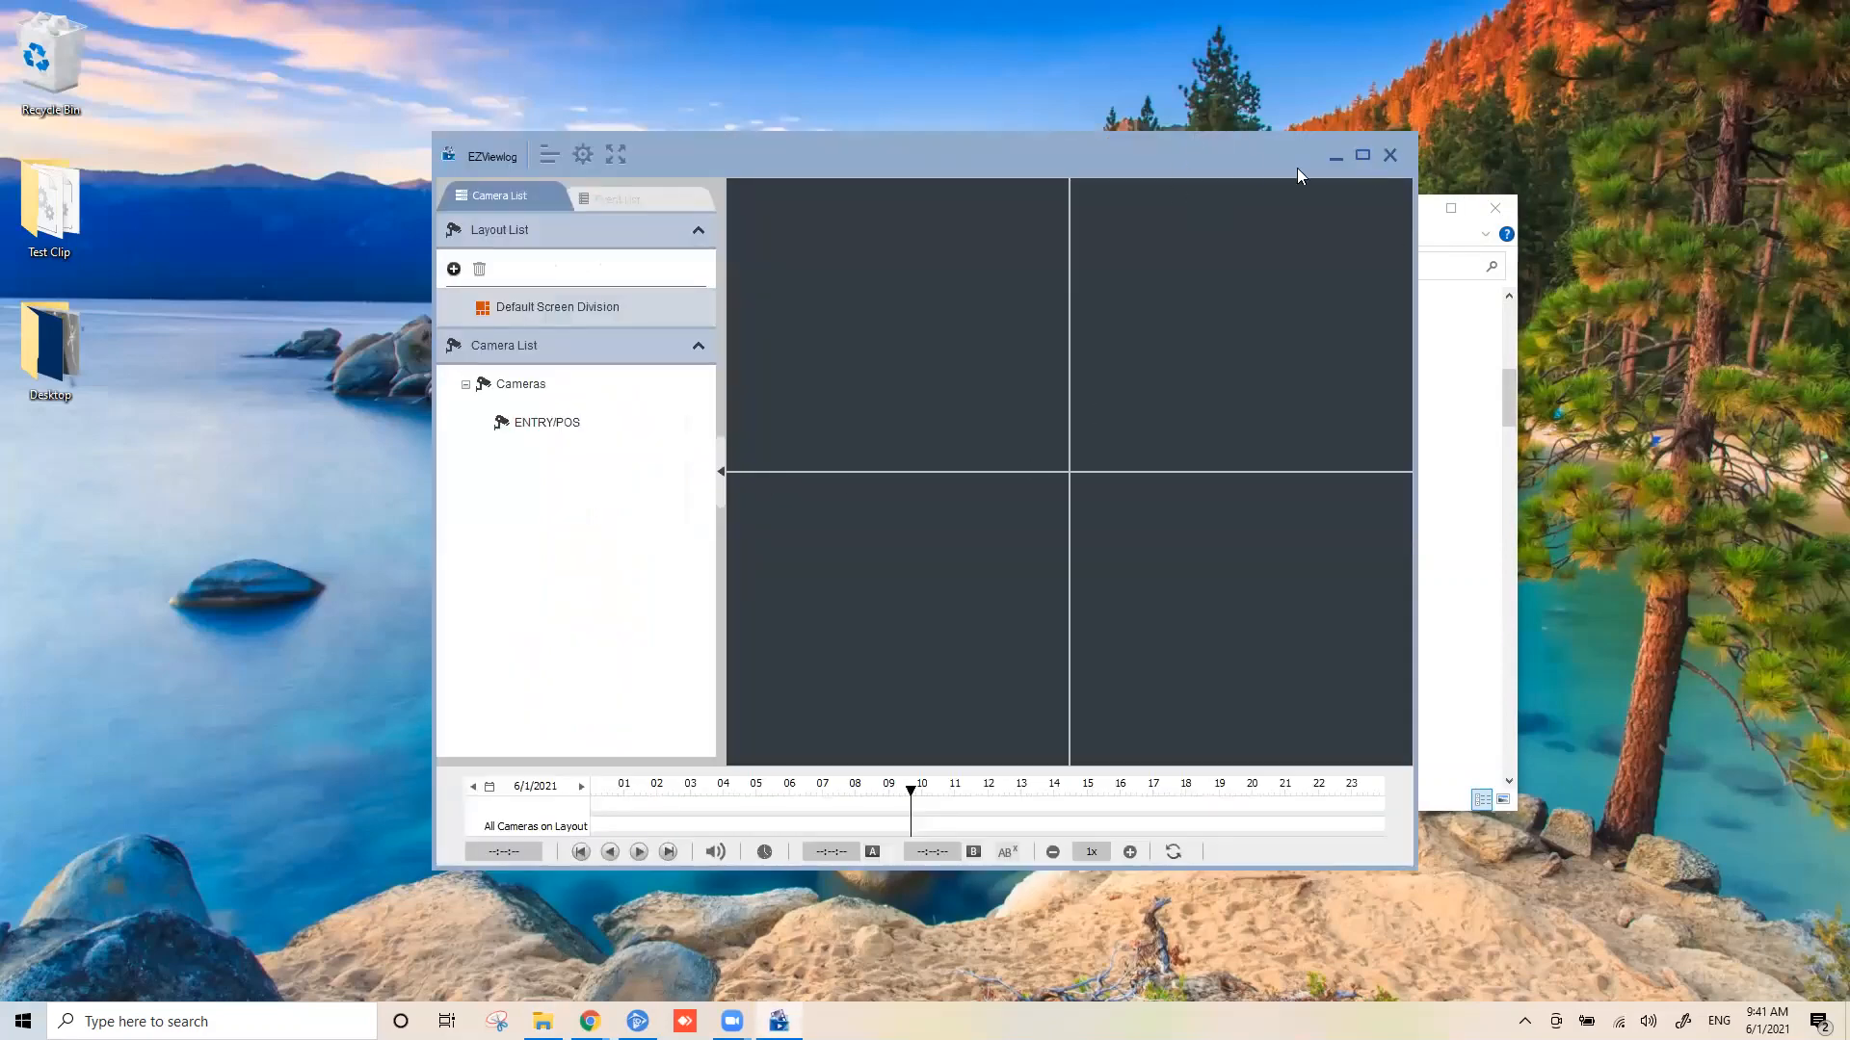
Maximize EZViewlog and place the ENTRY/POS camera in the top-left screen division.
left_click(1363, 154)
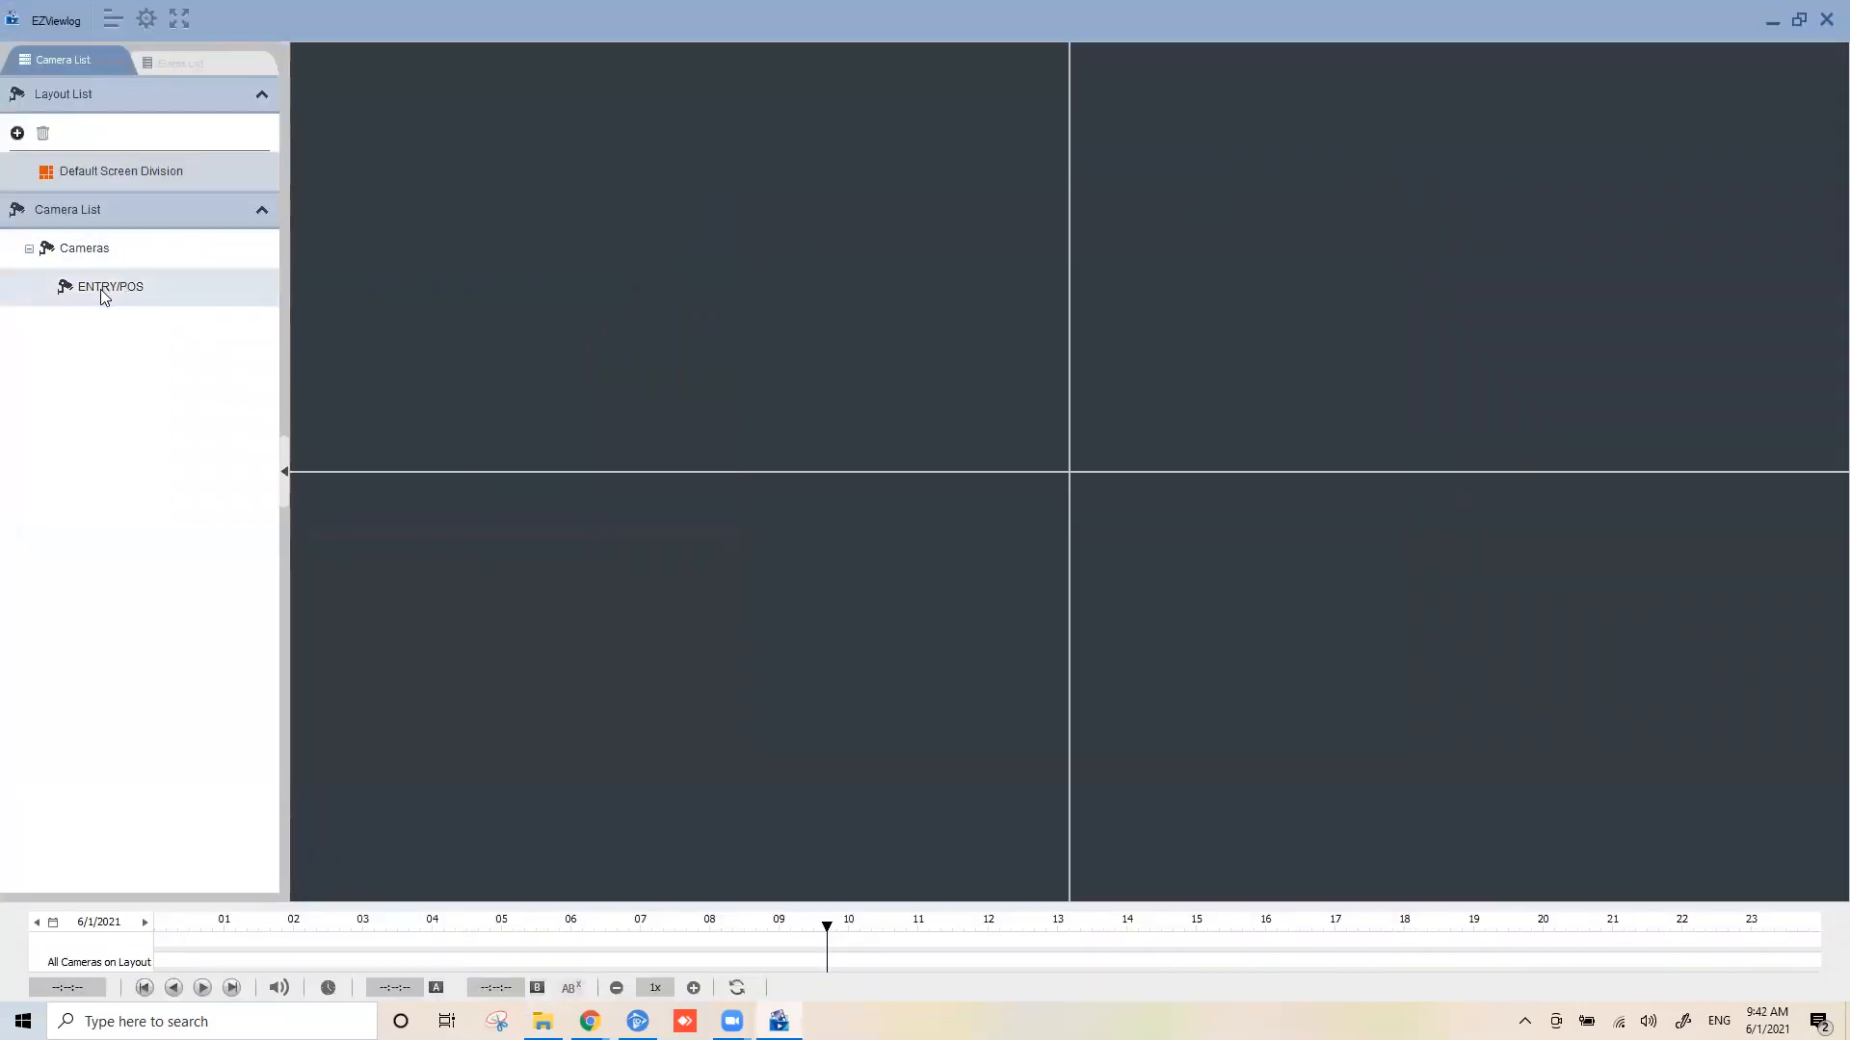
left_click_drag(109, 285, 250, 294)
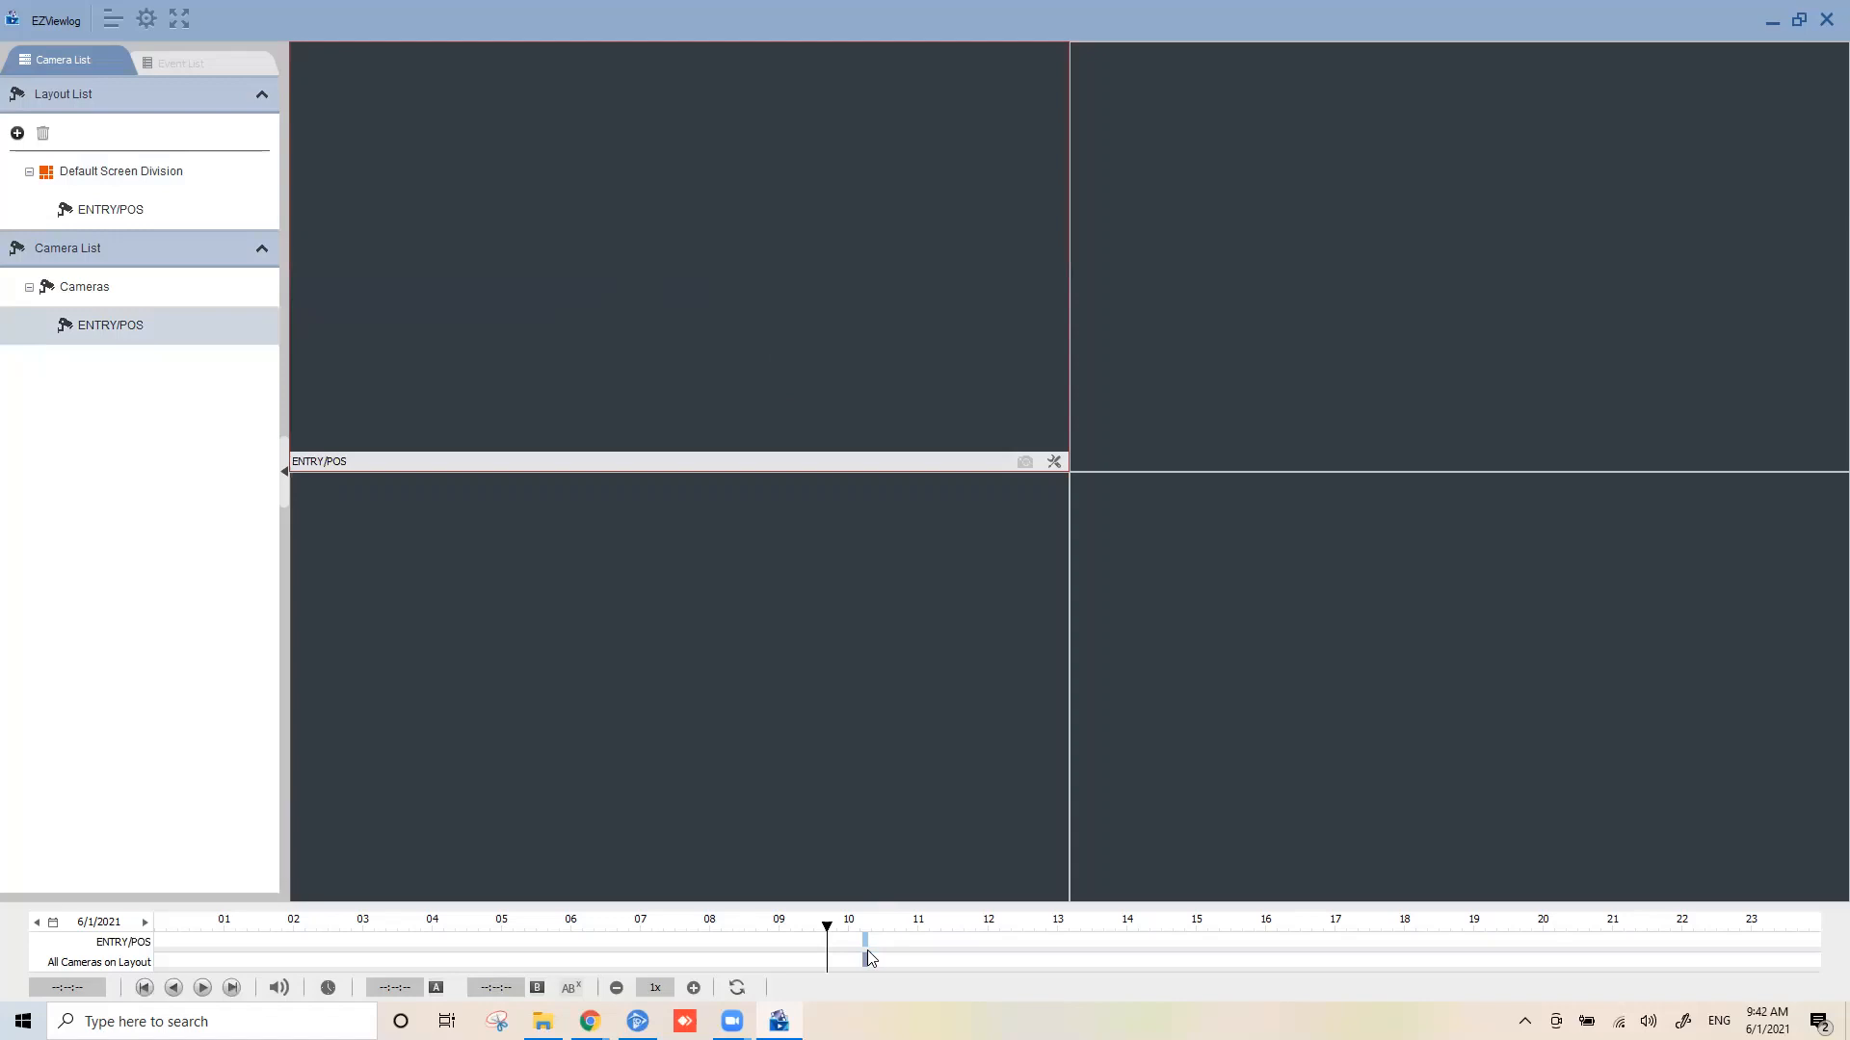
mouse_move(882, 952)
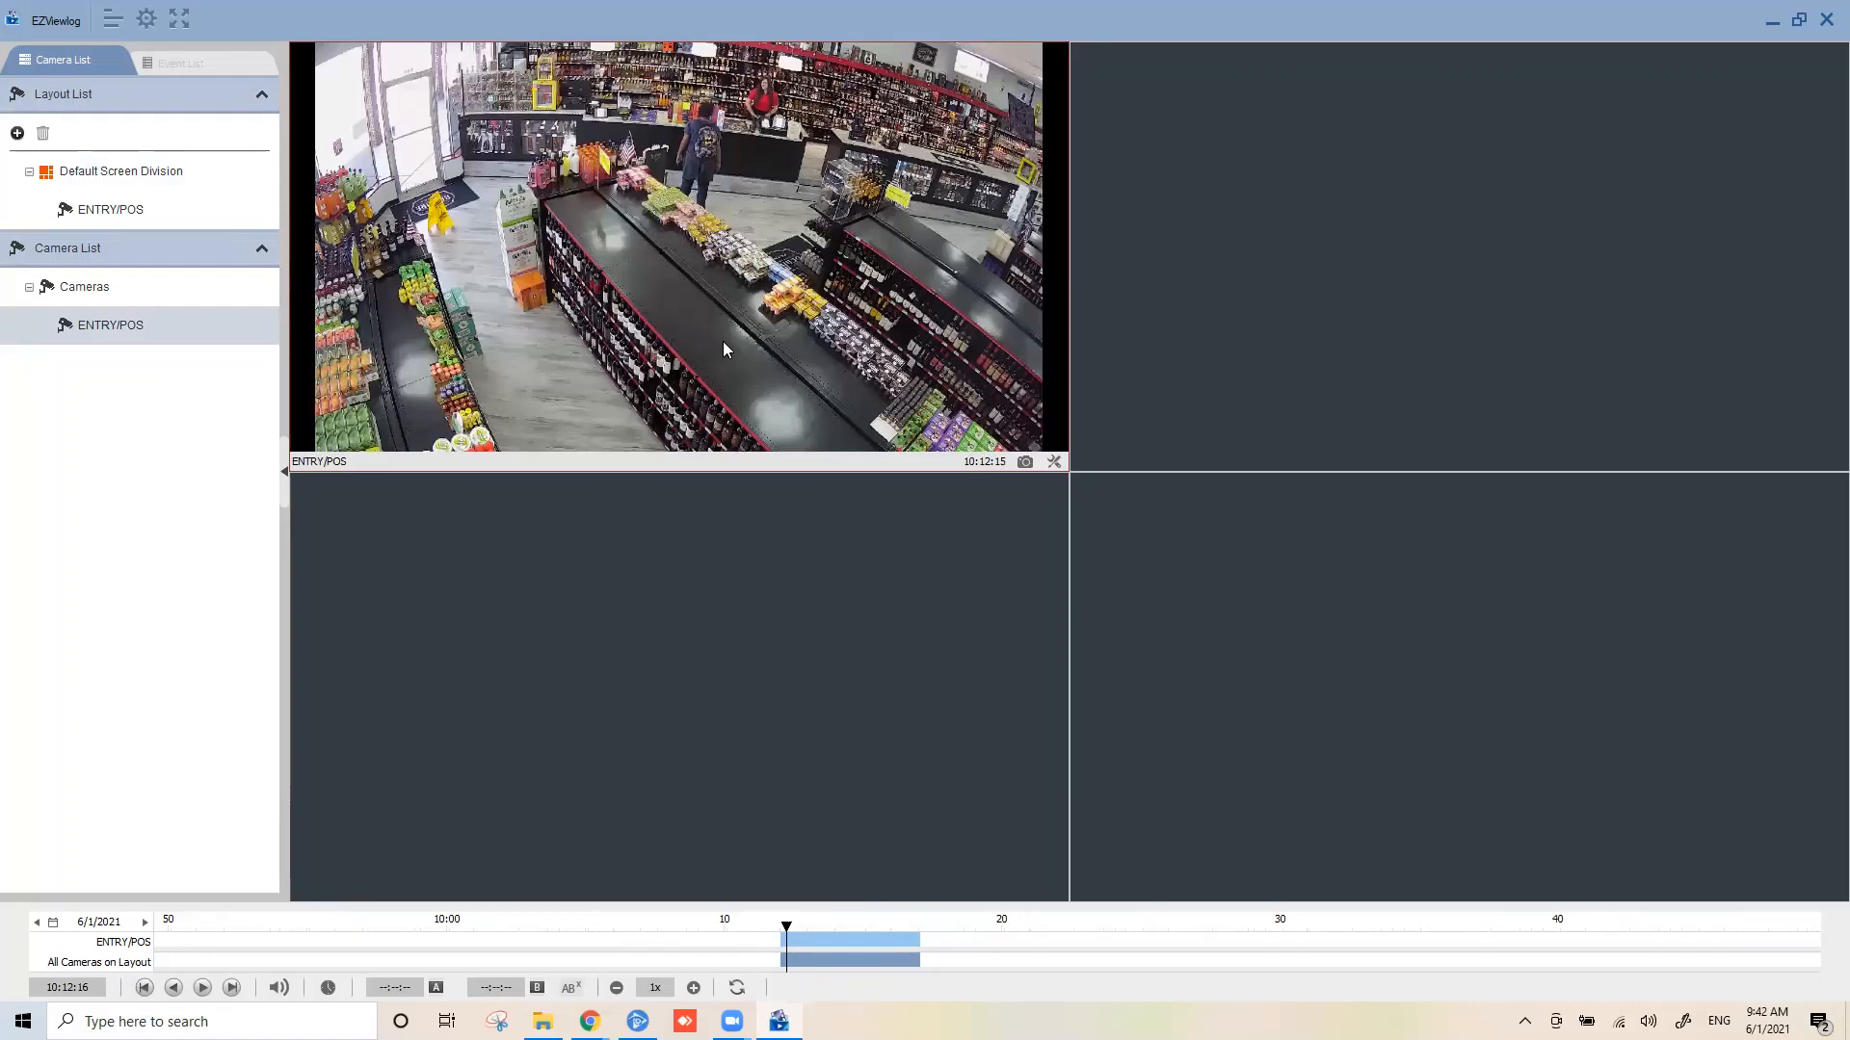
mouse_move(682, 353)
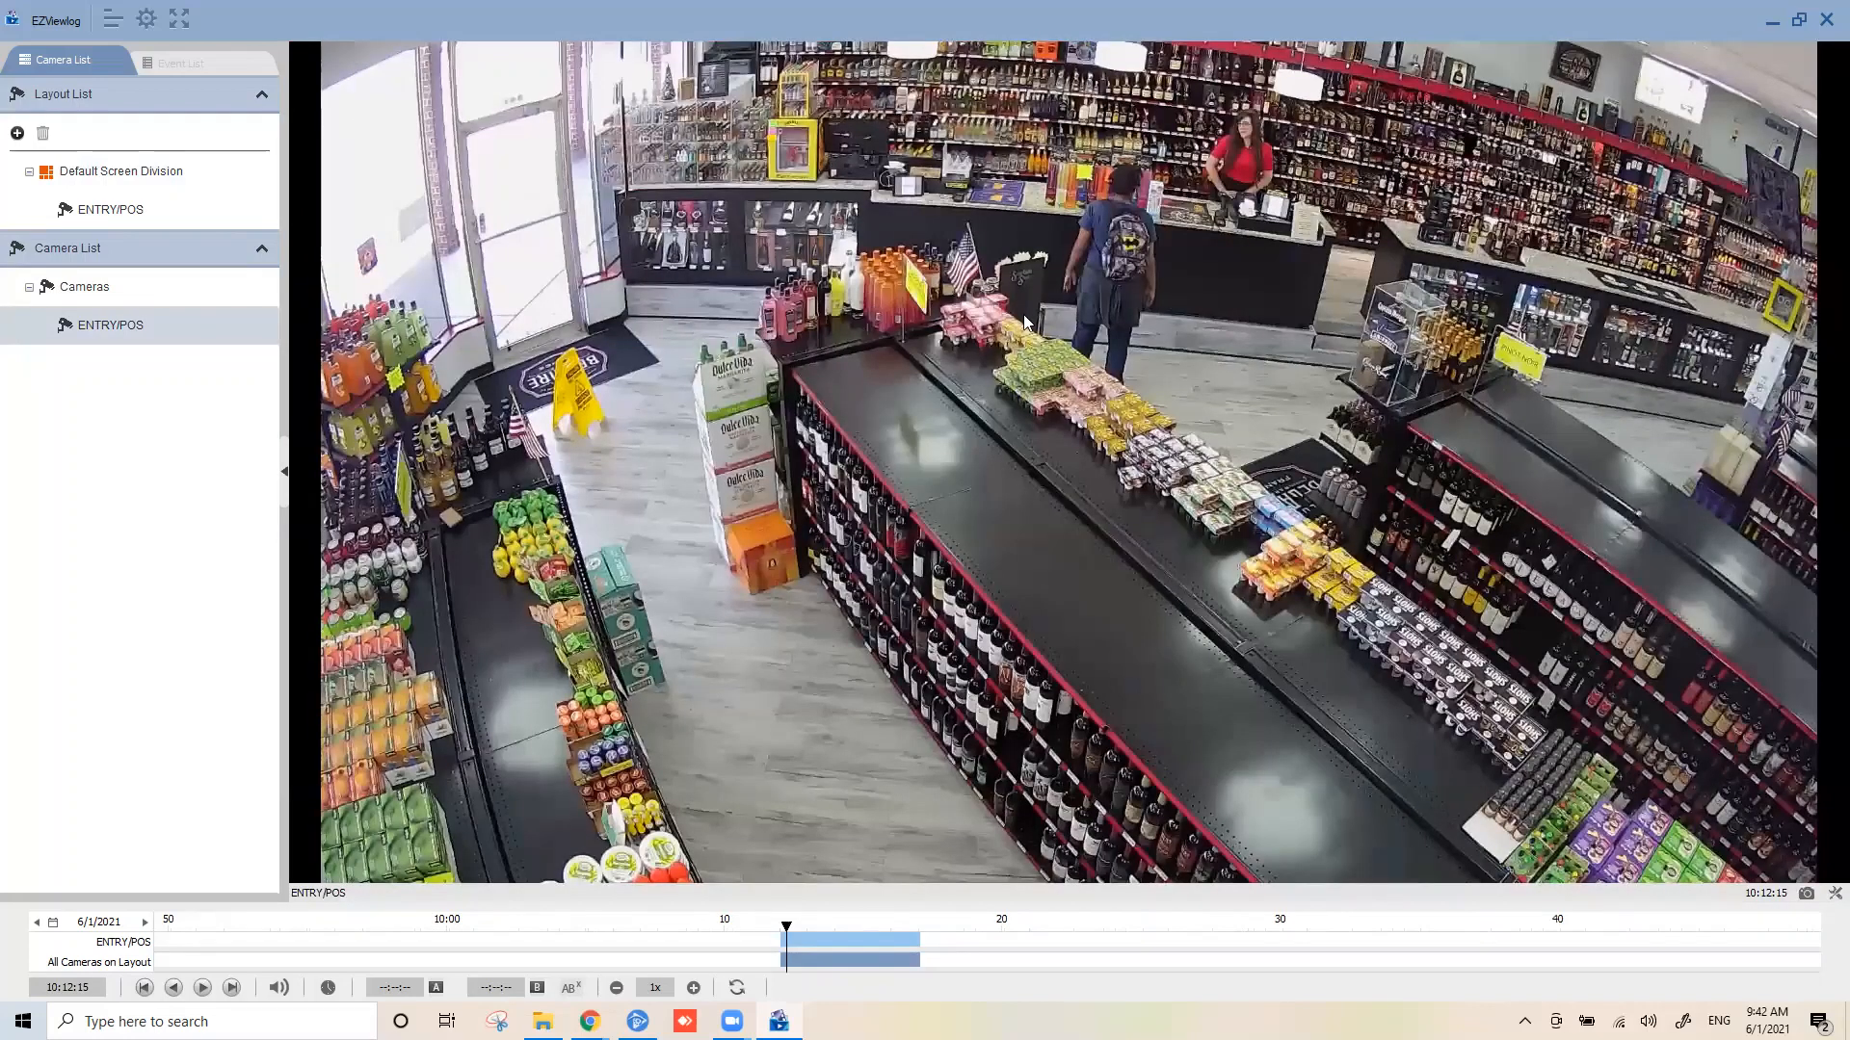
mouse_move(1189, 266)
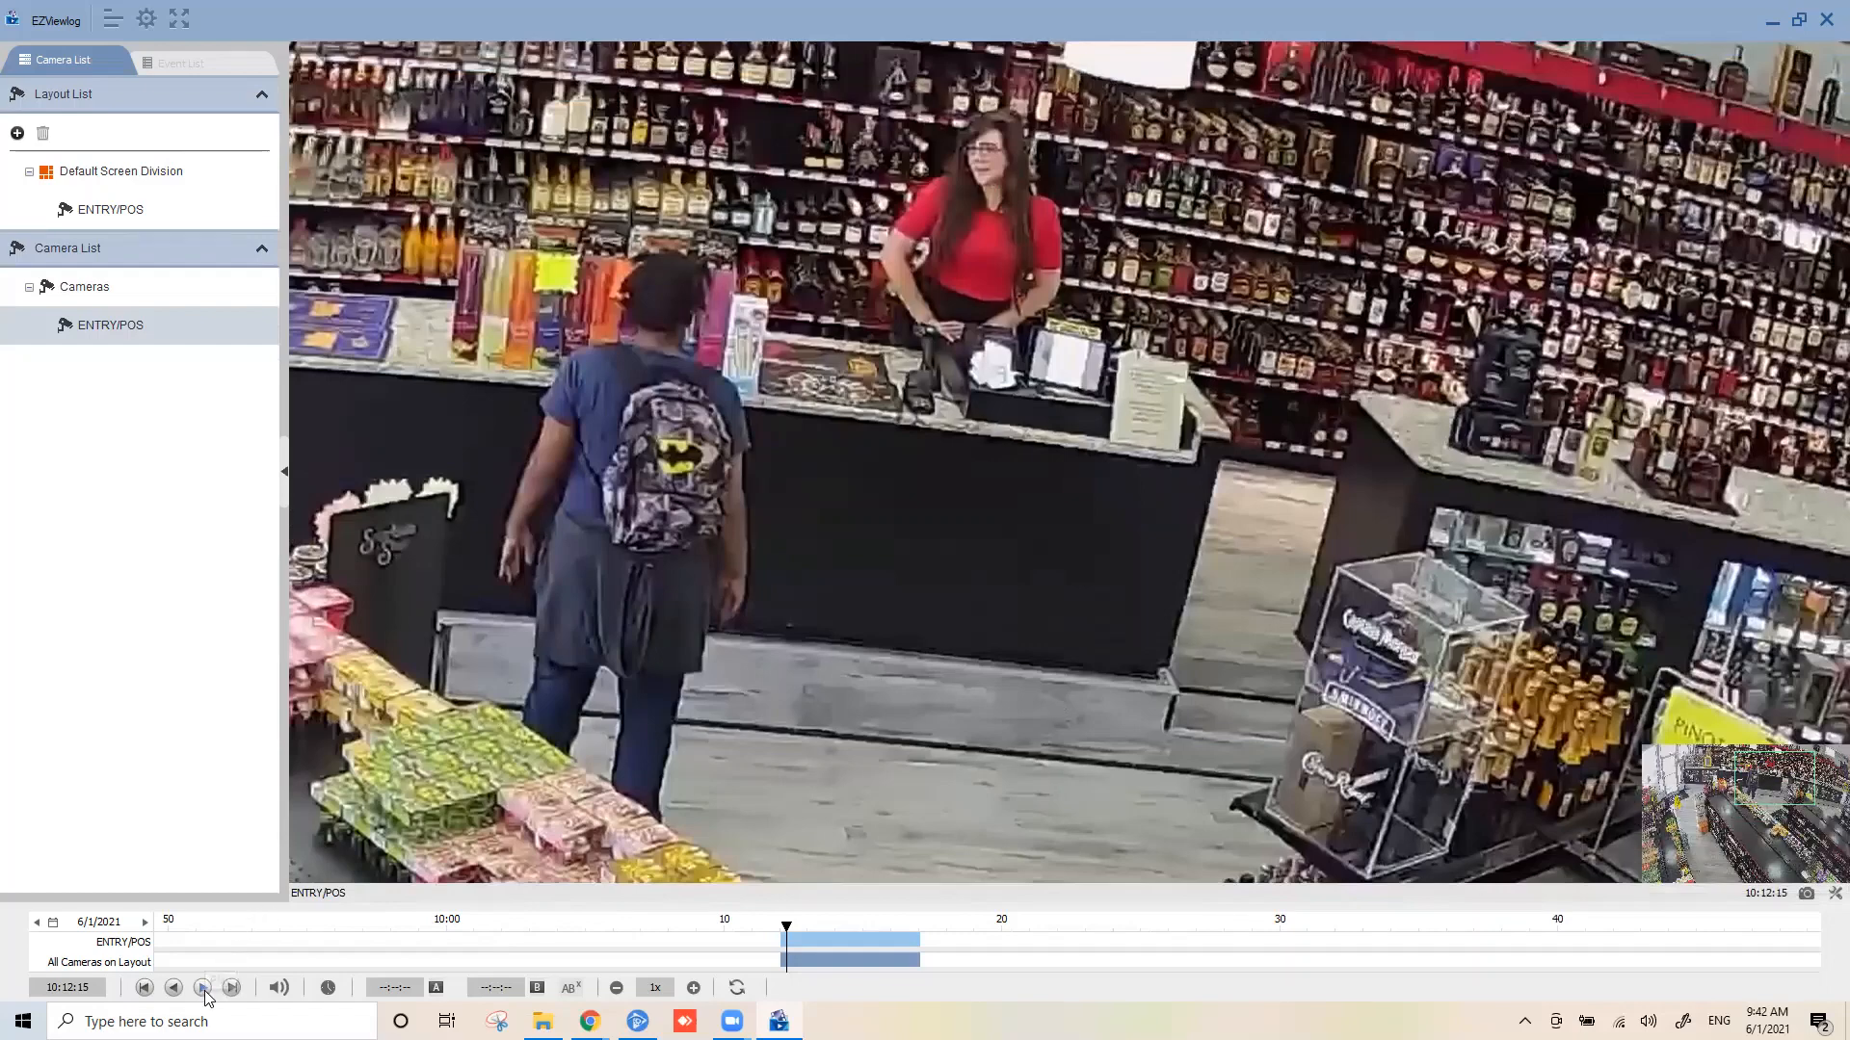
Play the backed-up ENTRY/POS clip to about 10:12:20, then pause it.
left_click(202, 988)
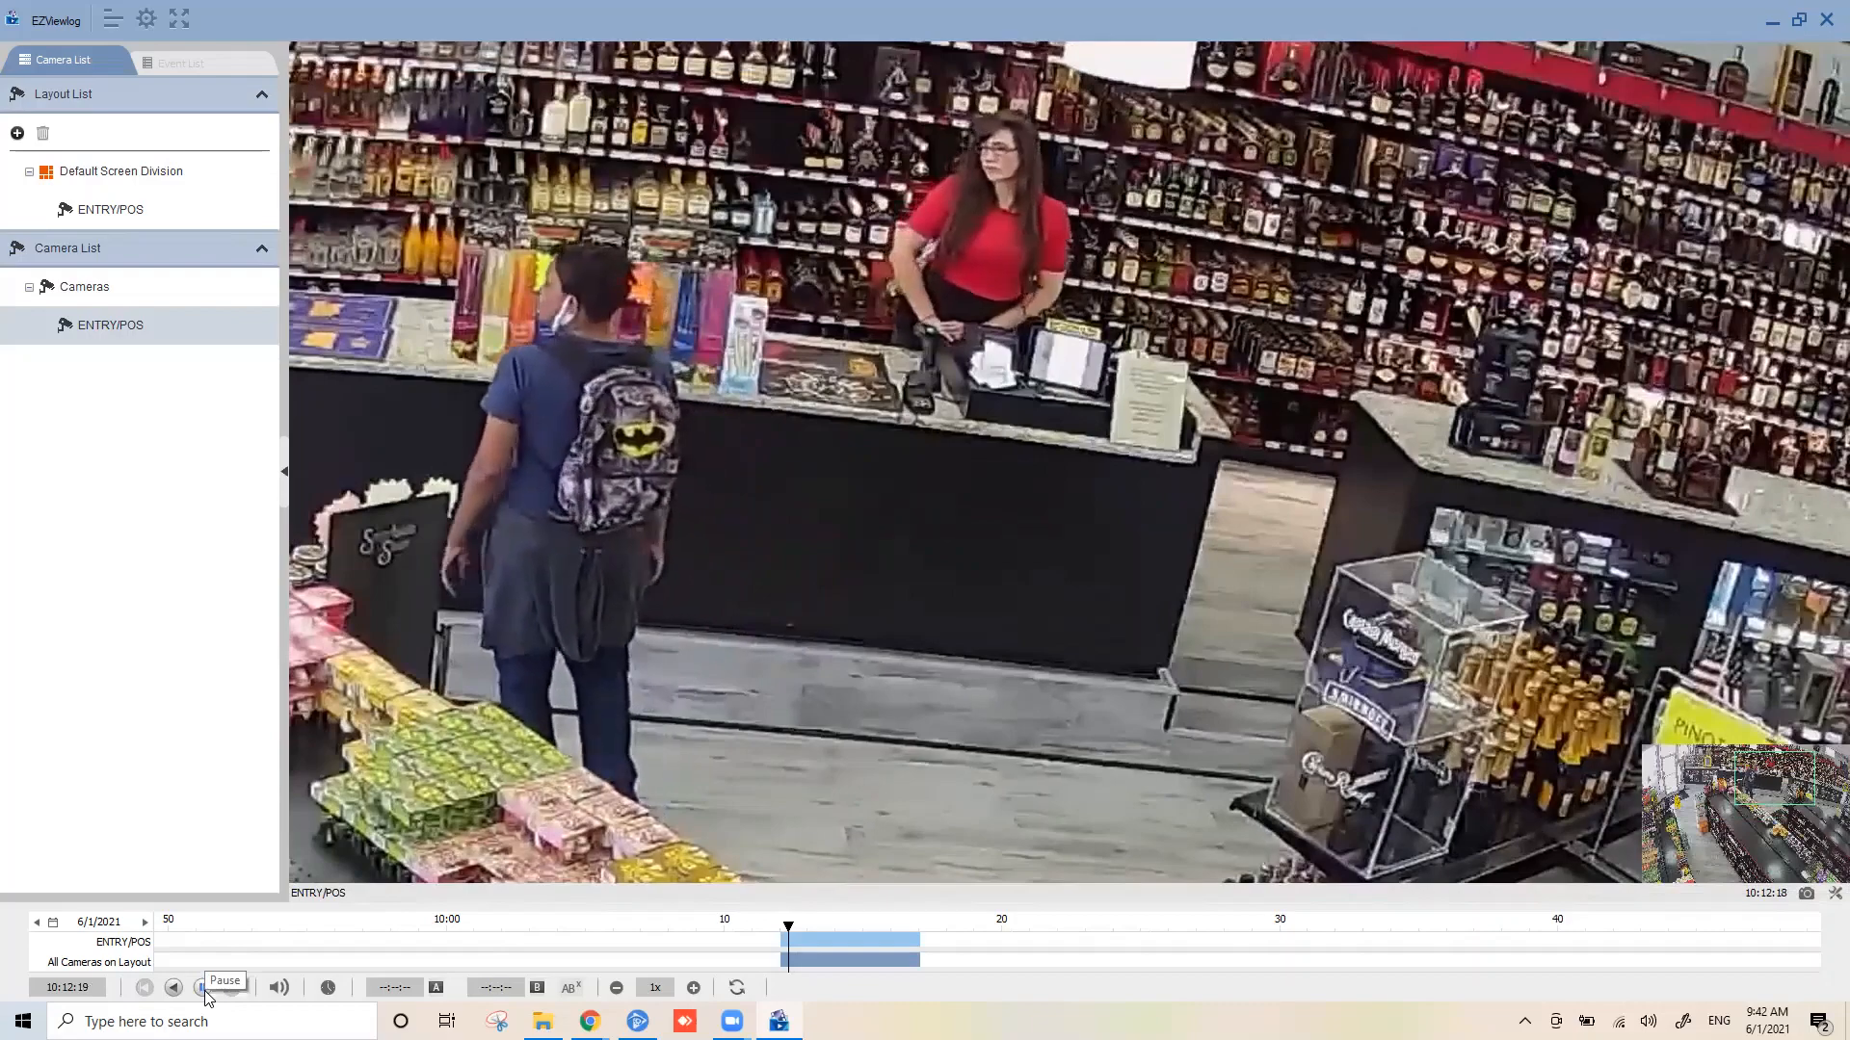
left_click(202, 988)
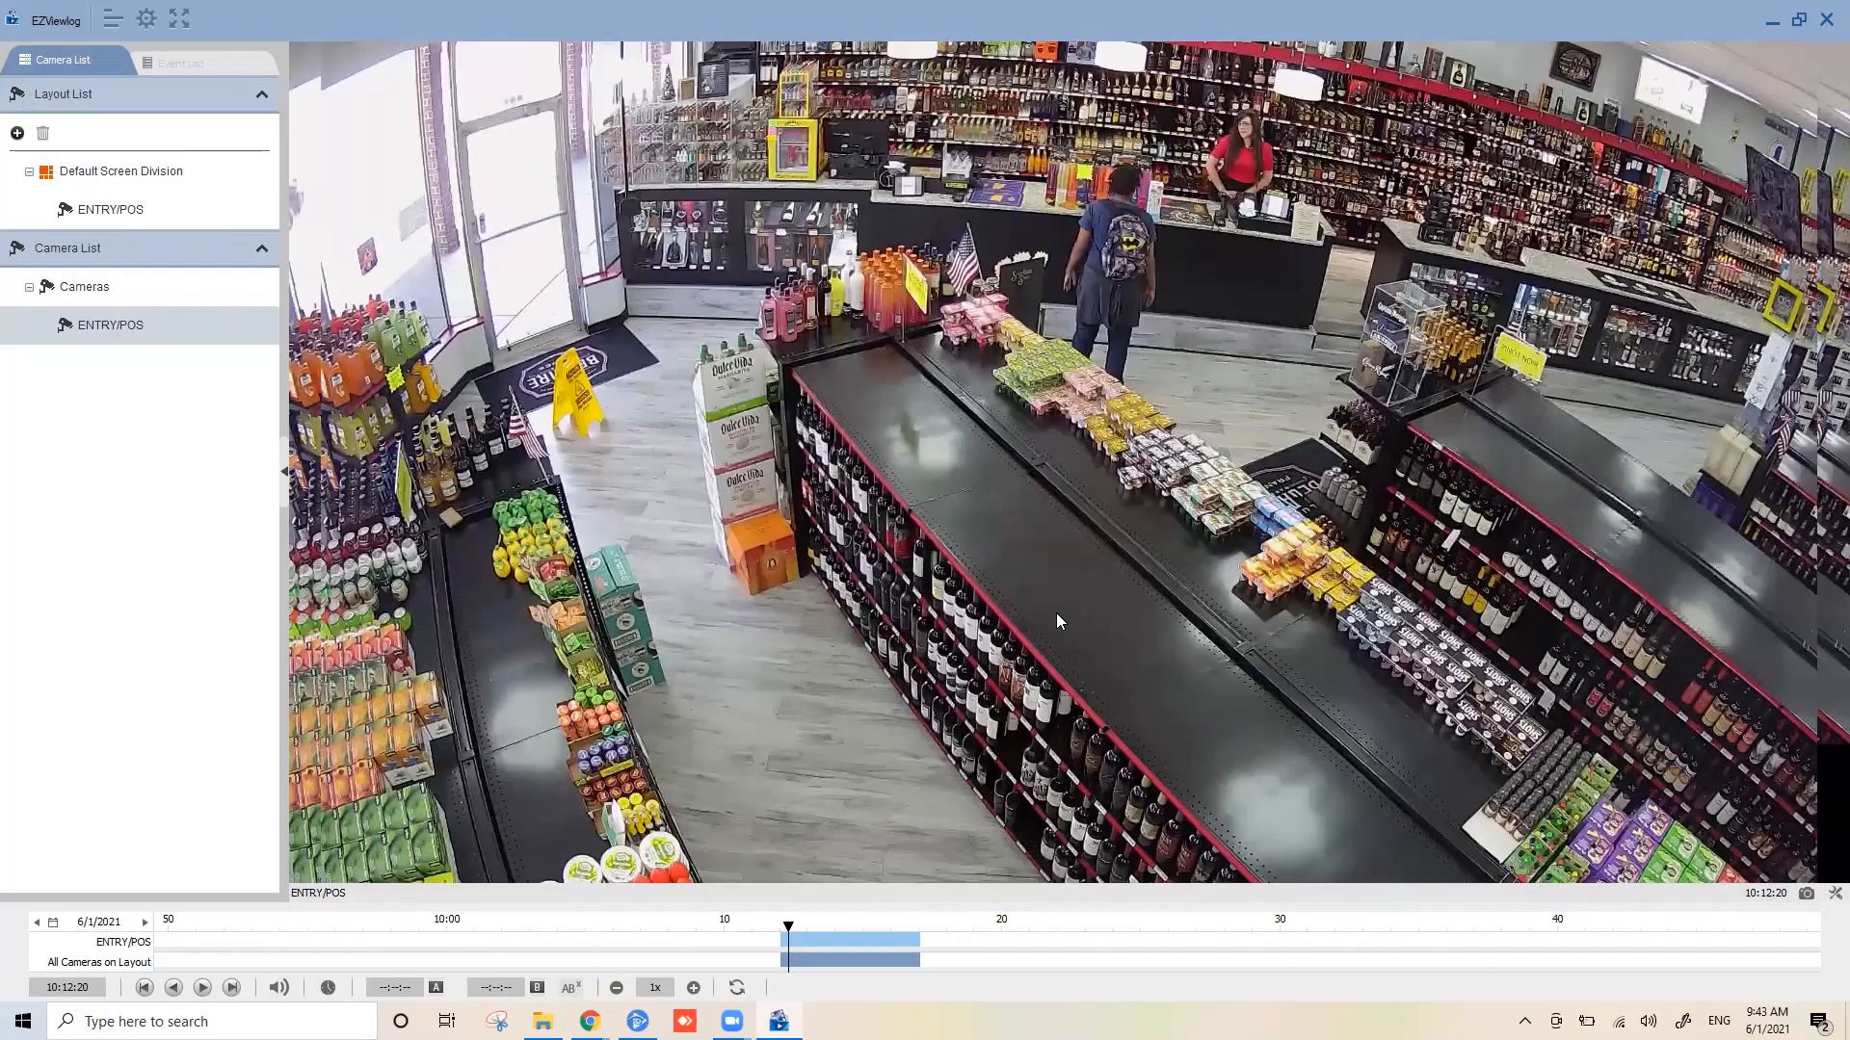
mouse_move(1121, 445)
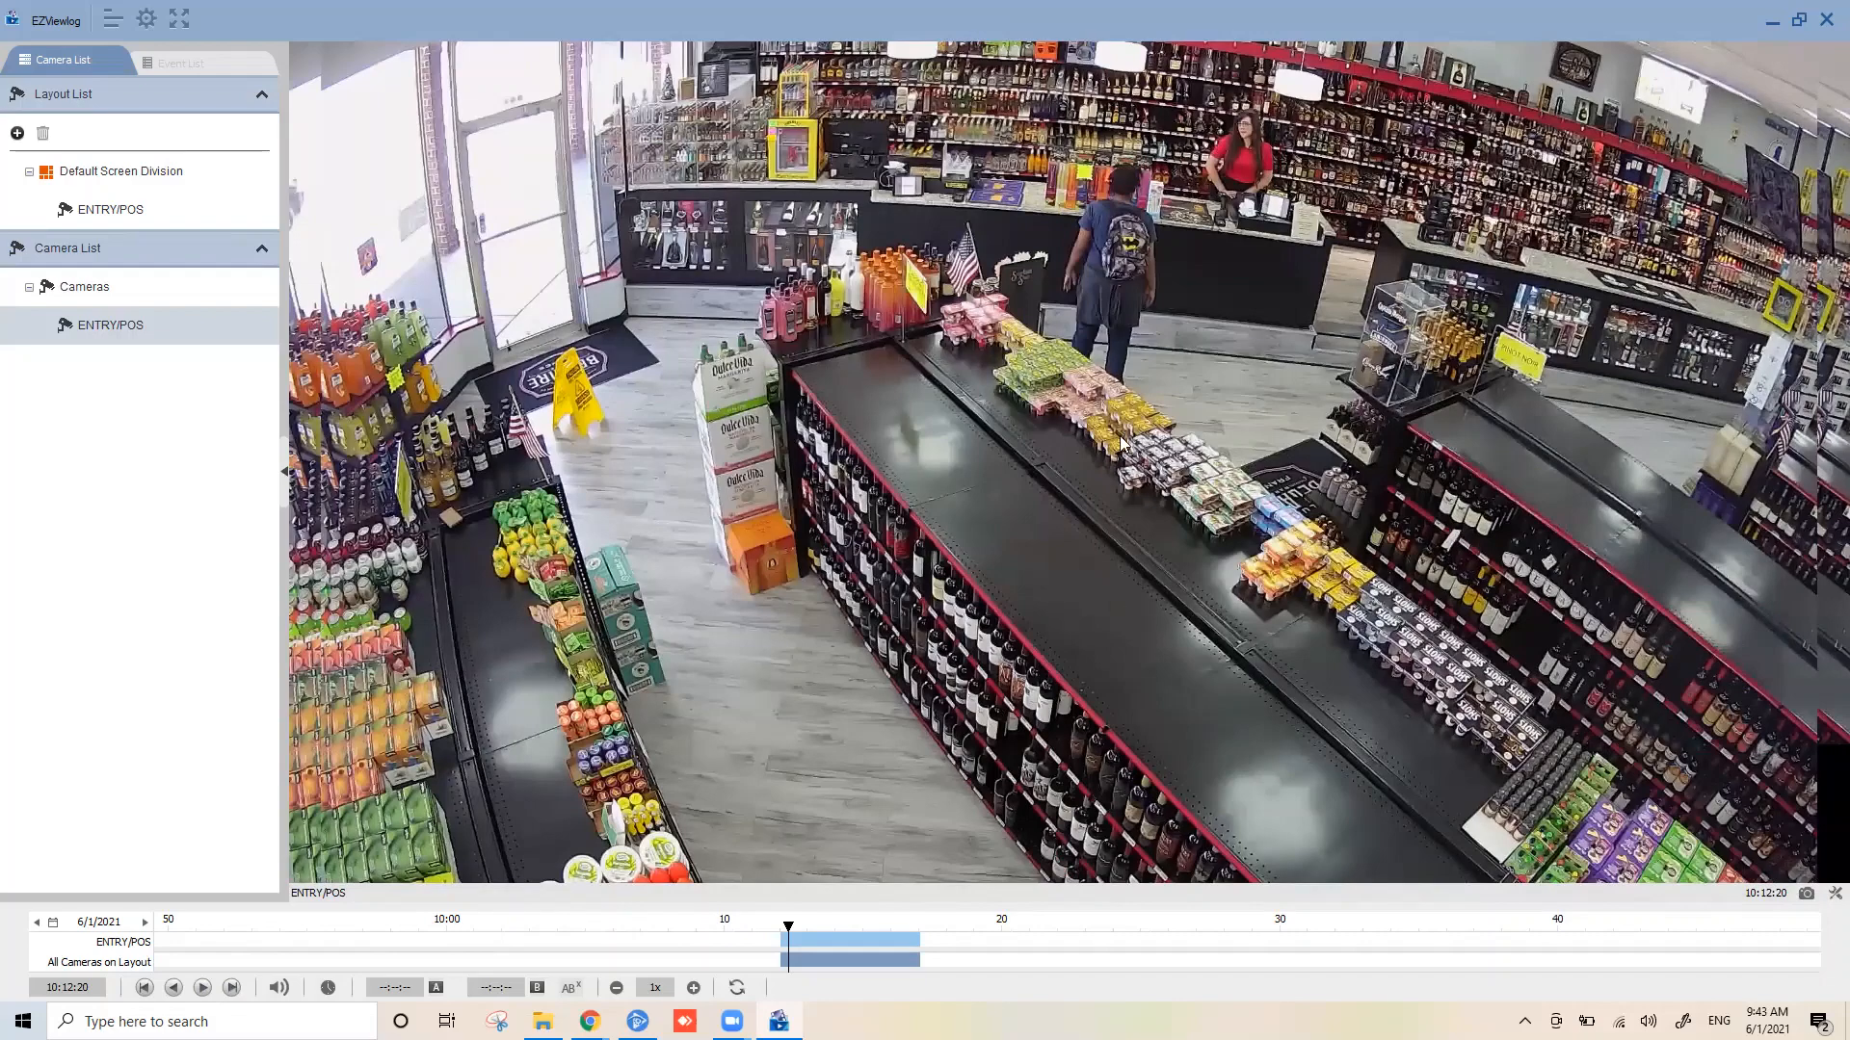
mouse_move(1060, 9)
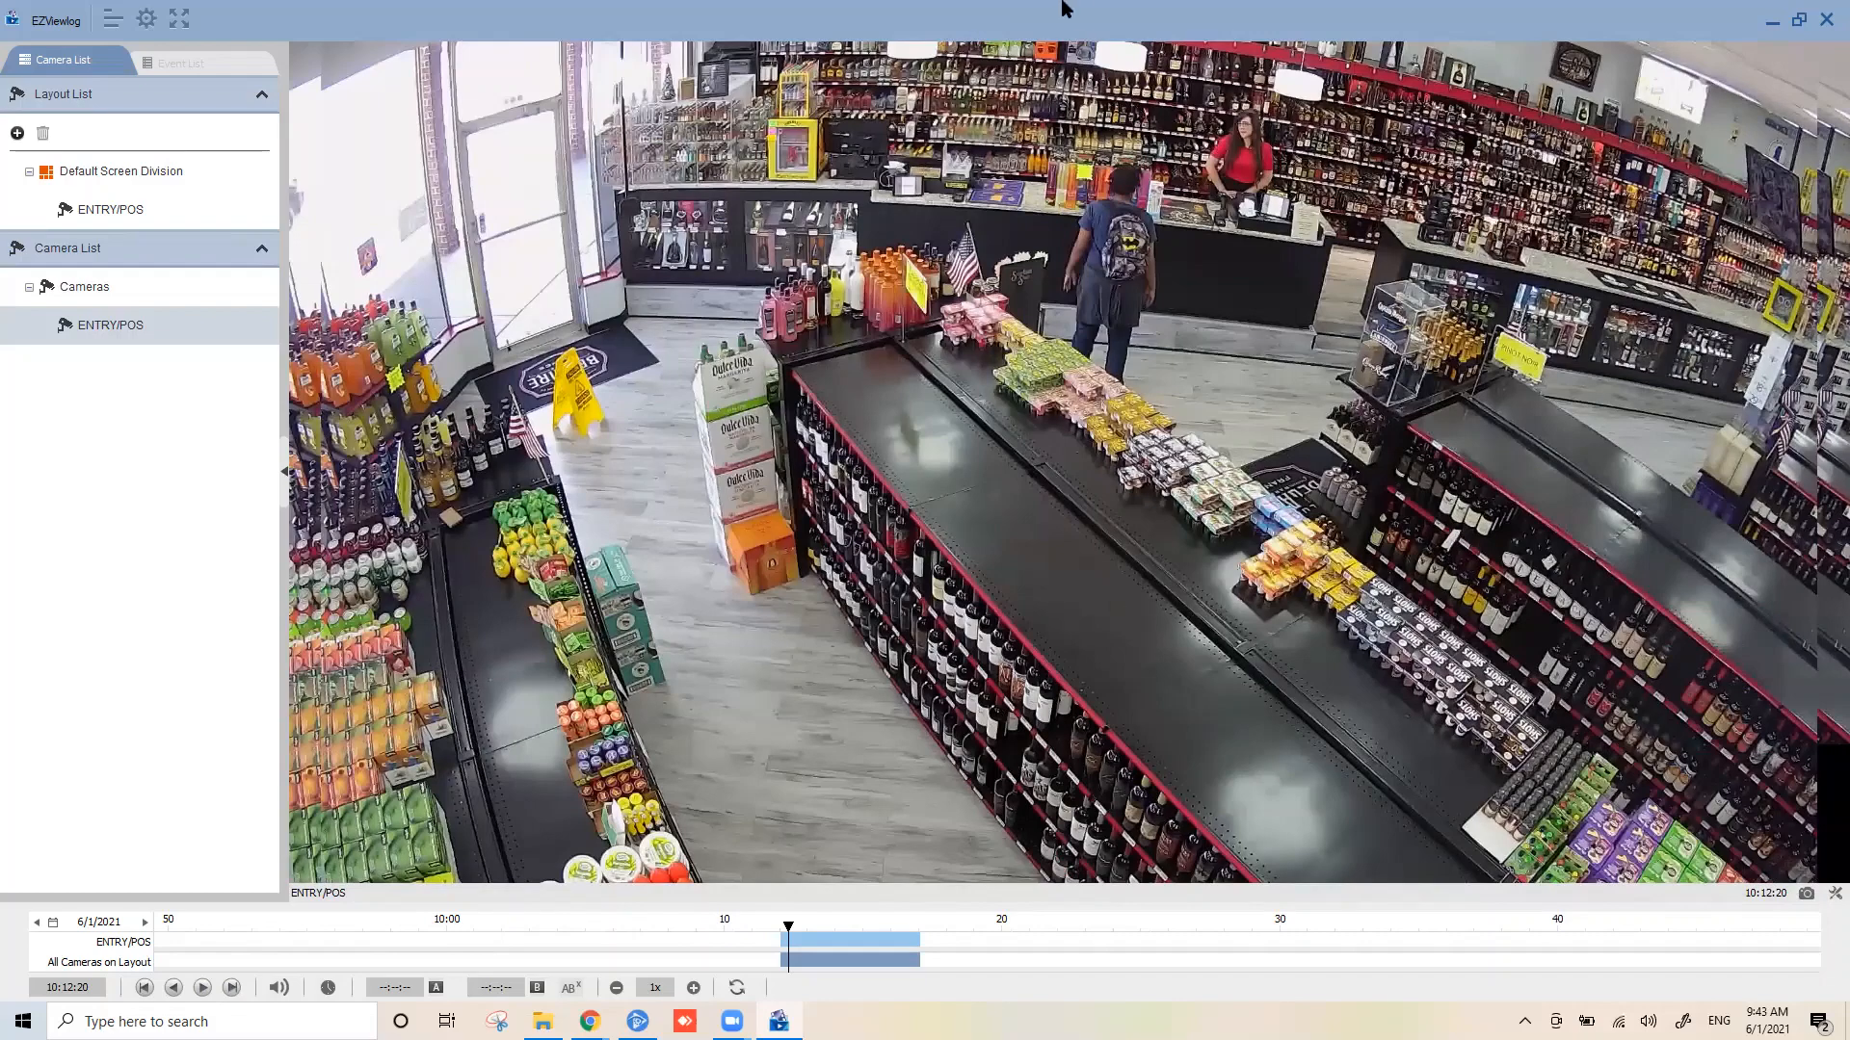